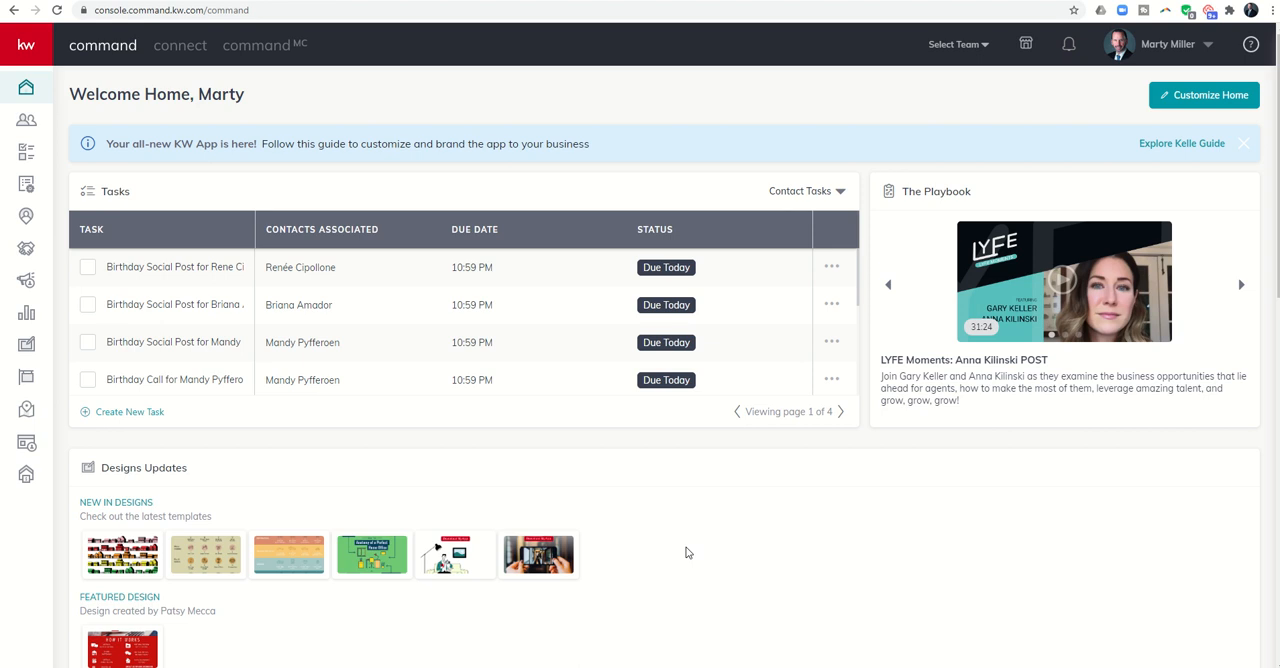
mouse_move(487, 468)
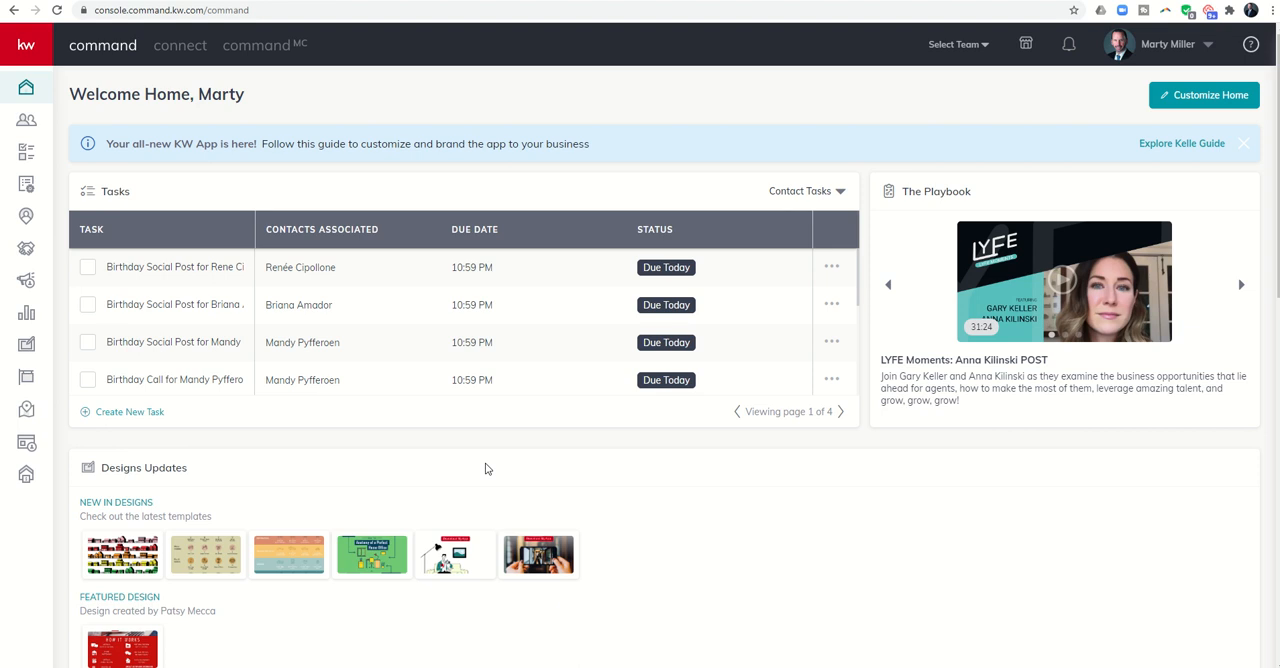
mouse_move(463, 410)
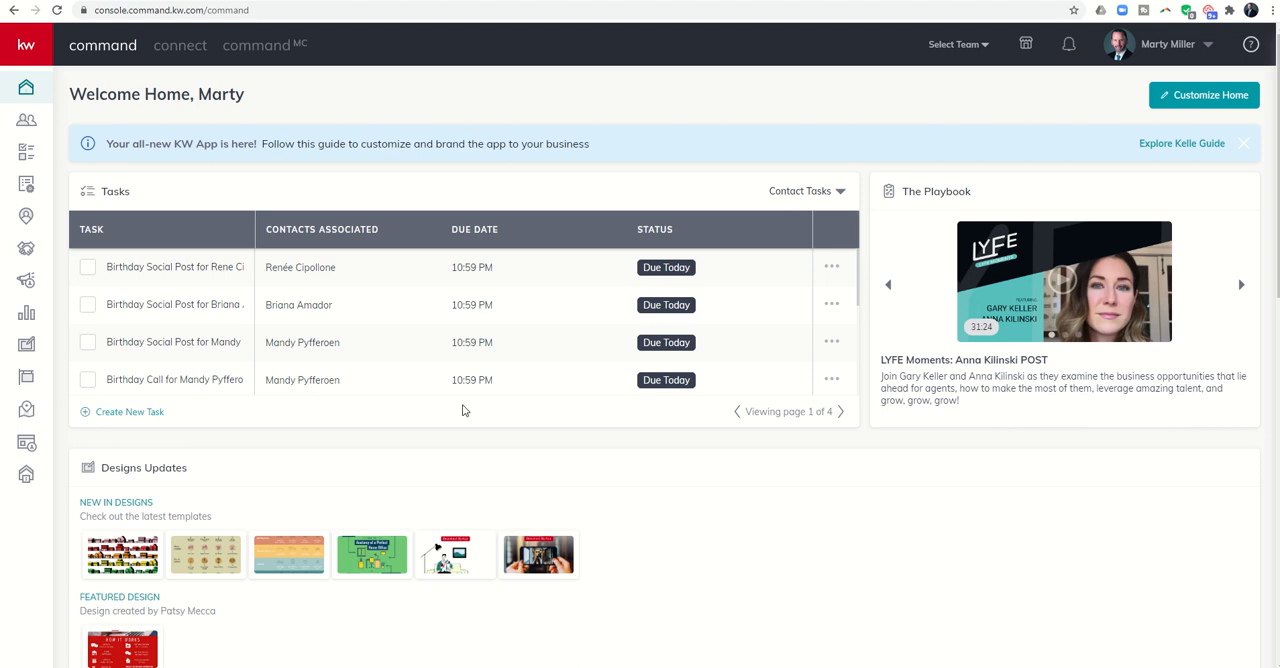
mouse_move(423, 433)
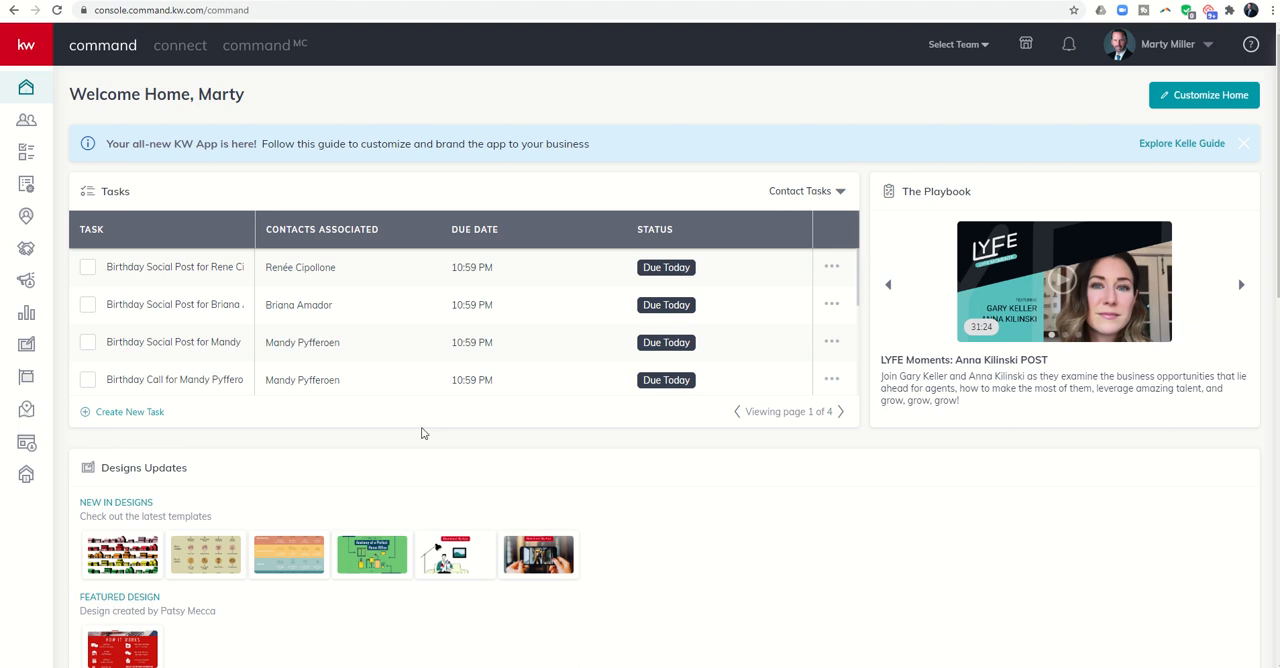
mouse_move(402, 444)
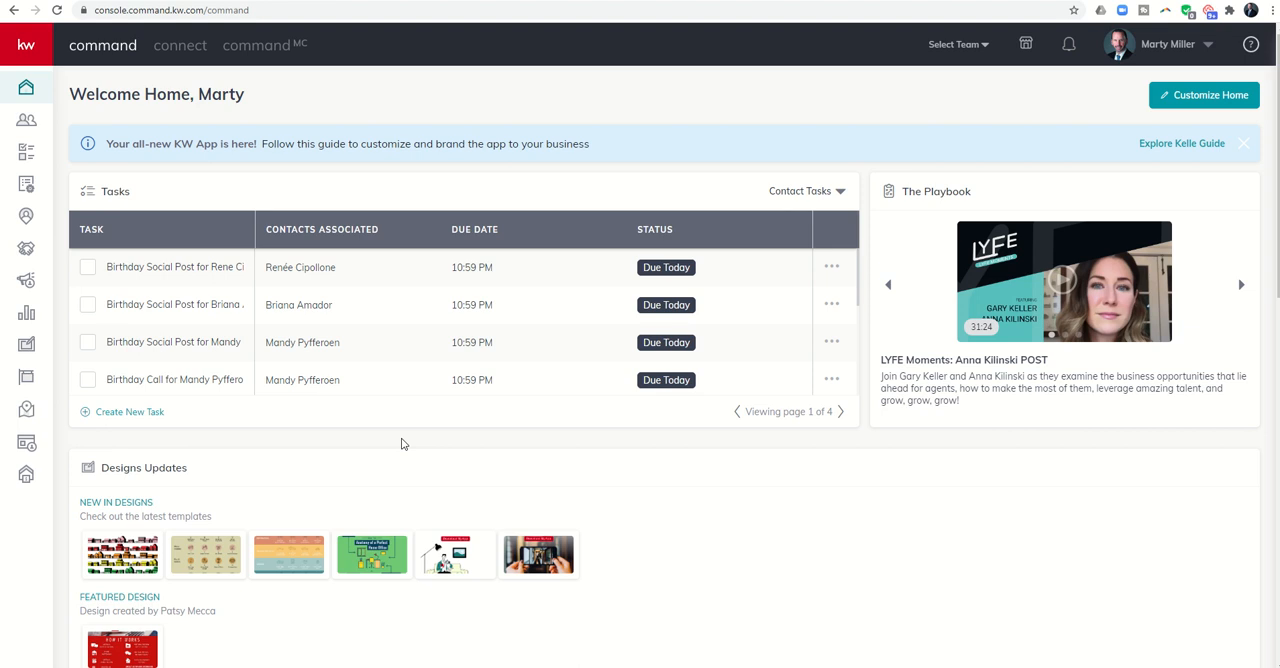
mouse_move(371, 439)
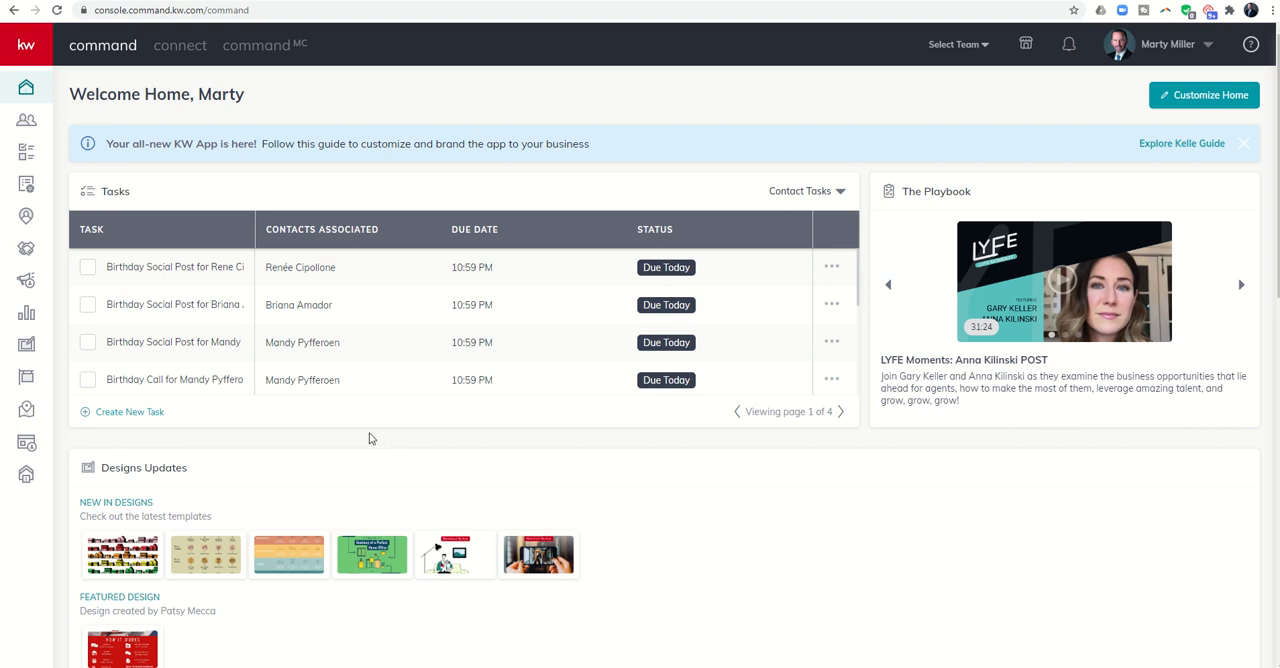
mouse_move(258, 430)
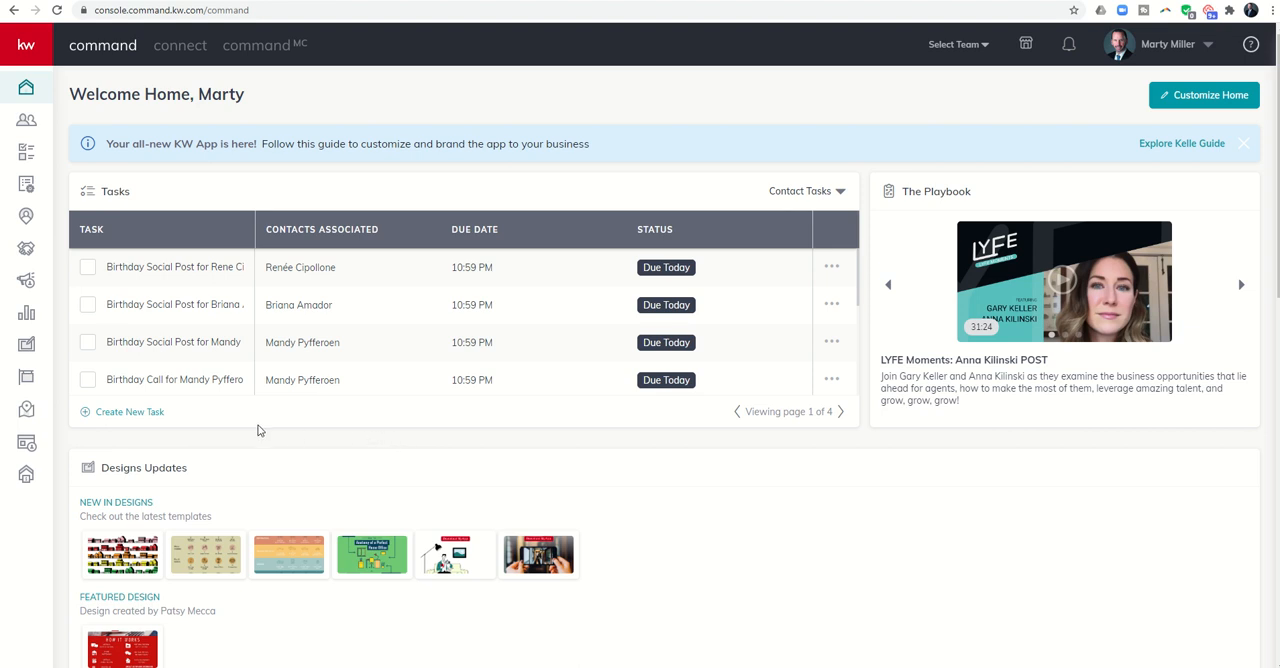
mouse_move(193, 444)
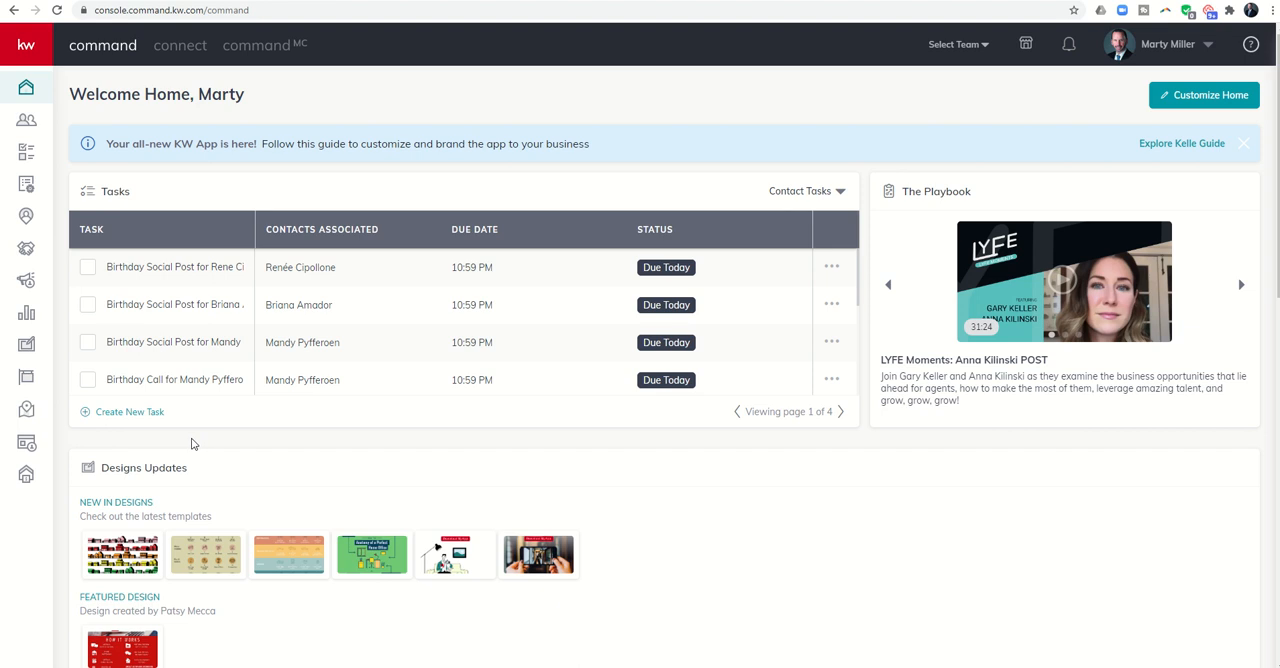
mouse_move(92, 228)
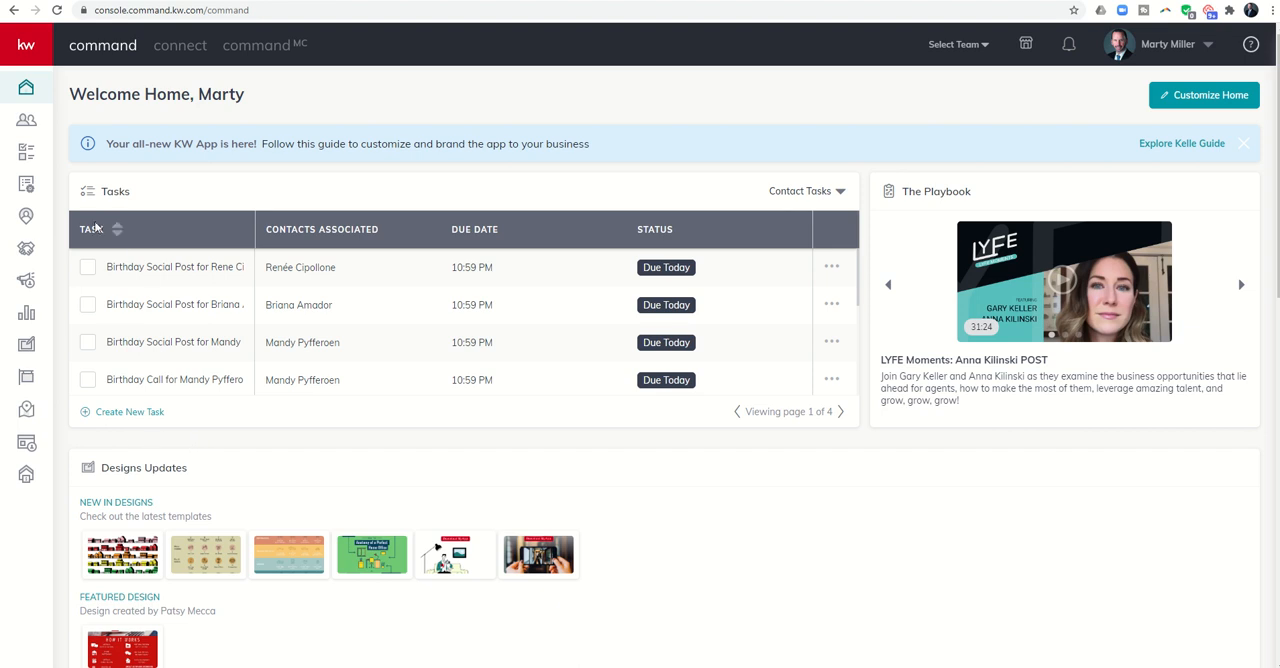
mouse_move(26, 344)
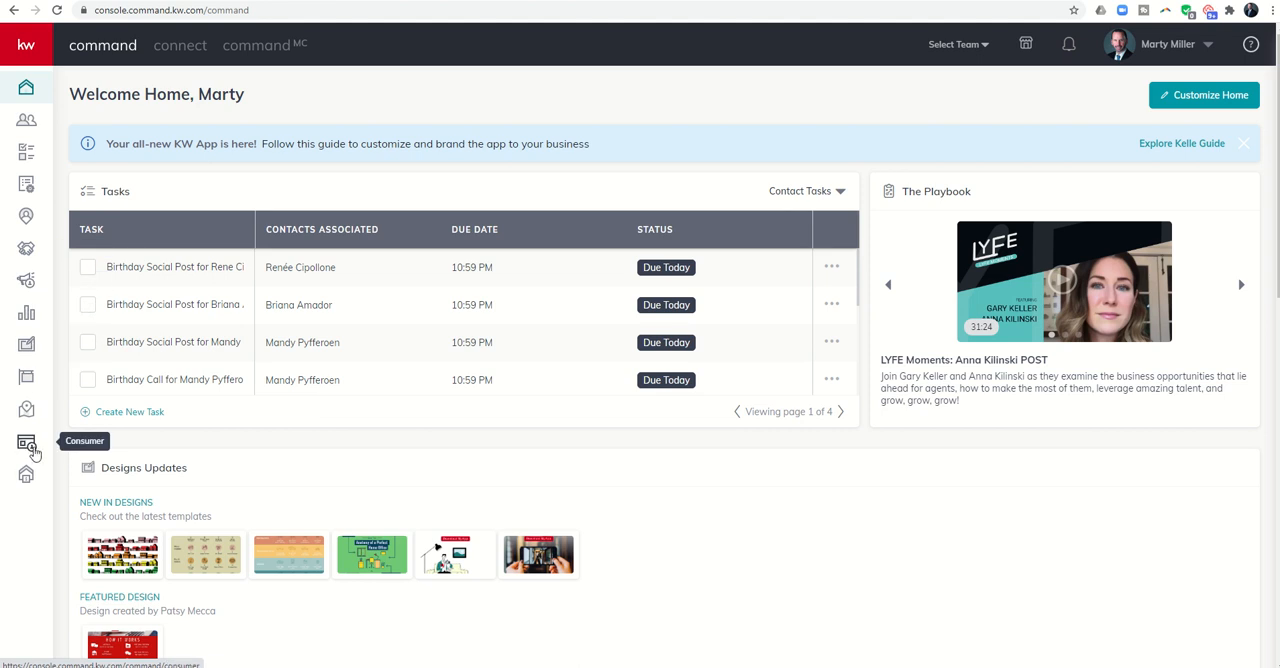
mouse_move(30, 448)
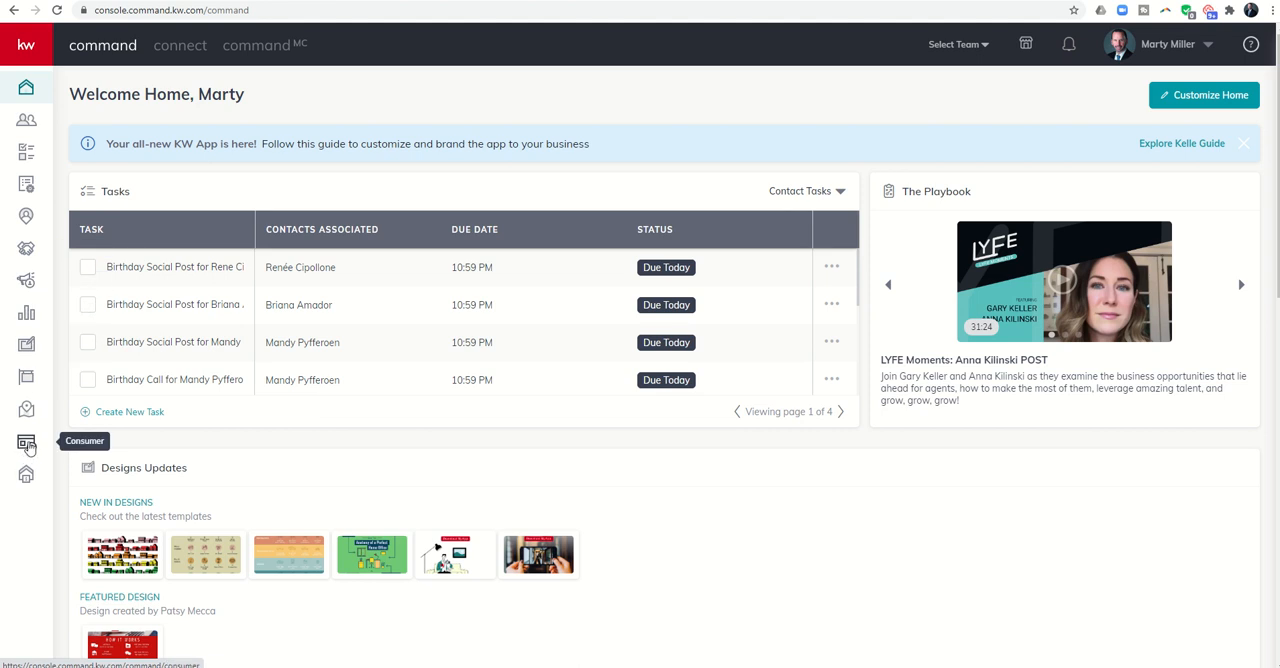
mouse_move(27, 444)
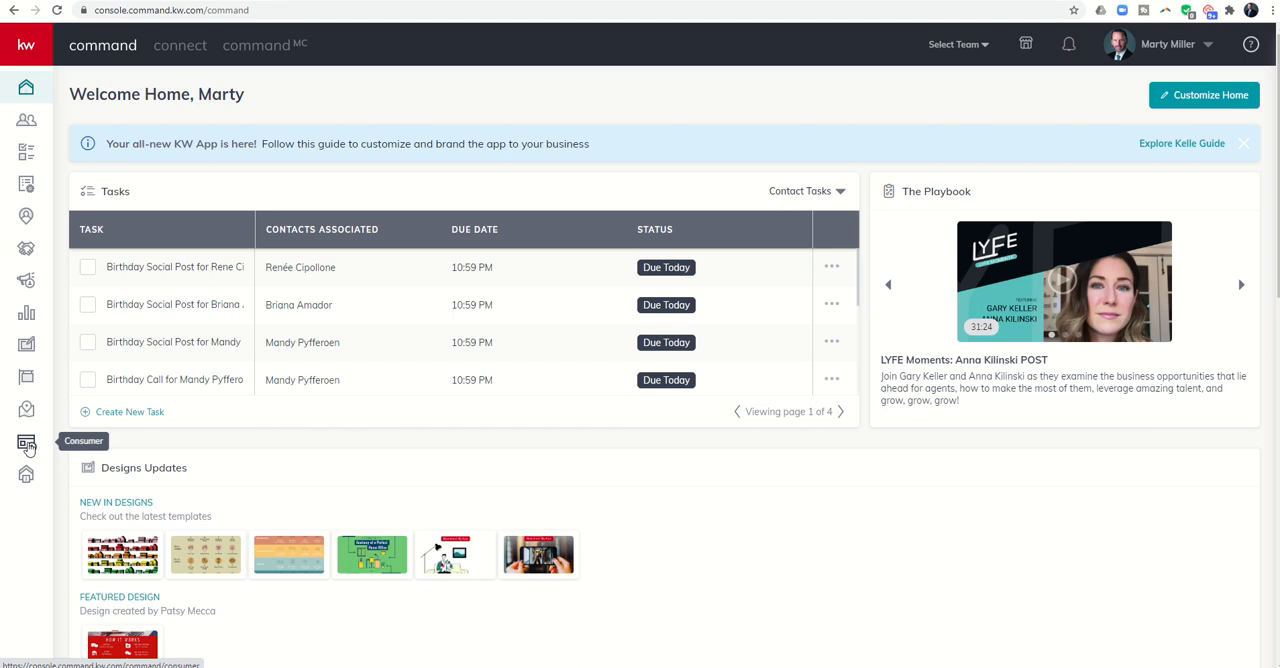
Create a new standalone landing page from the Consumer sites list
click(26, 442)
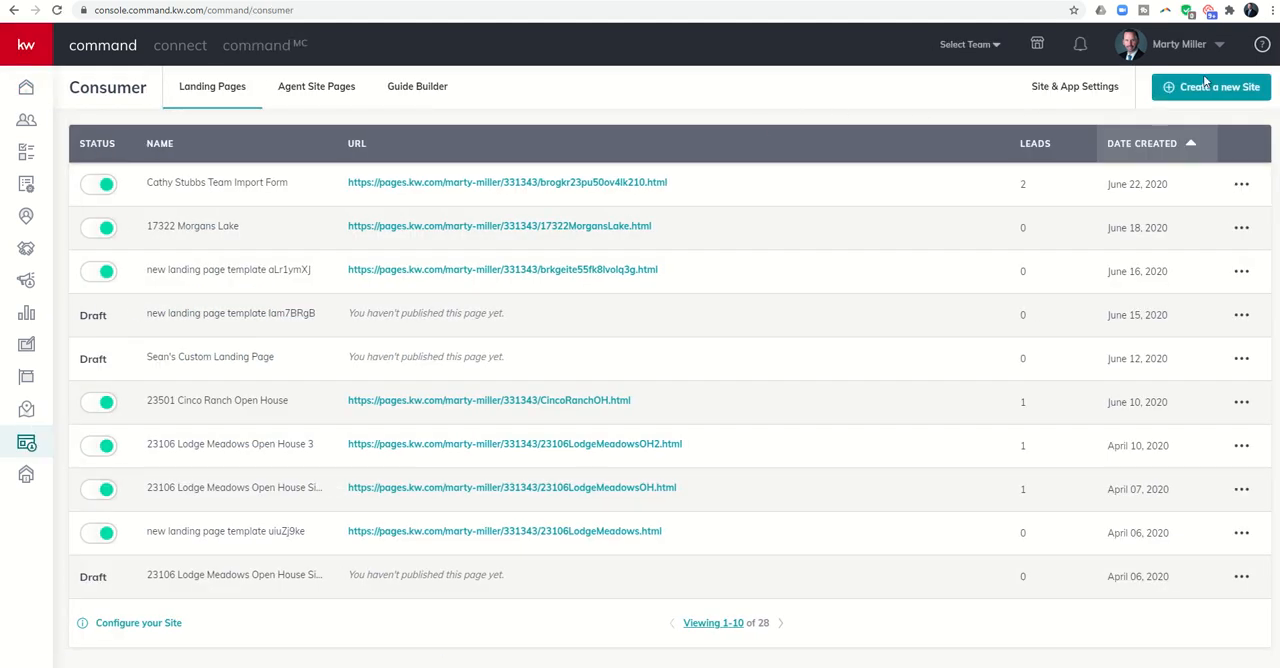
click(1211, 86)
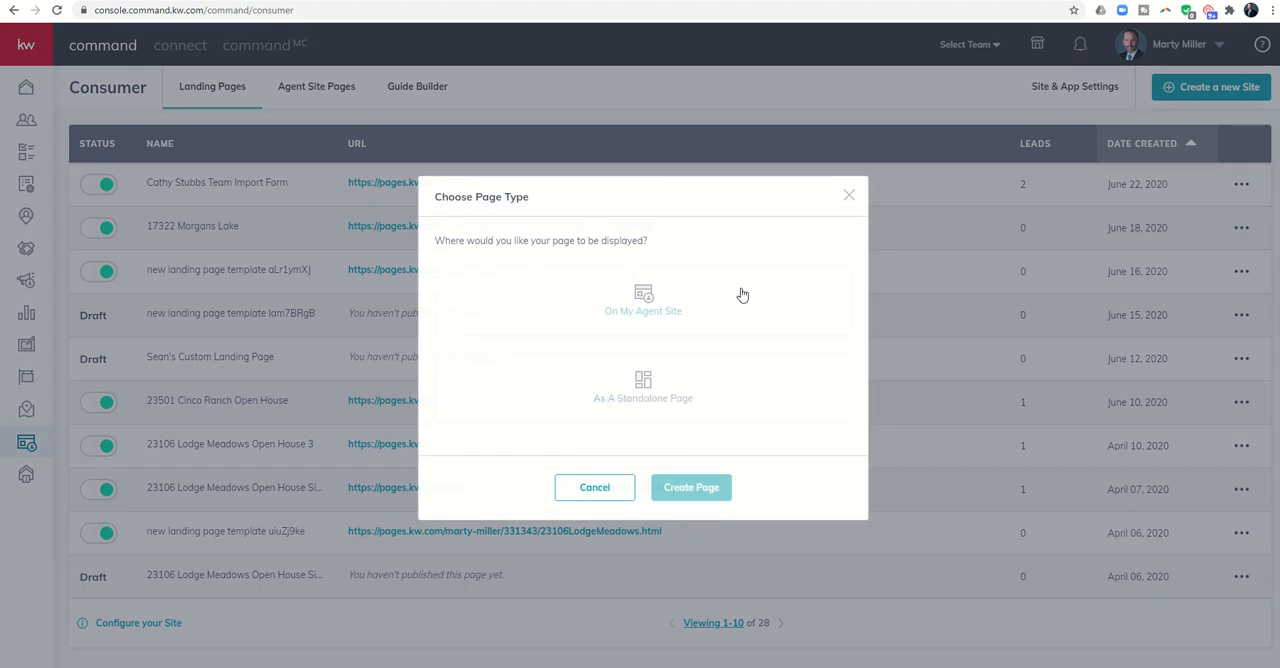
click(642, 388)
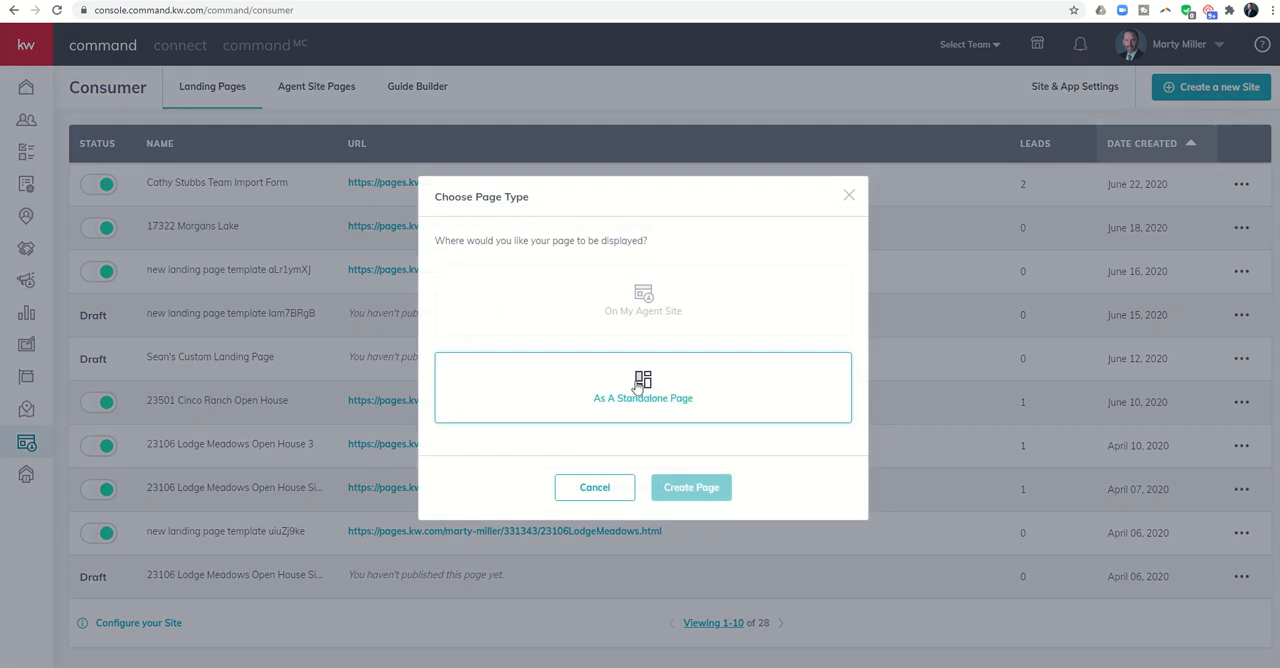
mouse_move(642, 388)
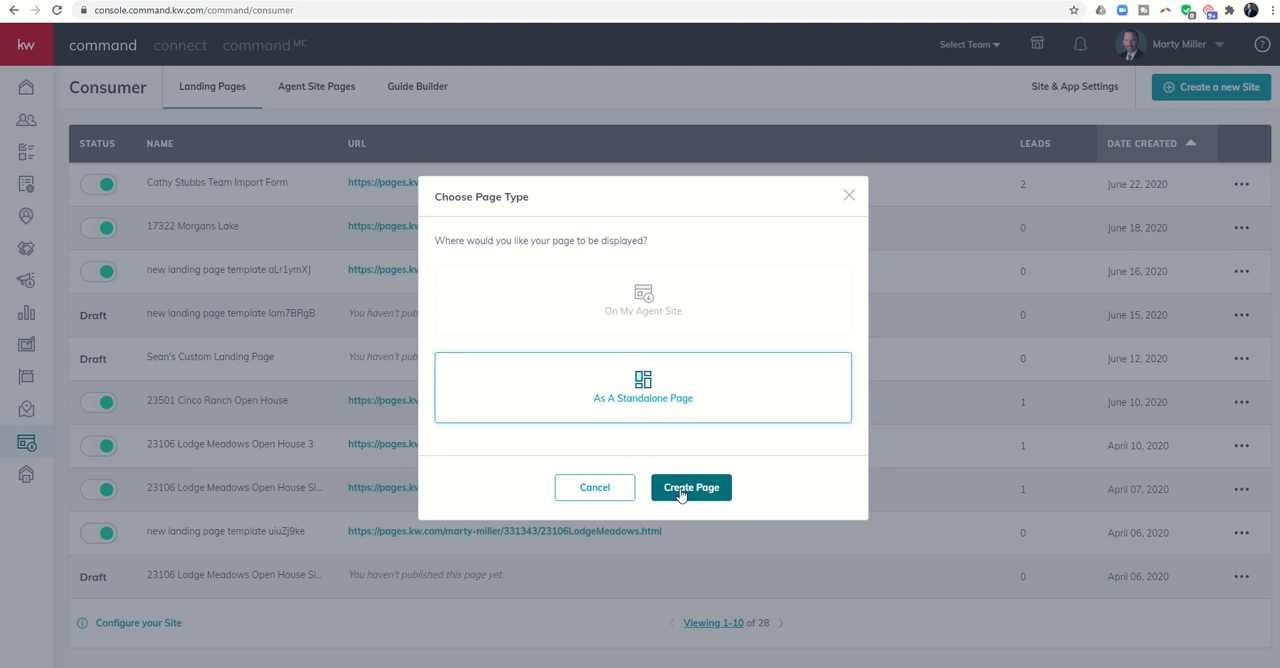
click(690, 487)
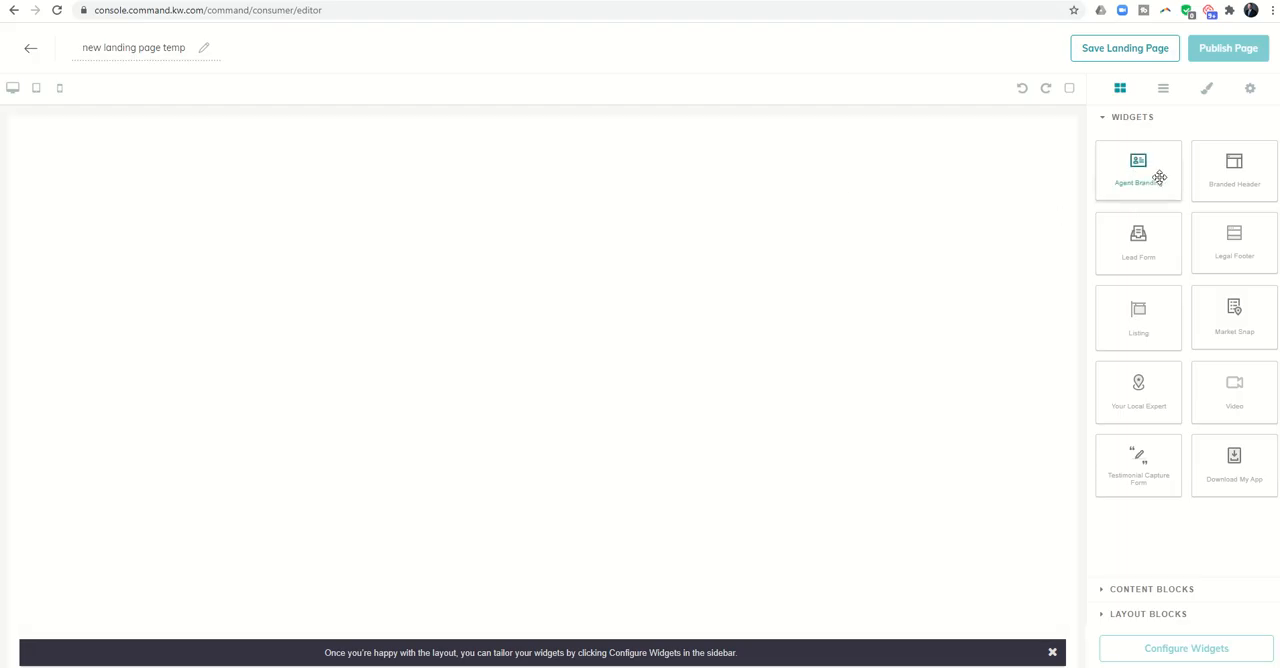
mouse_move(1138, 434)
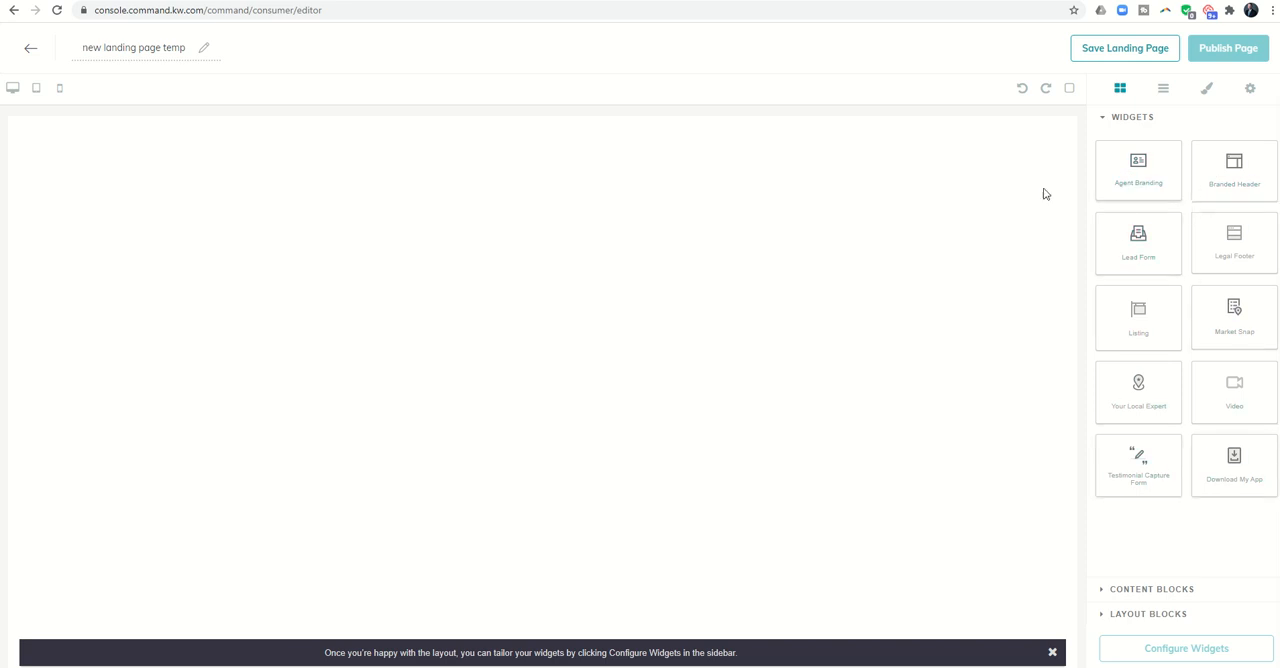
mouse_move(1100, 203)
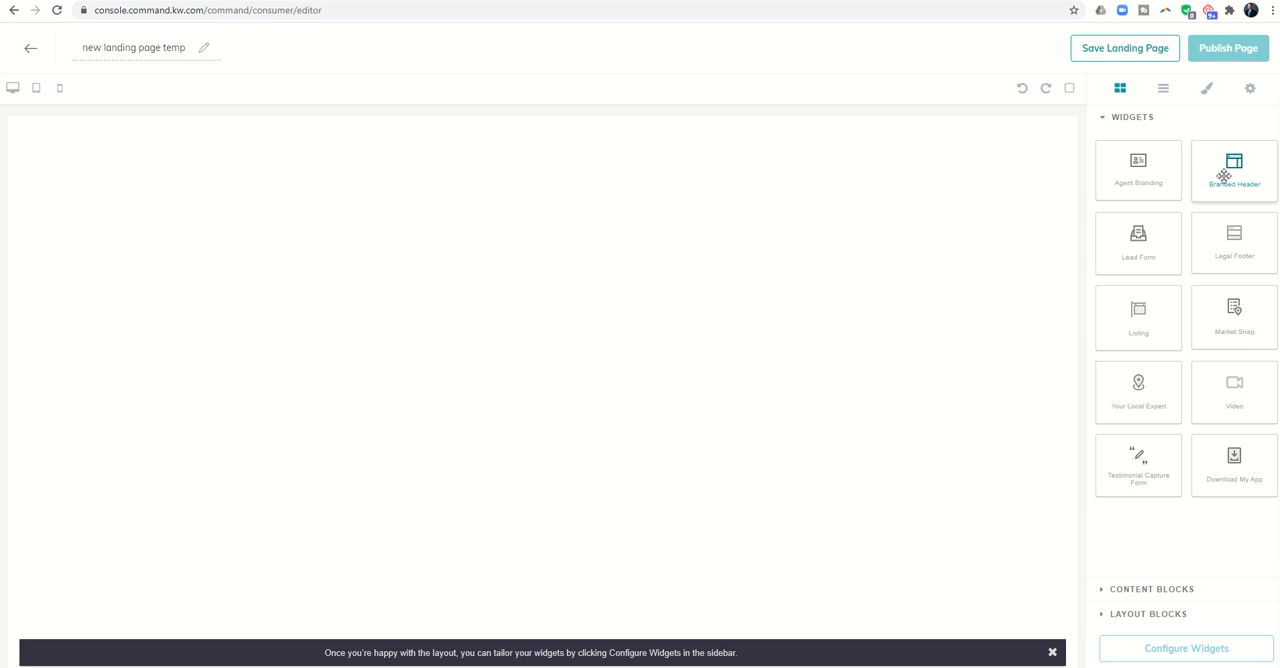
Add the Branded Header widget showing the agent's logo, name and contact details
click(1234, 170)
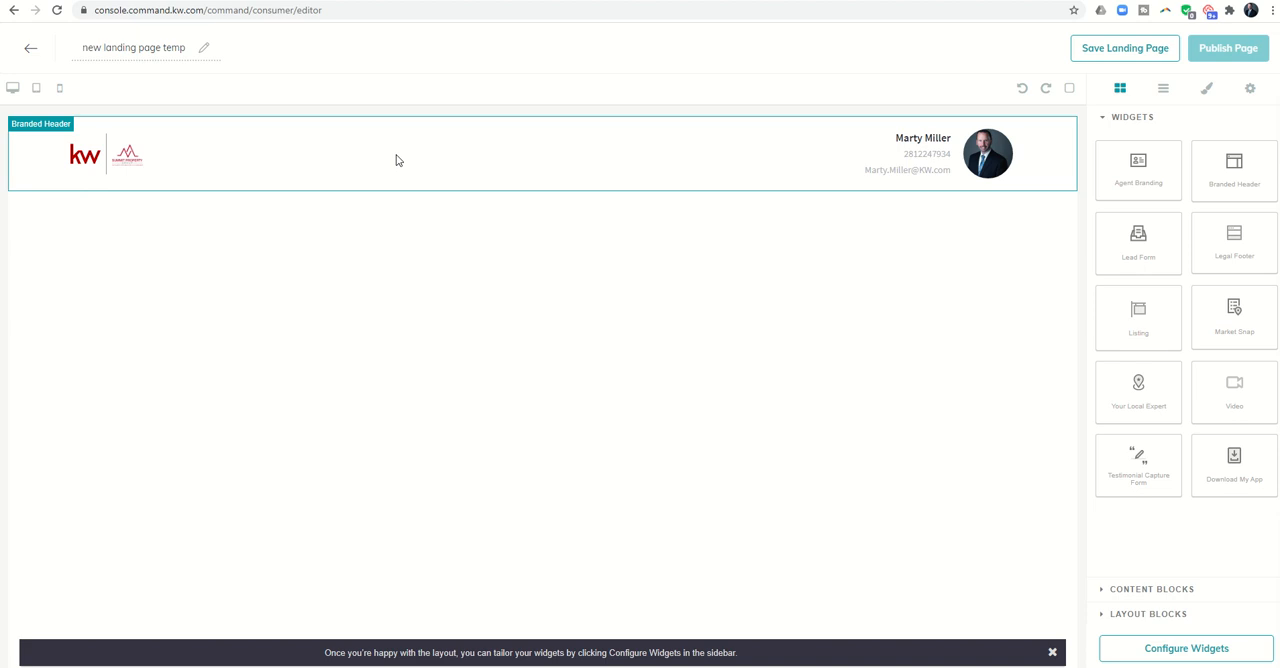
mouse_move(800, 160)
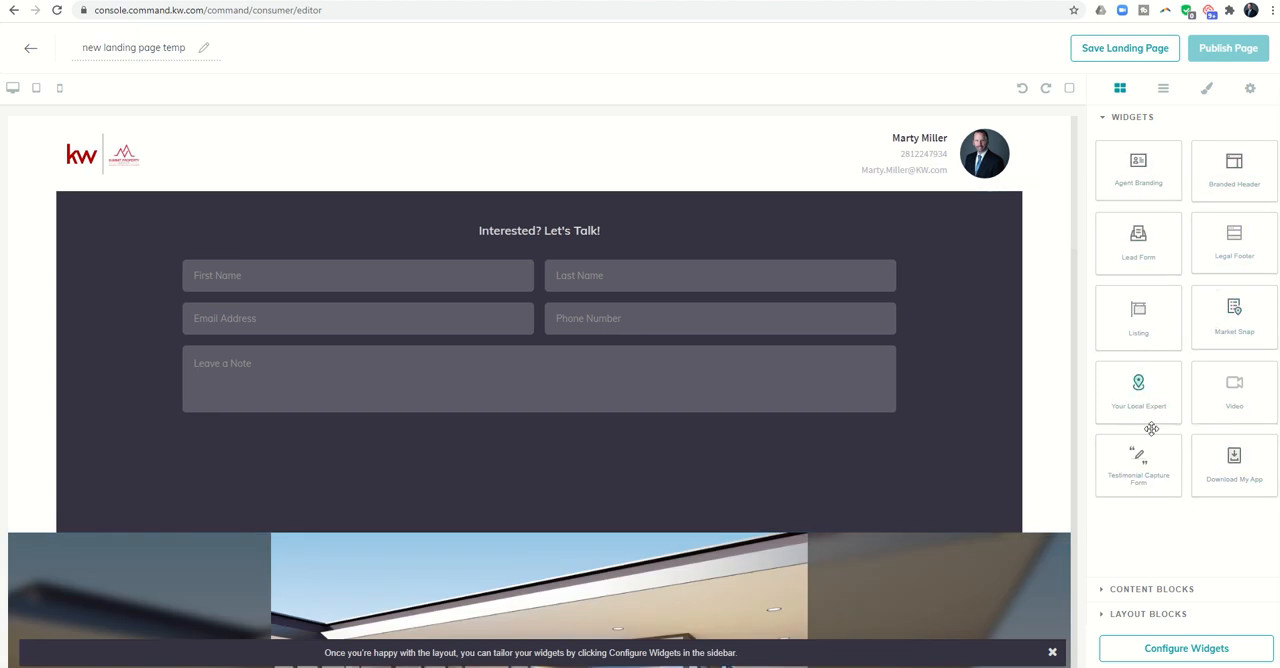
mouse_move(700, 160)
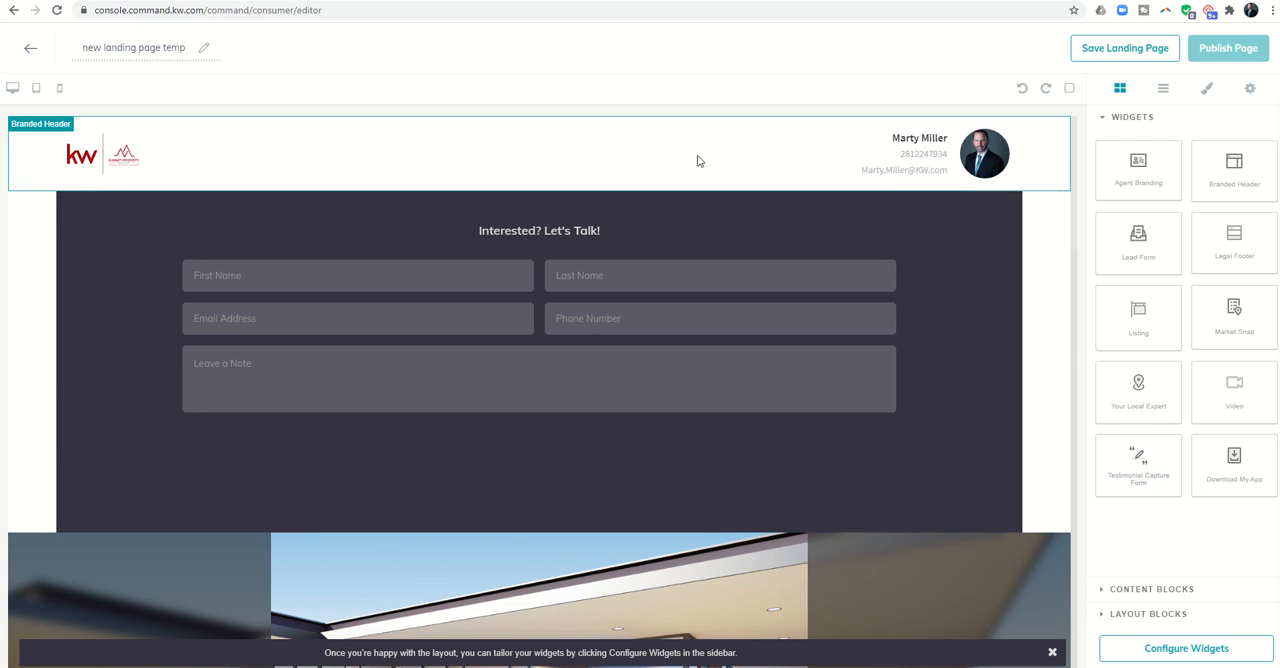
mouse_move(342, 115)
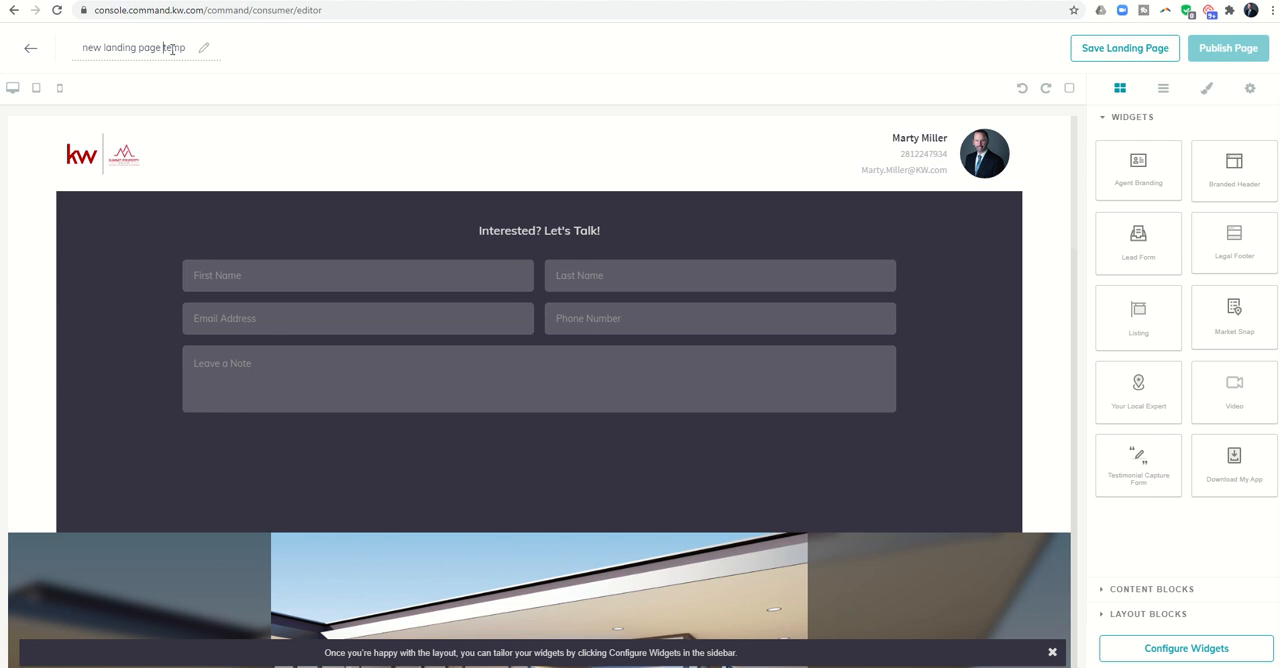
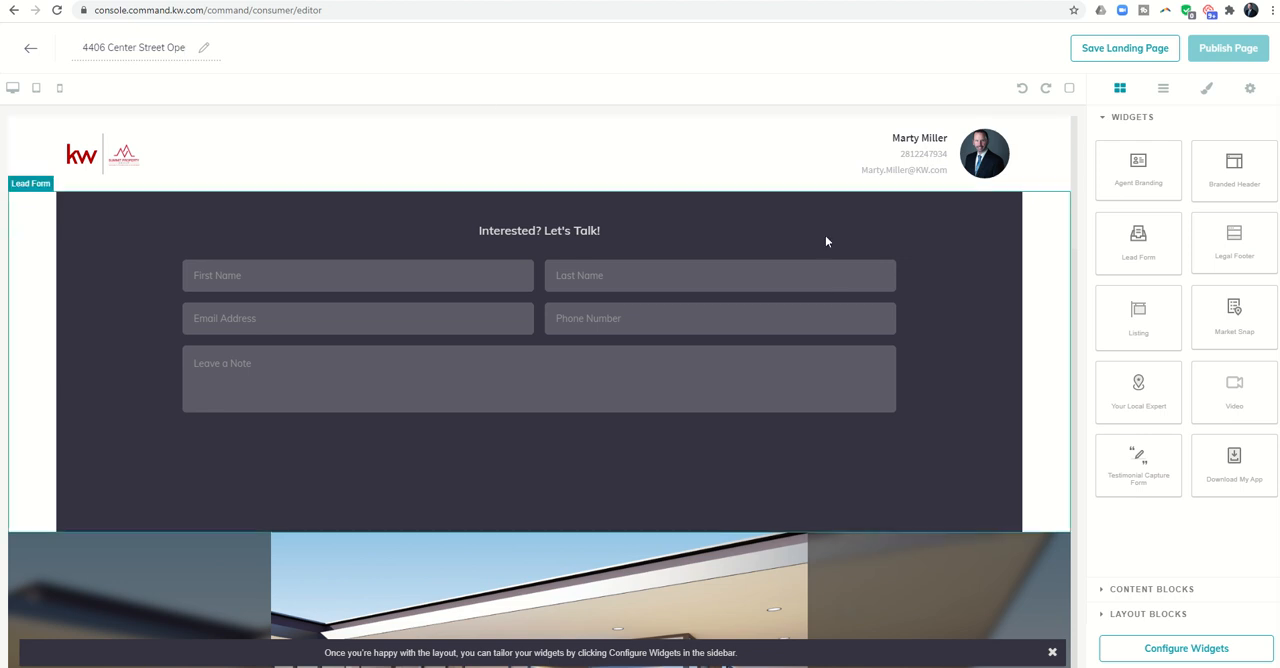
mouse_move(818, 517)
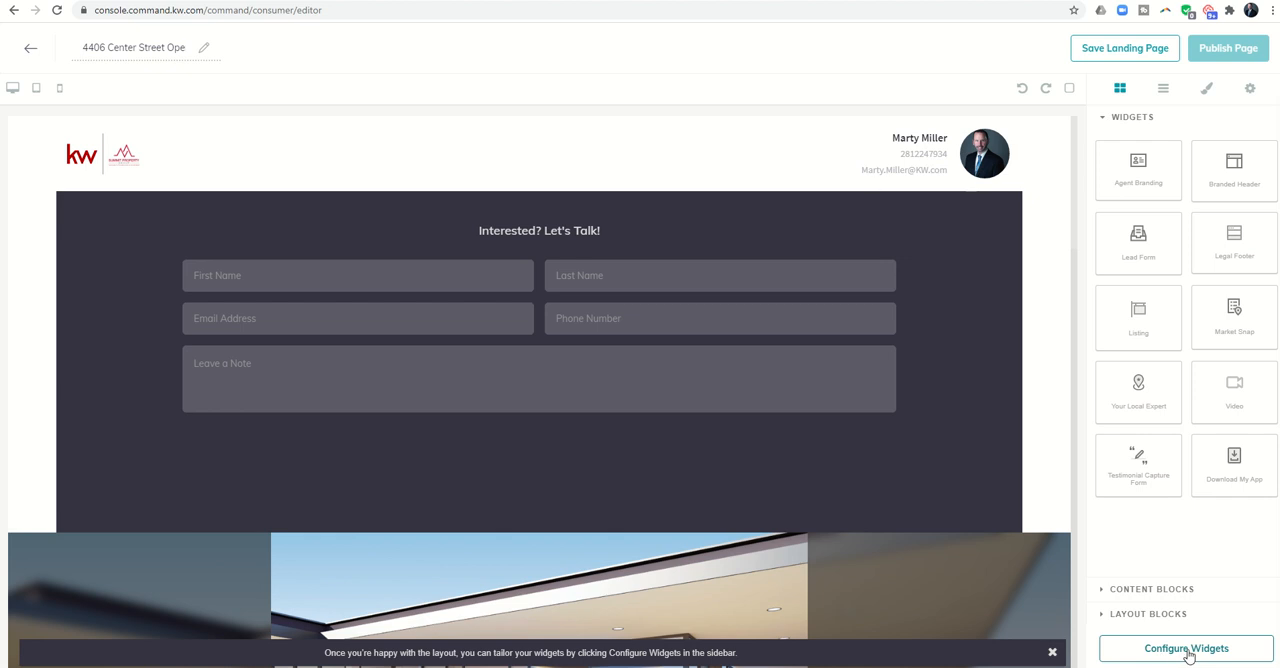
Open the Configure Widgets checklist of Branded Header, Lead Form and Listing
click(1186, 648)
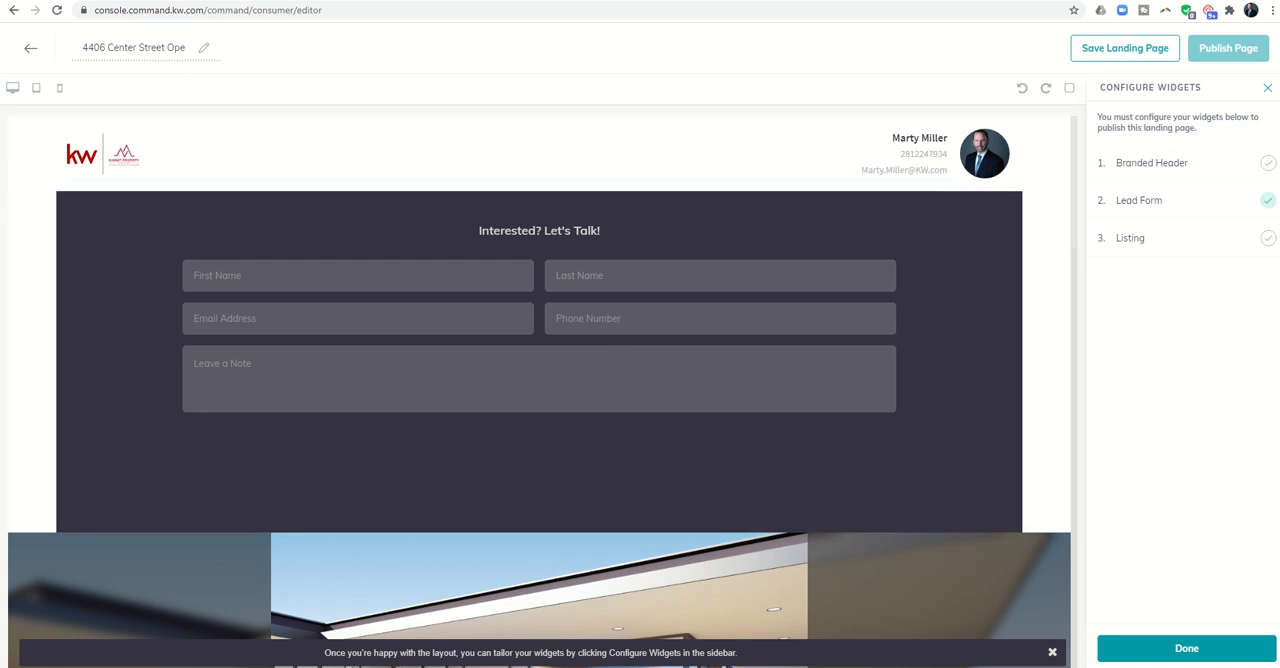
mouse_move(490, 590)
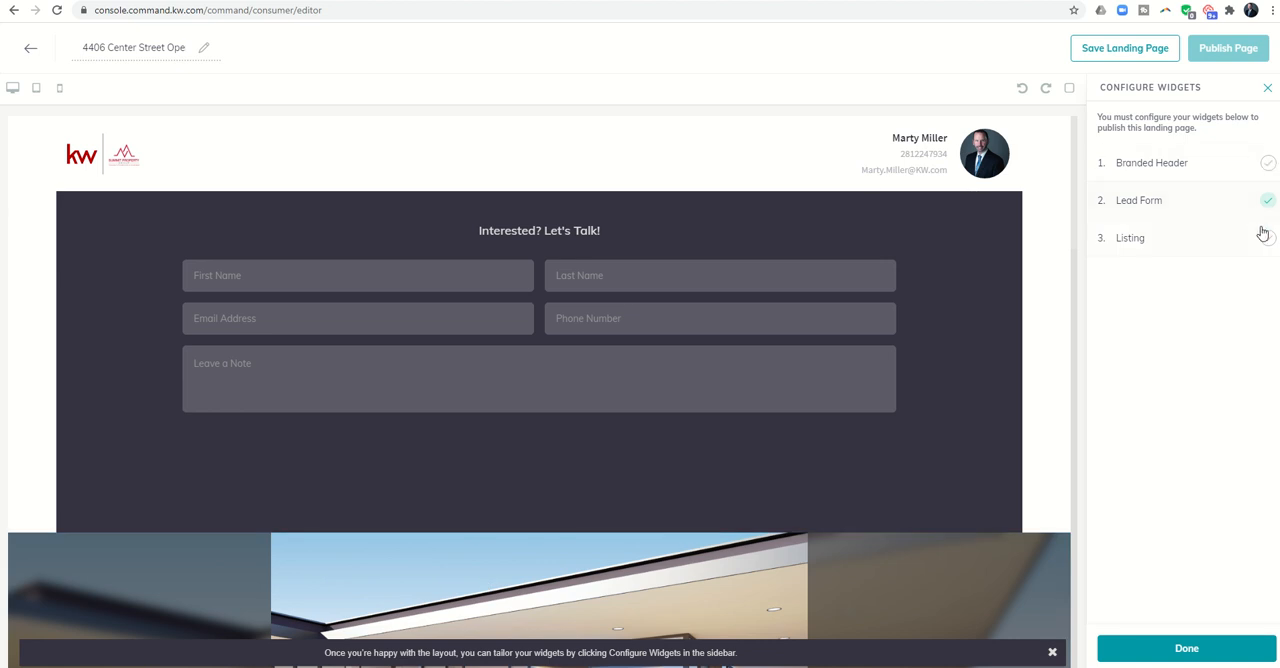
Open the Branded Header settings and start drafting the header text
click(1151, 163)
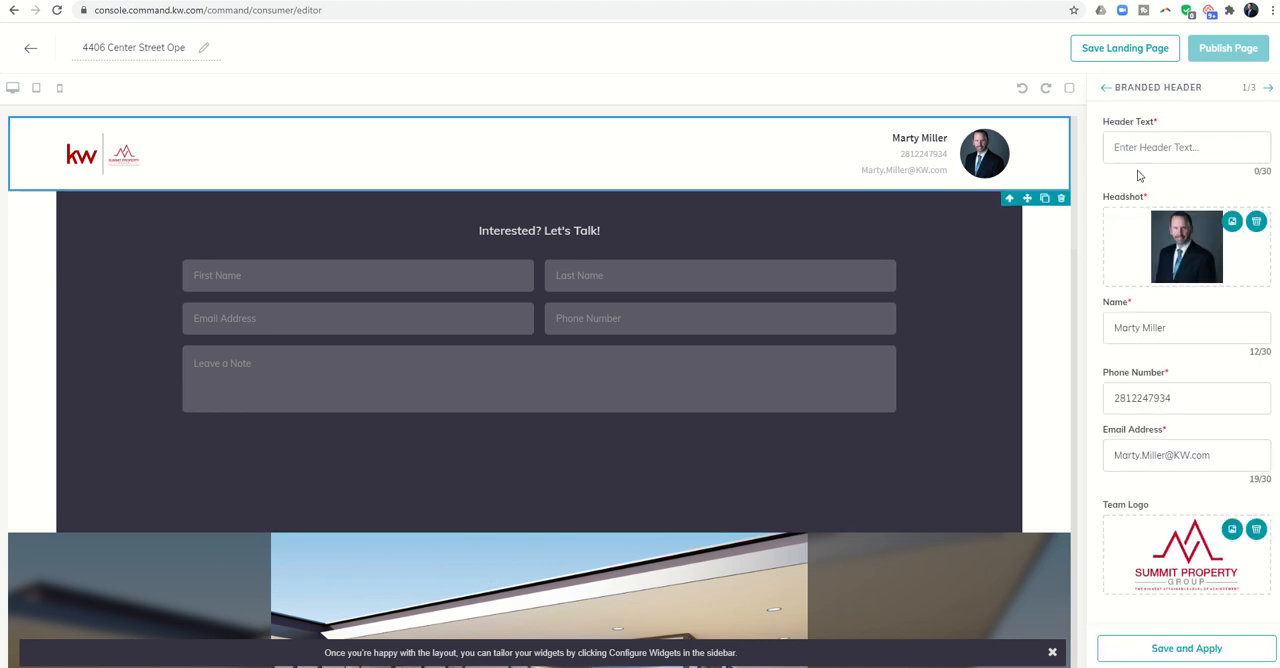
click(1186, 648)
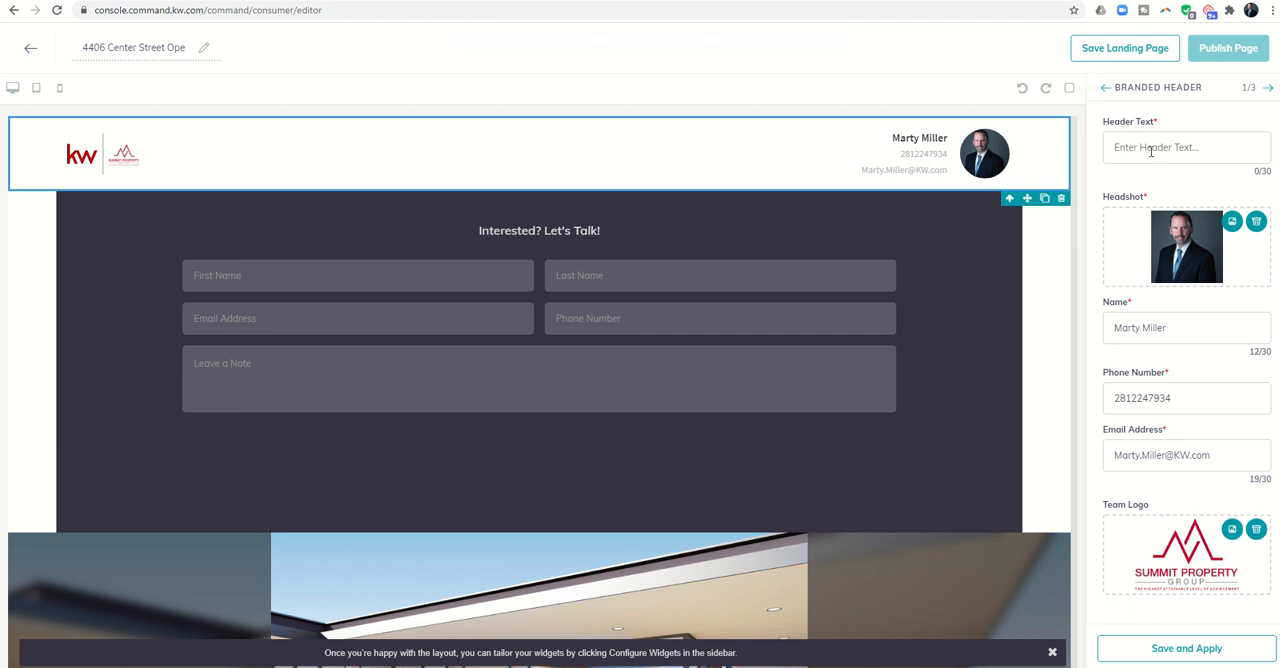
click(1186, 147)
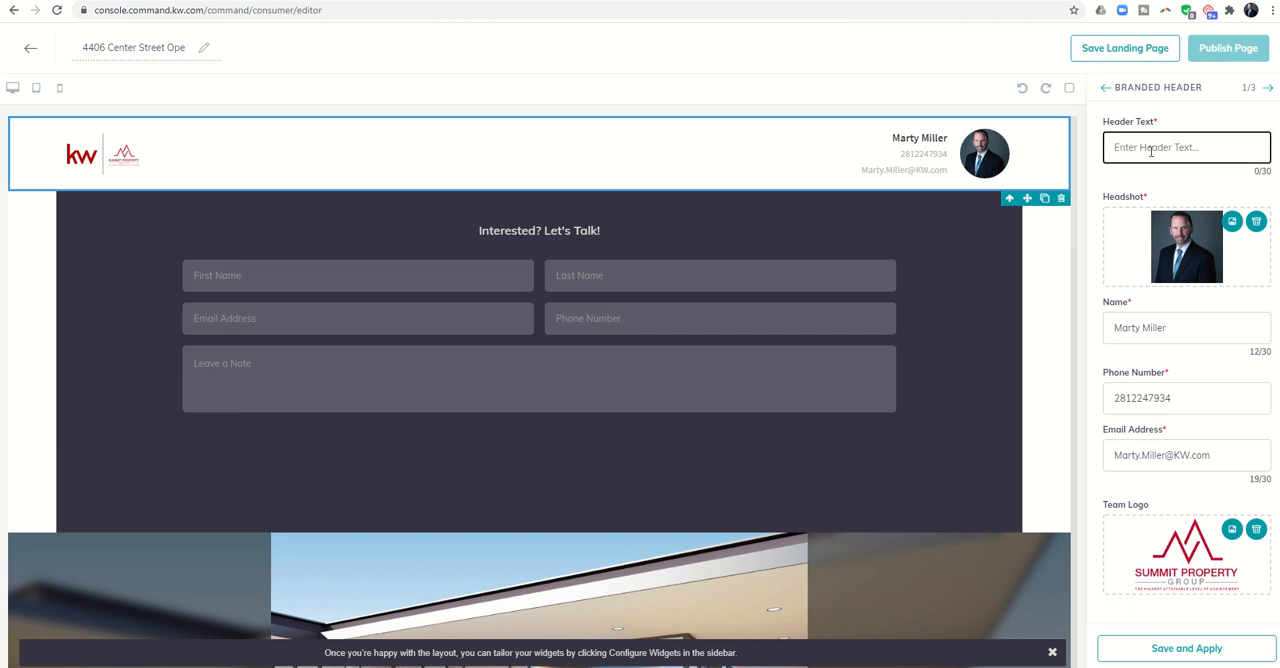
text(Welcome to)
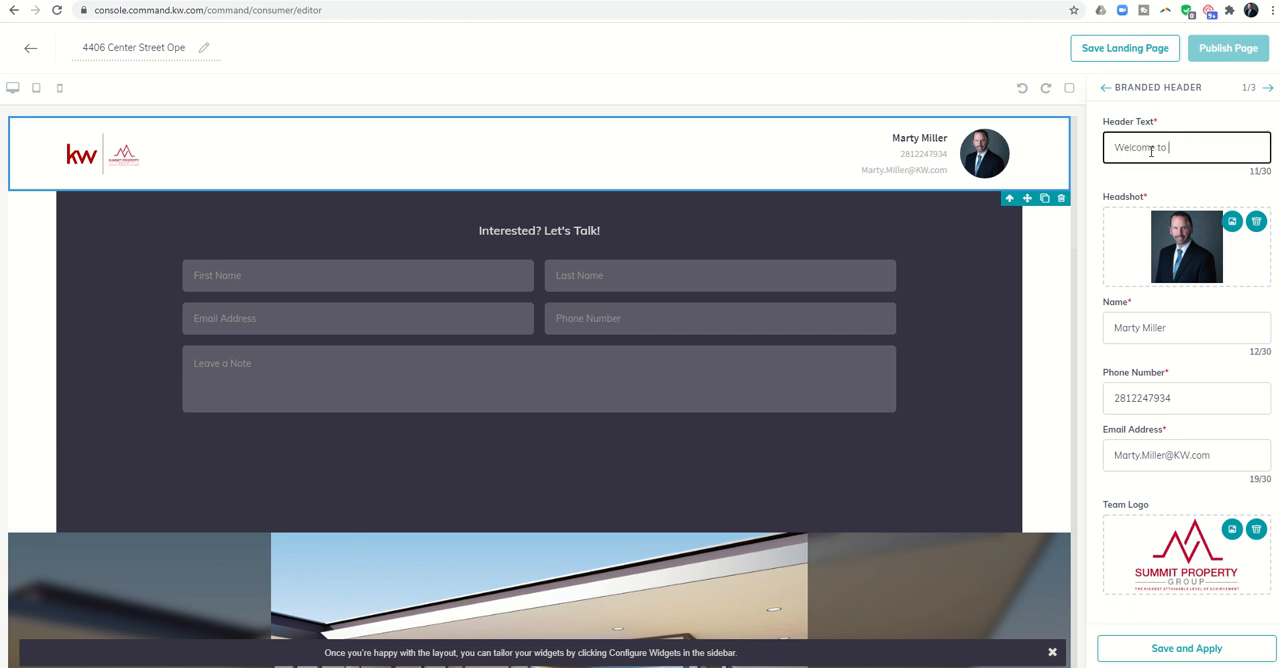
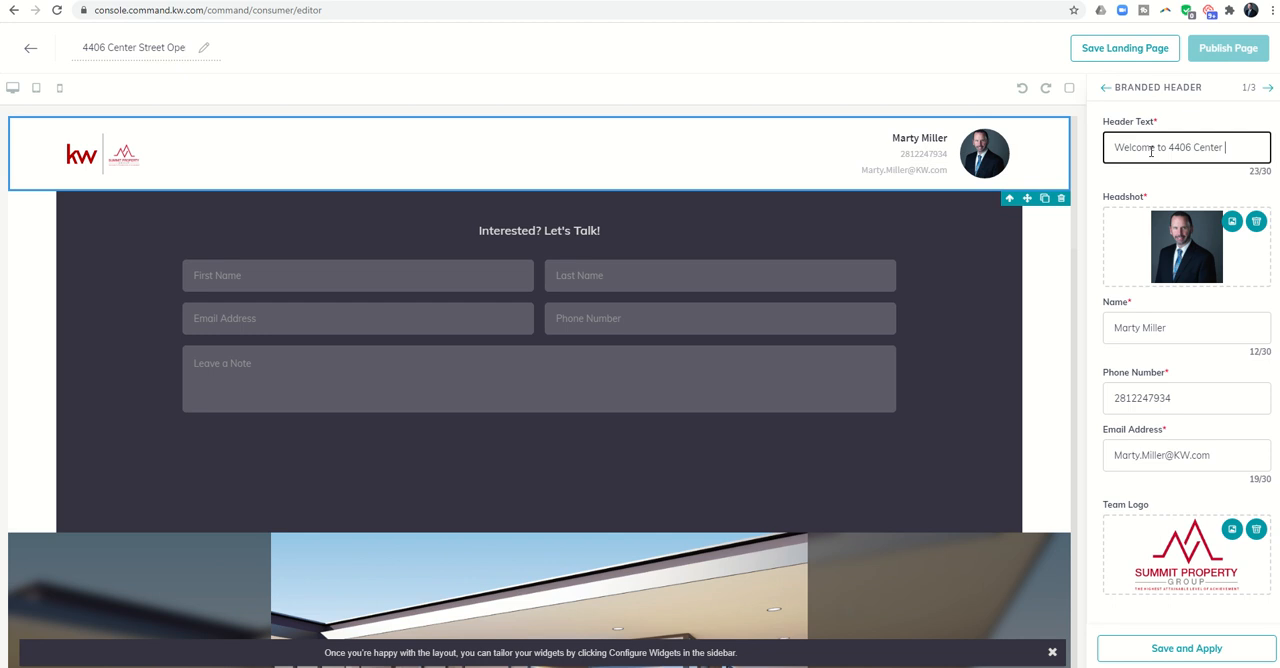
text(S)
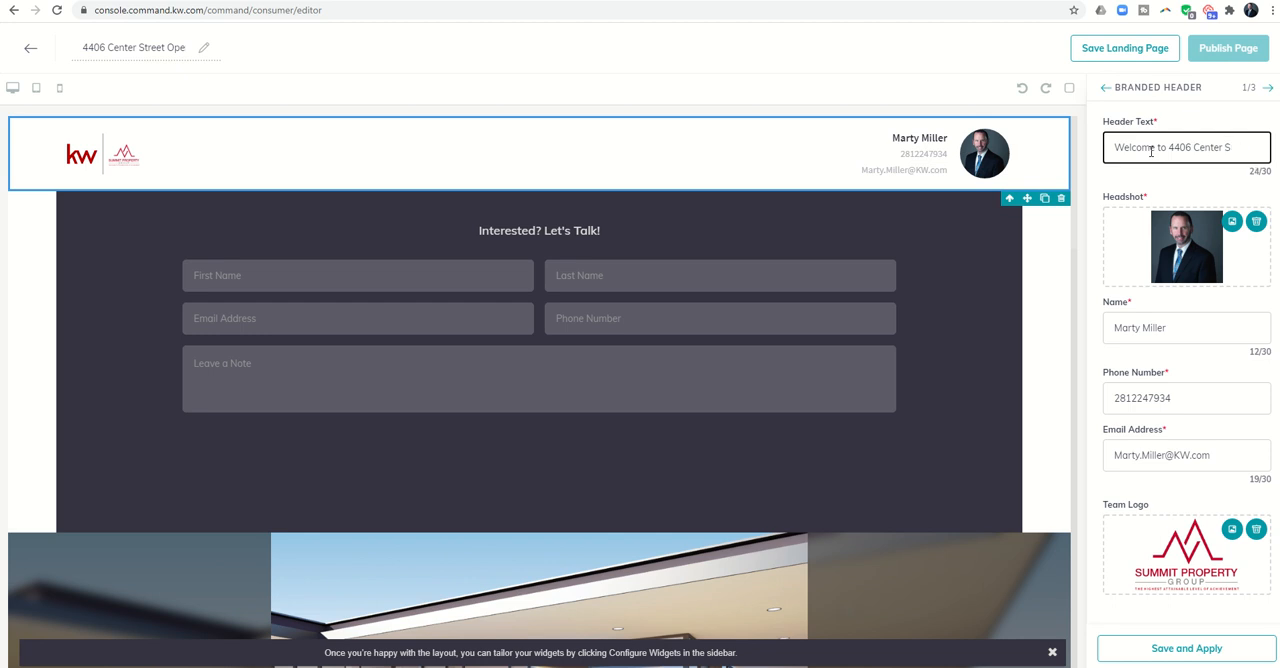
text(V)
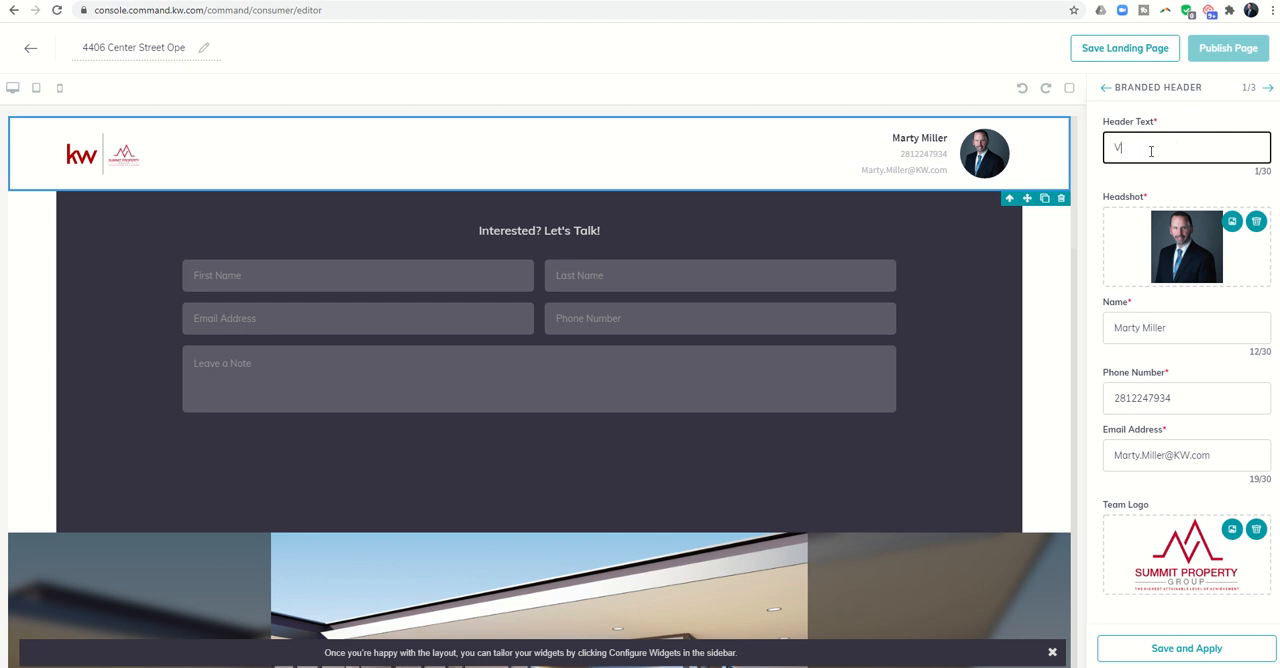
text(irtual Open House Sign In)
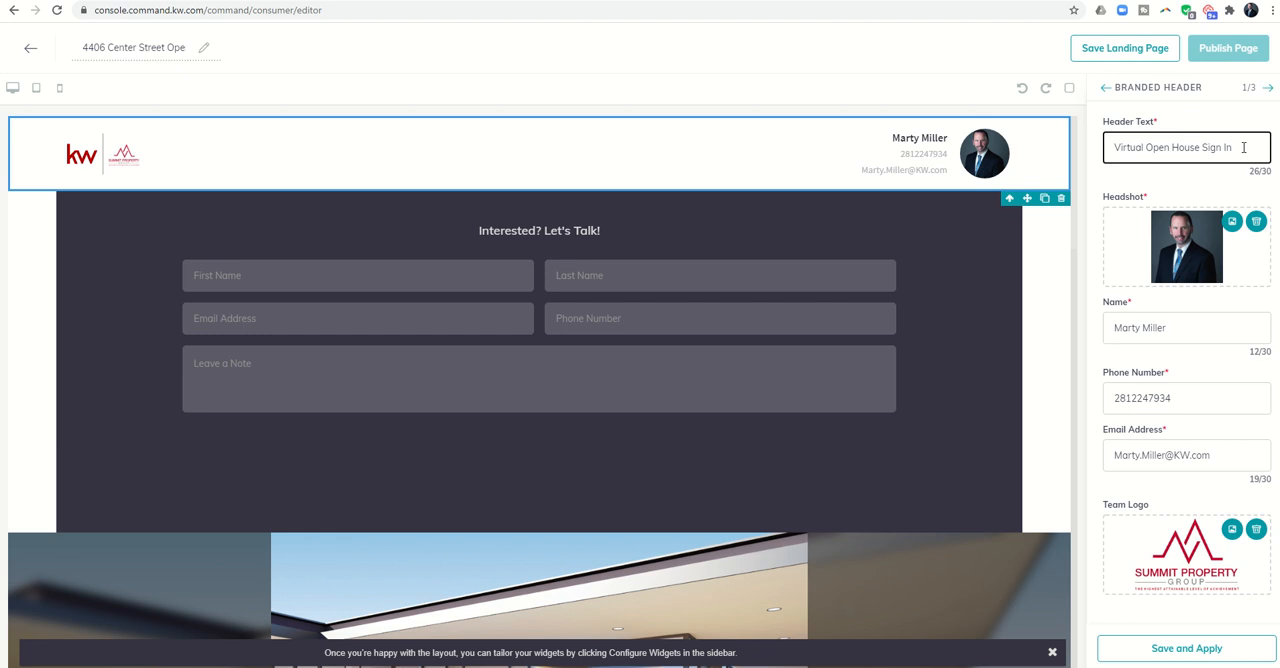
text(Vi)
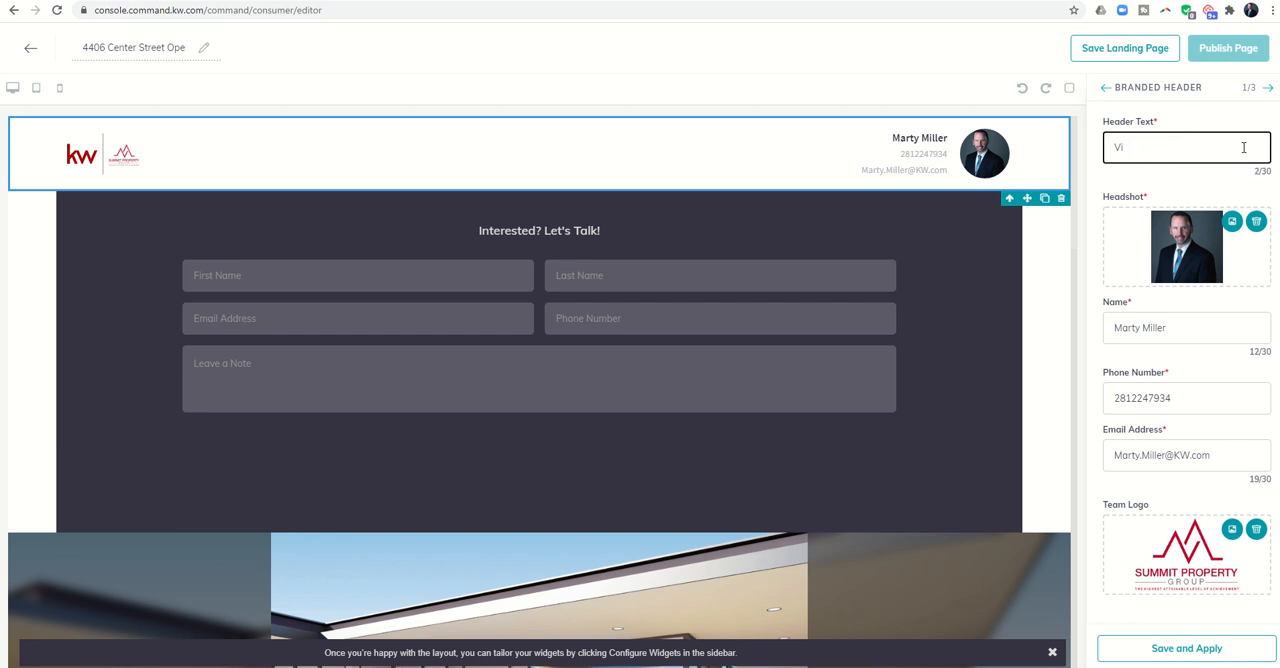
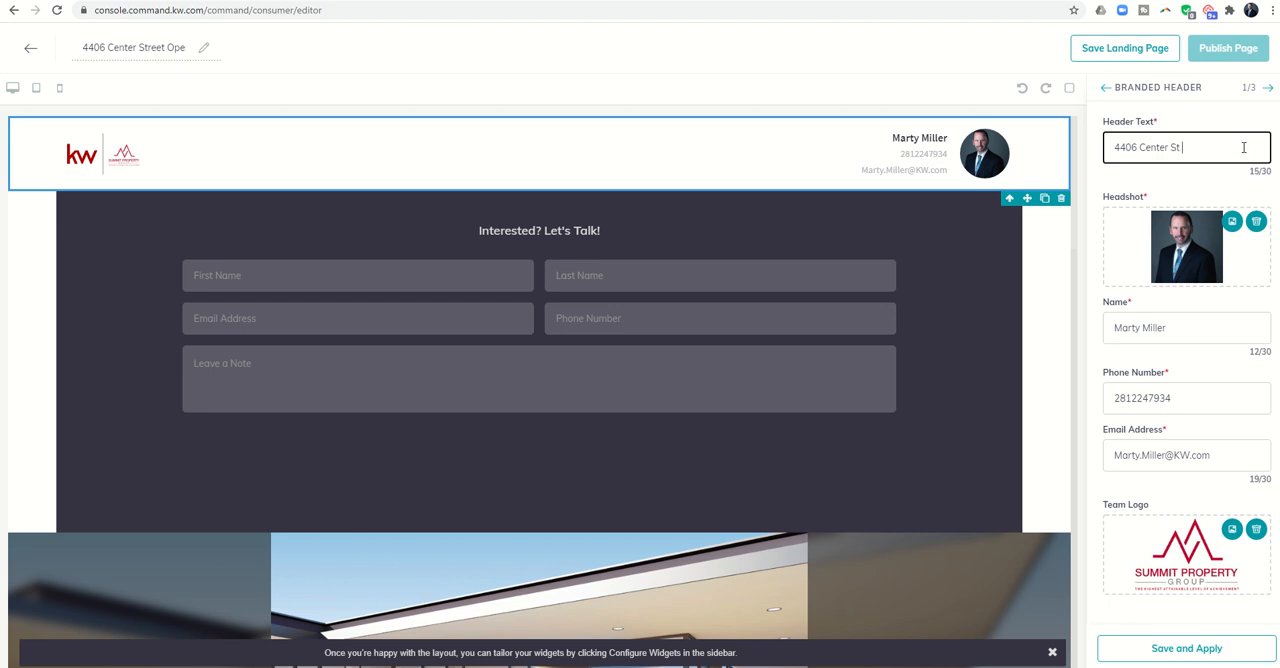
text(Registration)
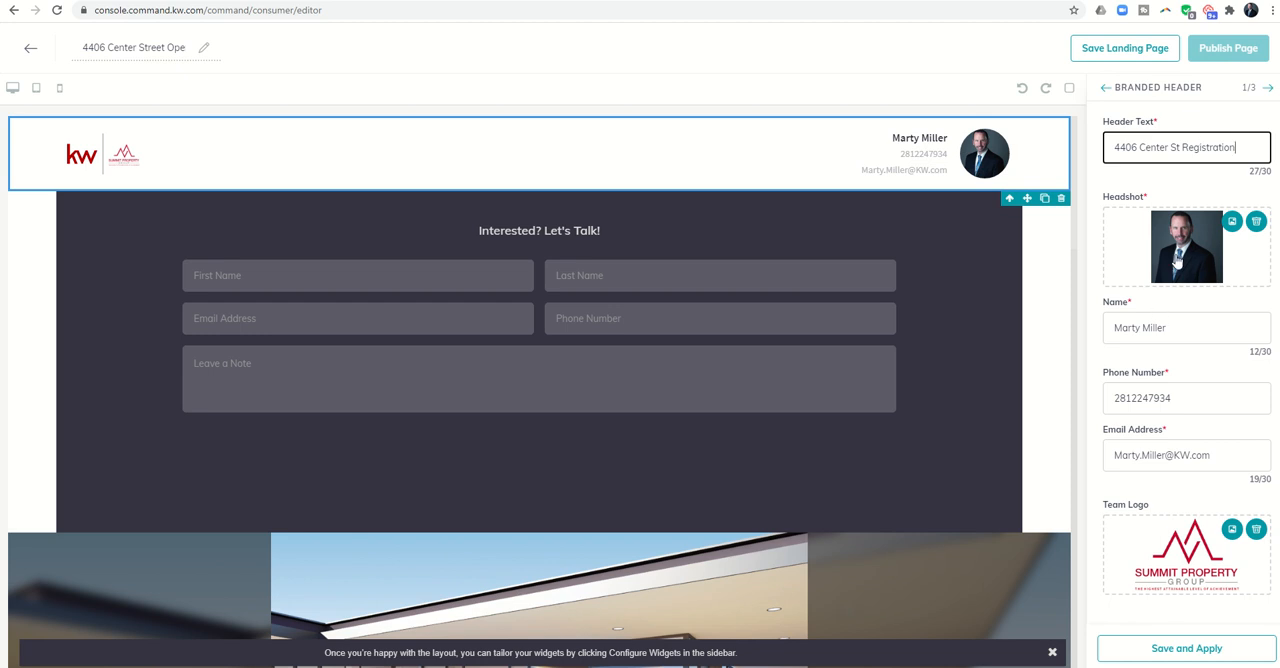
click(1186, 398)
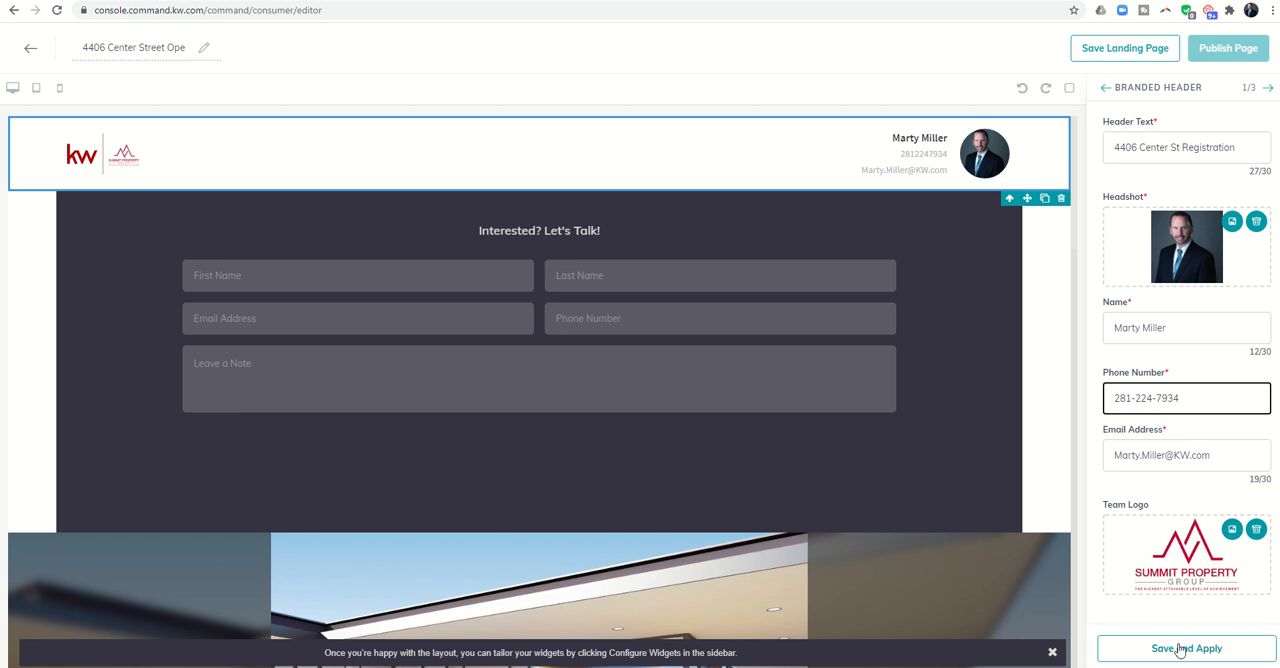
mouse_move(1213, 653)
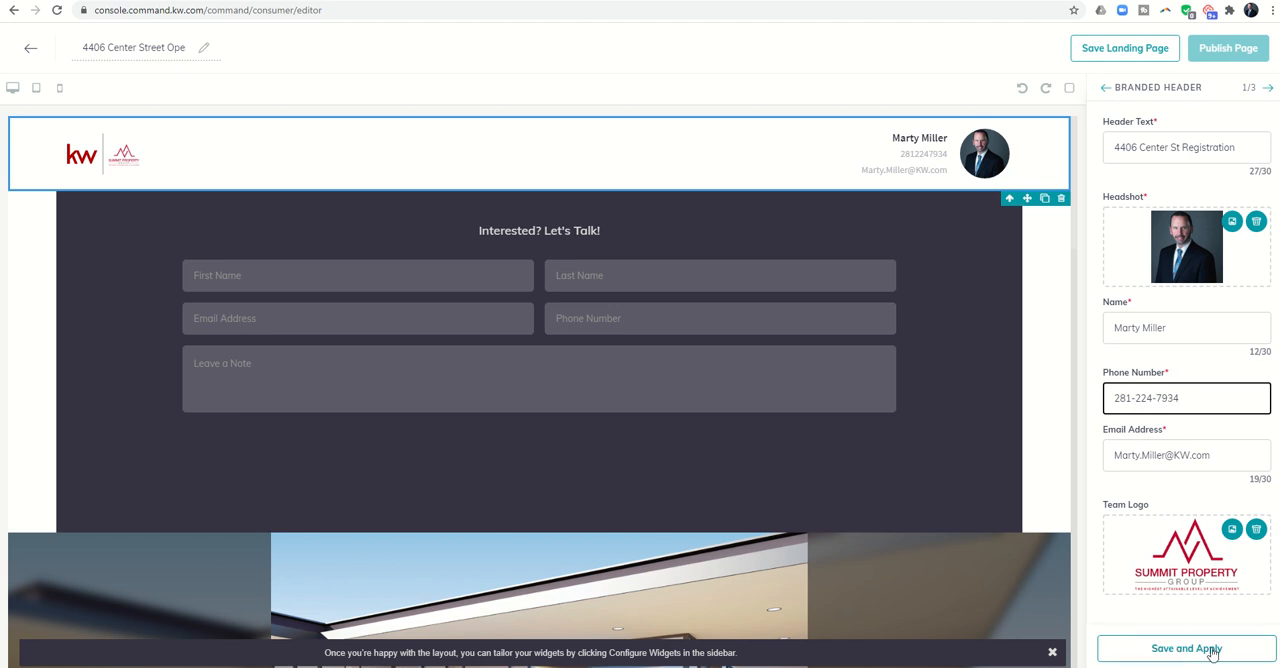
click(1186, 648)
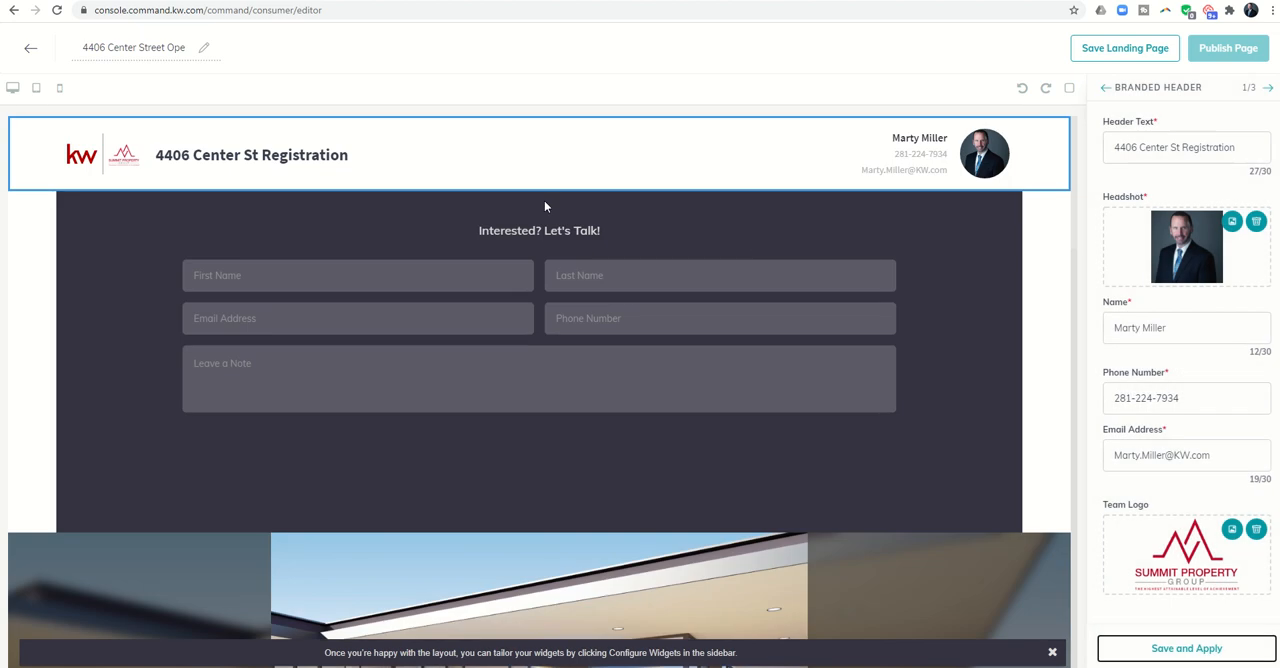
mouse_move(251, 169)
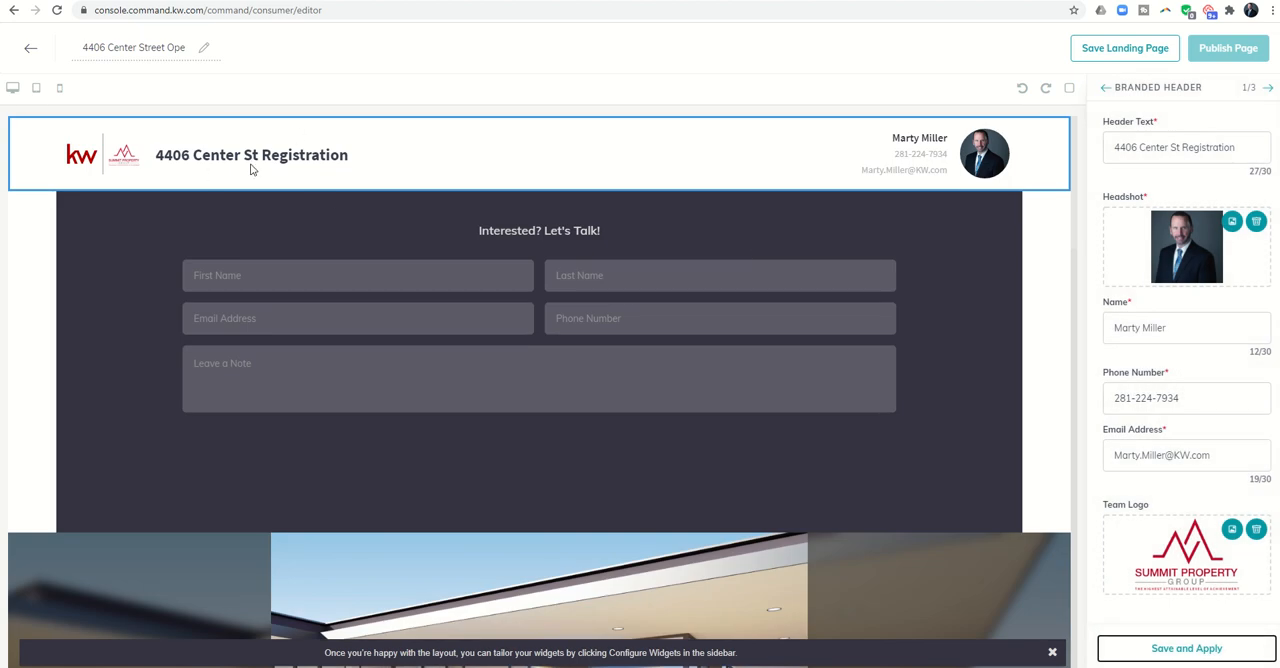
mouse_move(700, 219)
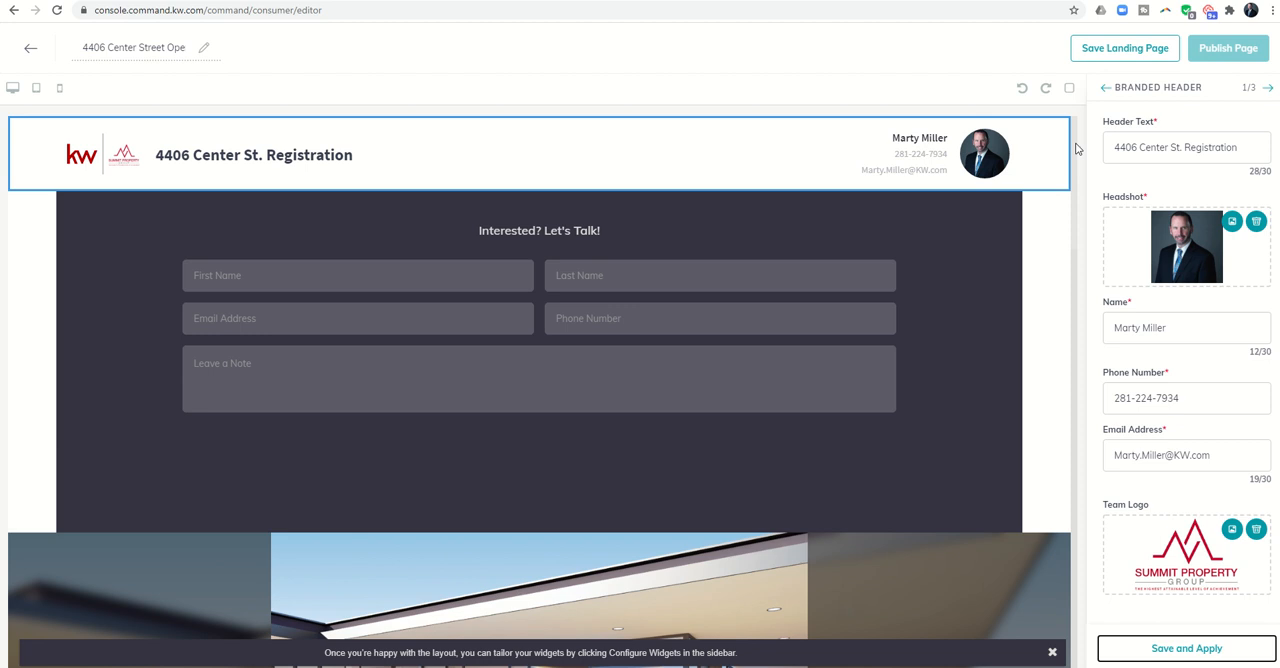
mouse_move(1269, 95)
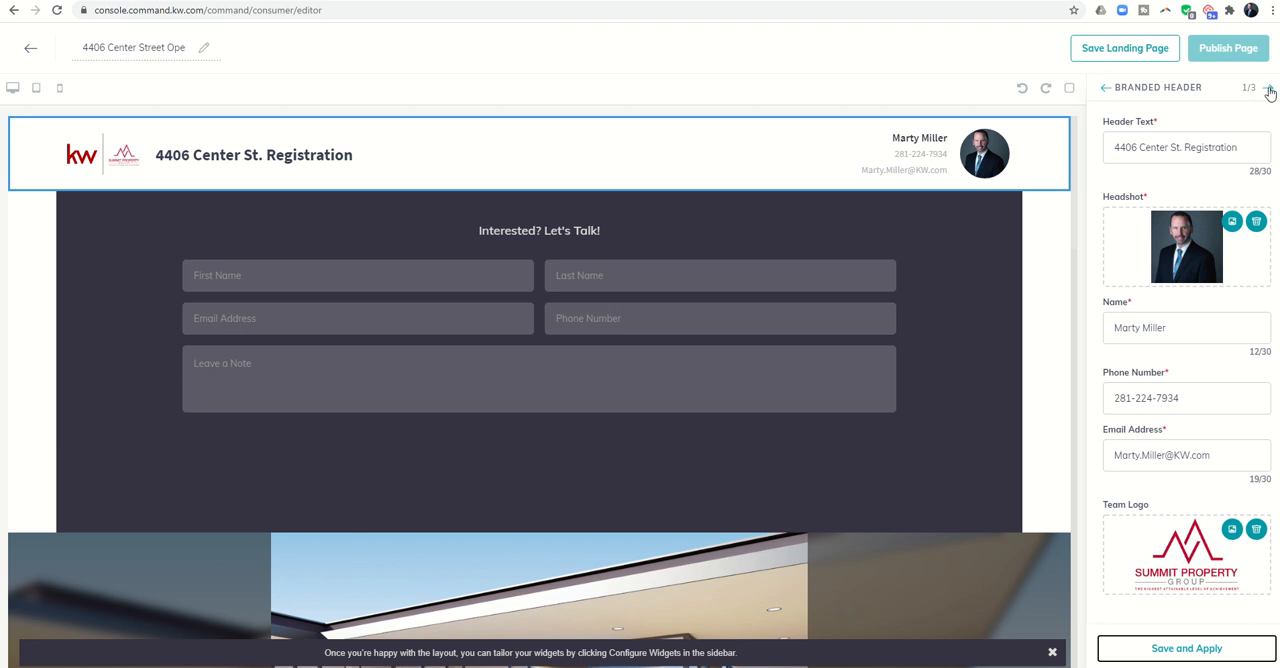
Set the Lead Form header to 'Please Register For the Virtual Open House Link'
click(1269, 87)
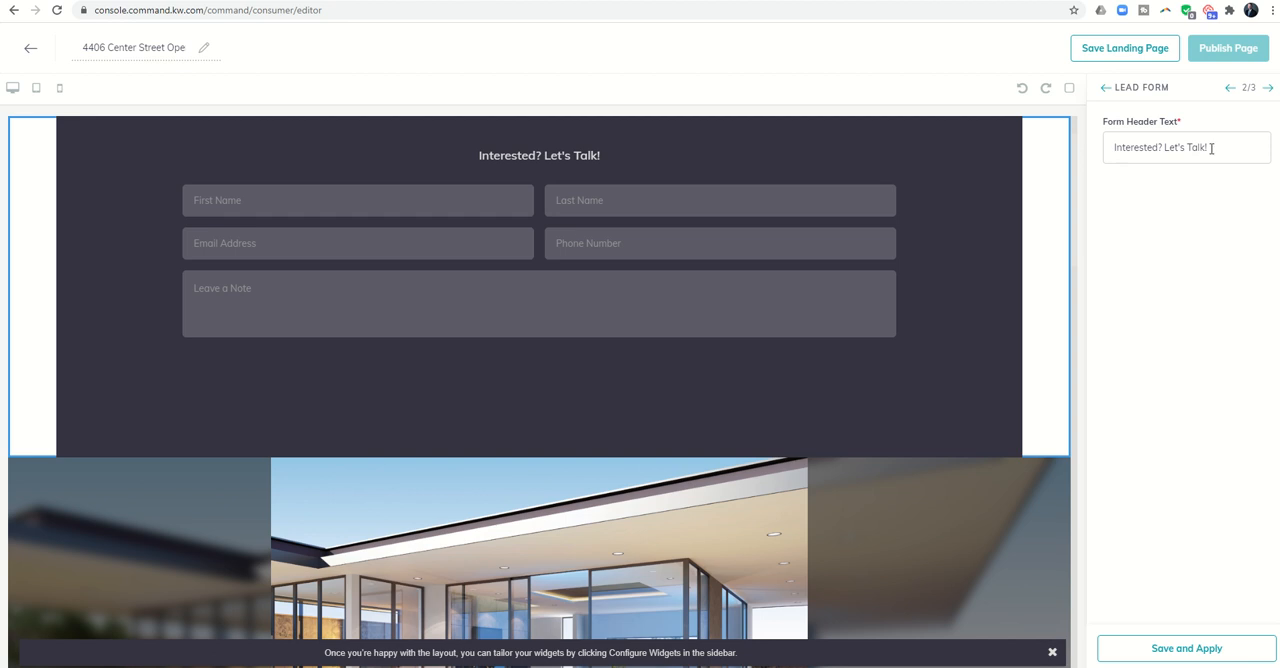
text(Please Register For)
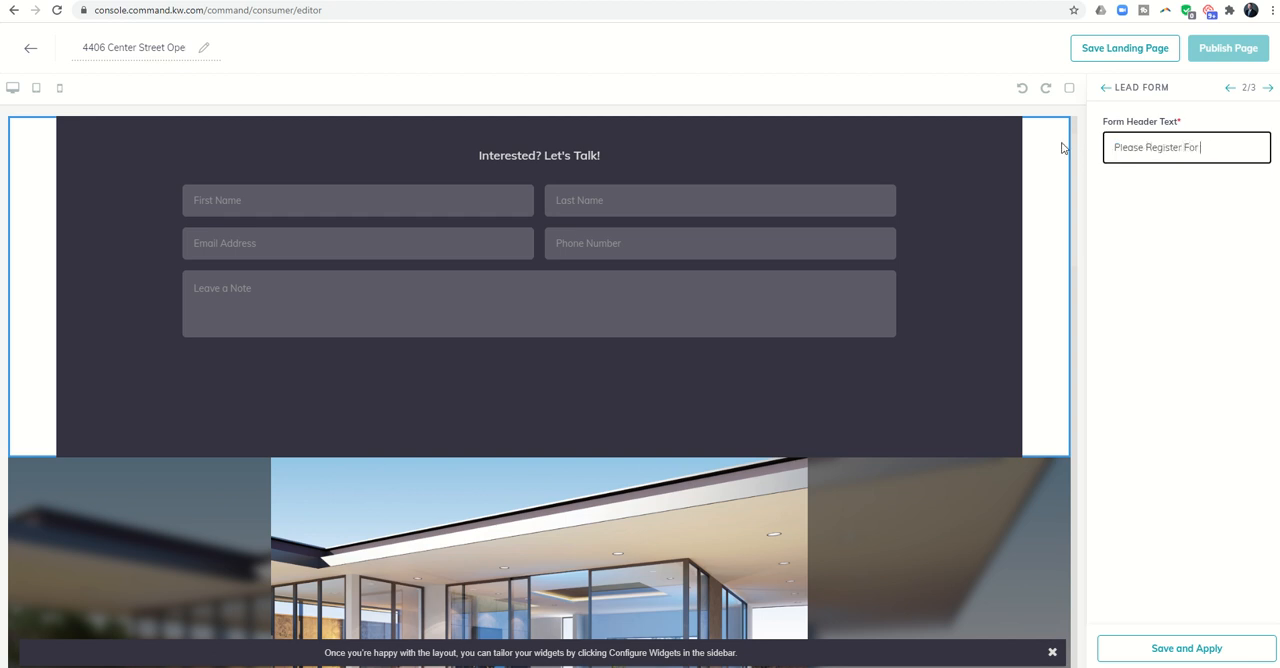
text(the Virtual Open House Link)
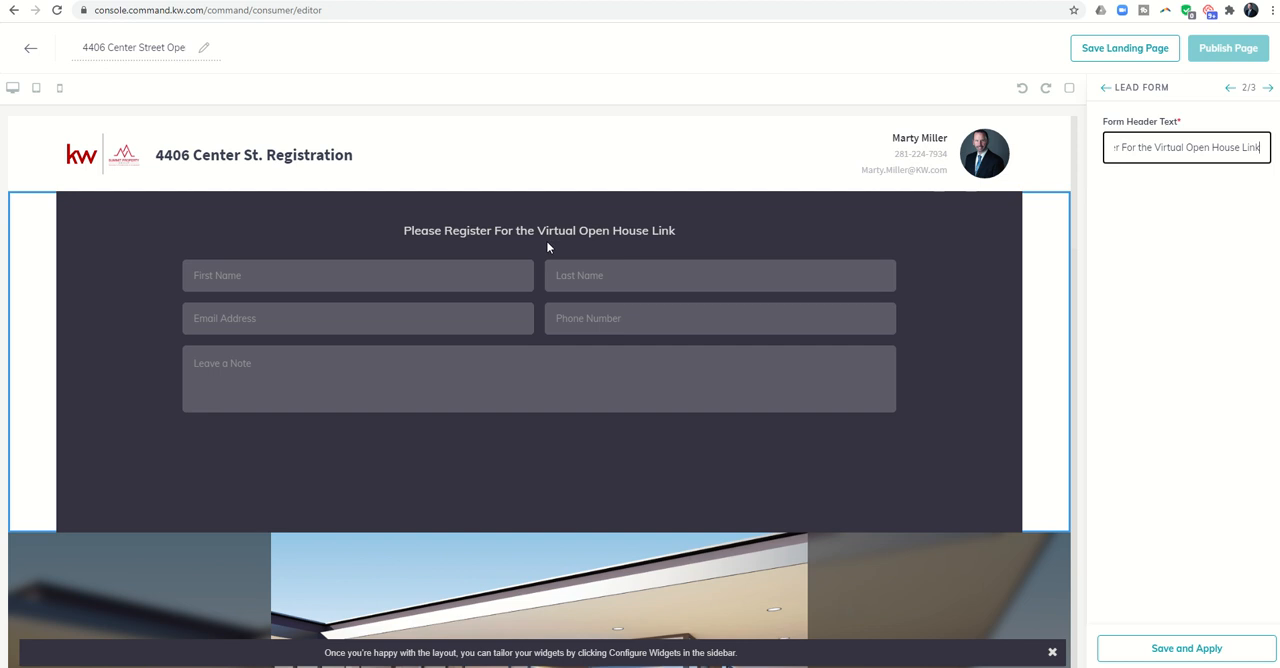
mouse_move(553, 243)
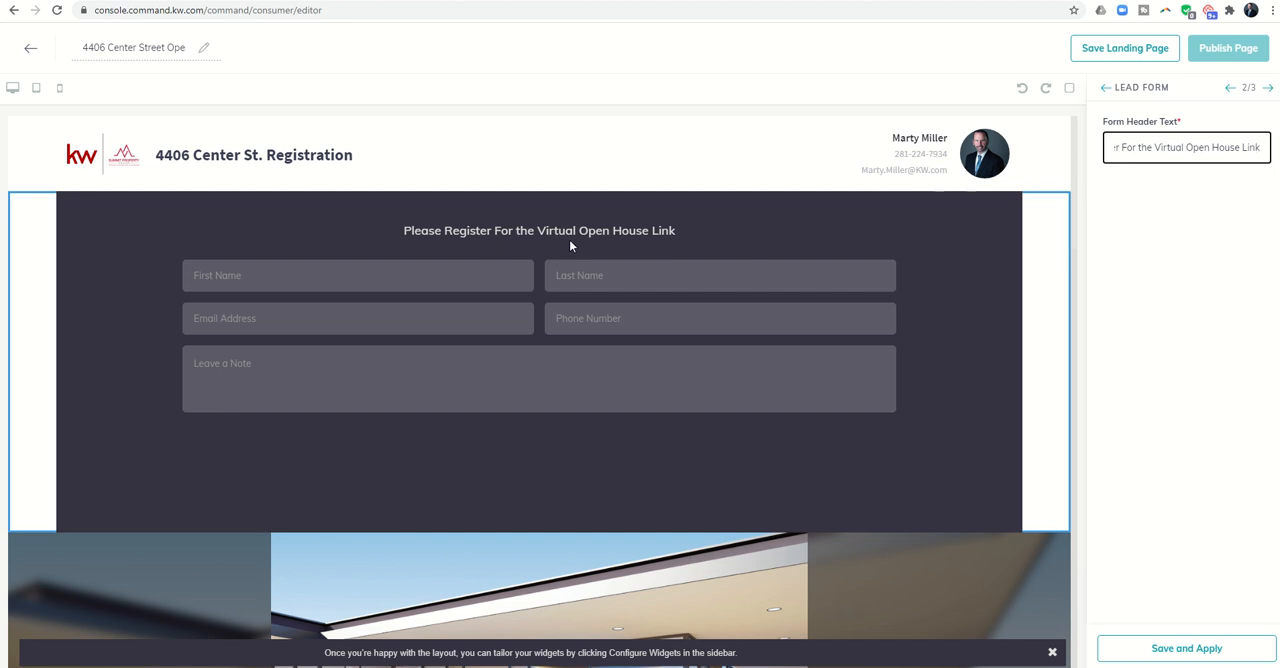
mouse_move(1267, 88)
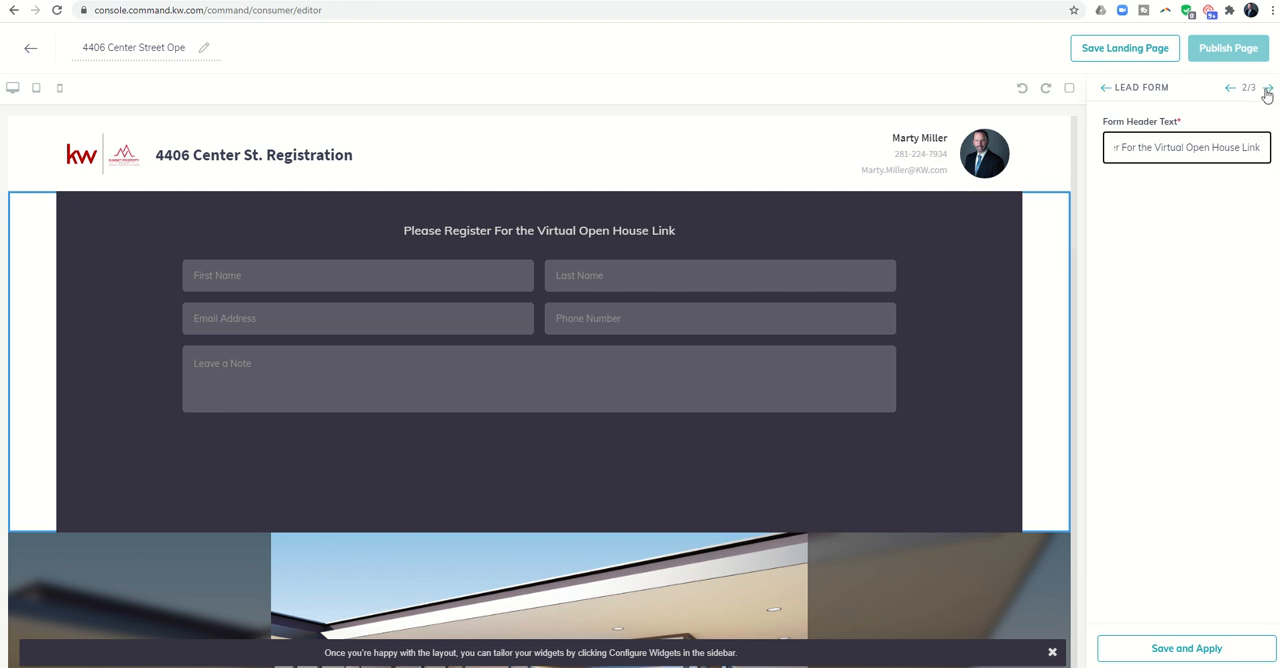
click(1267, 88)
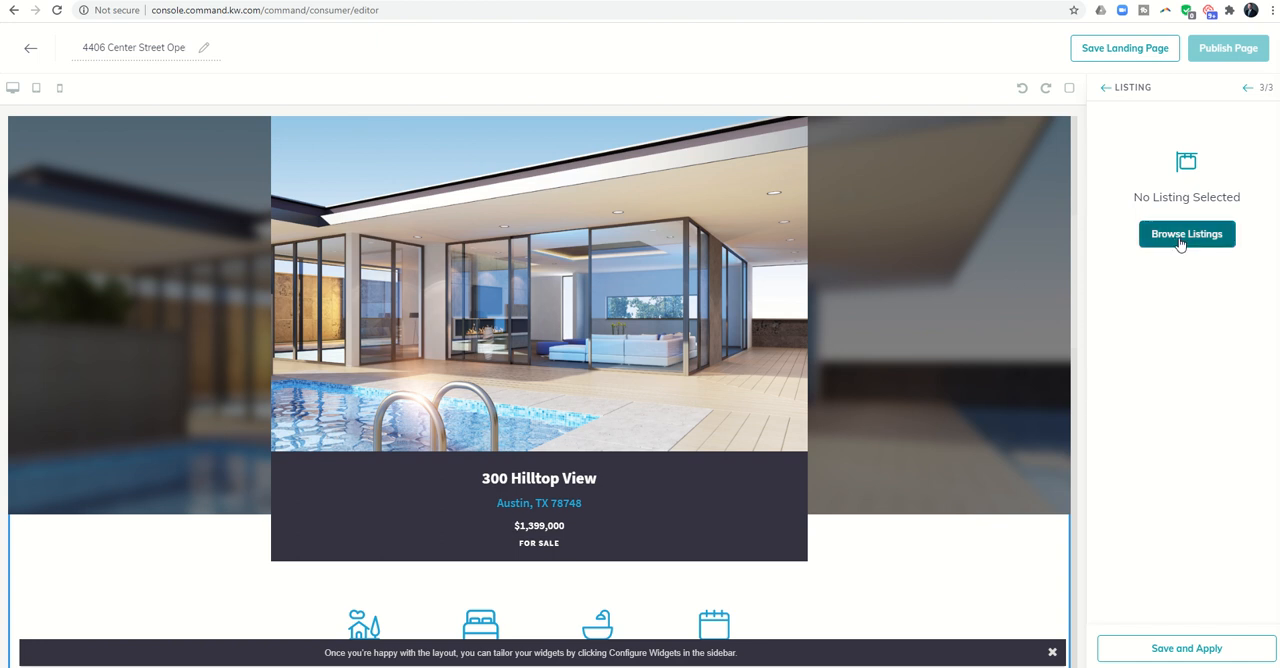
click(1187, 233)
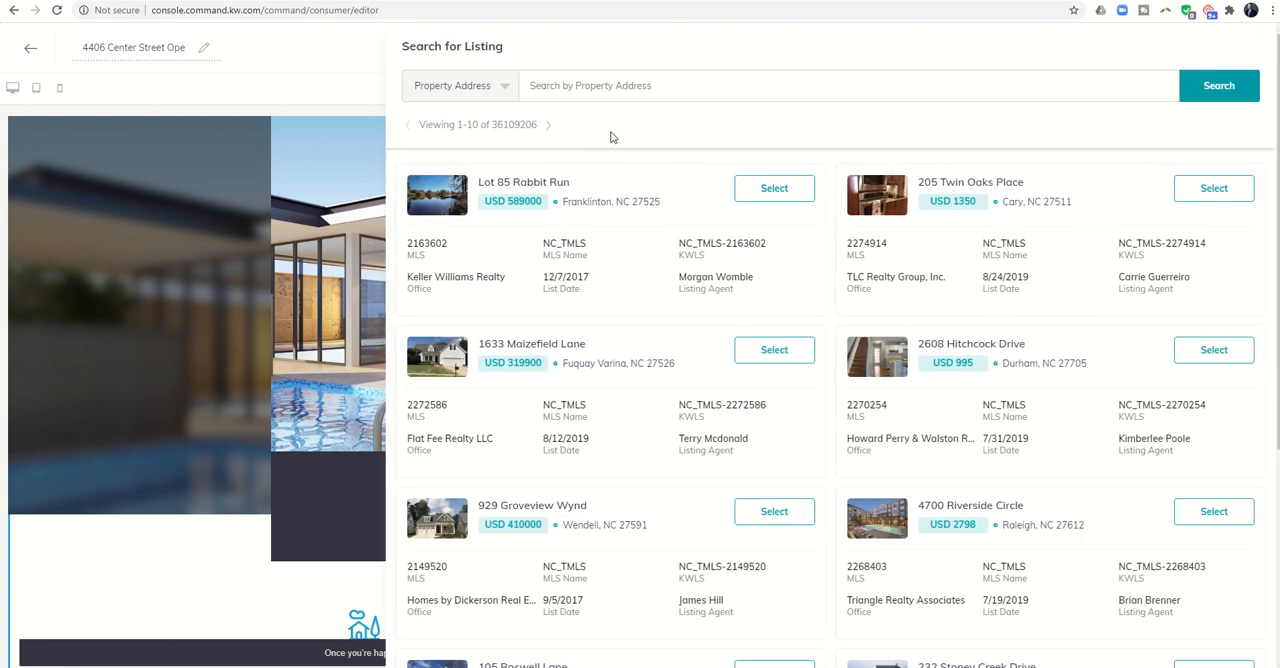
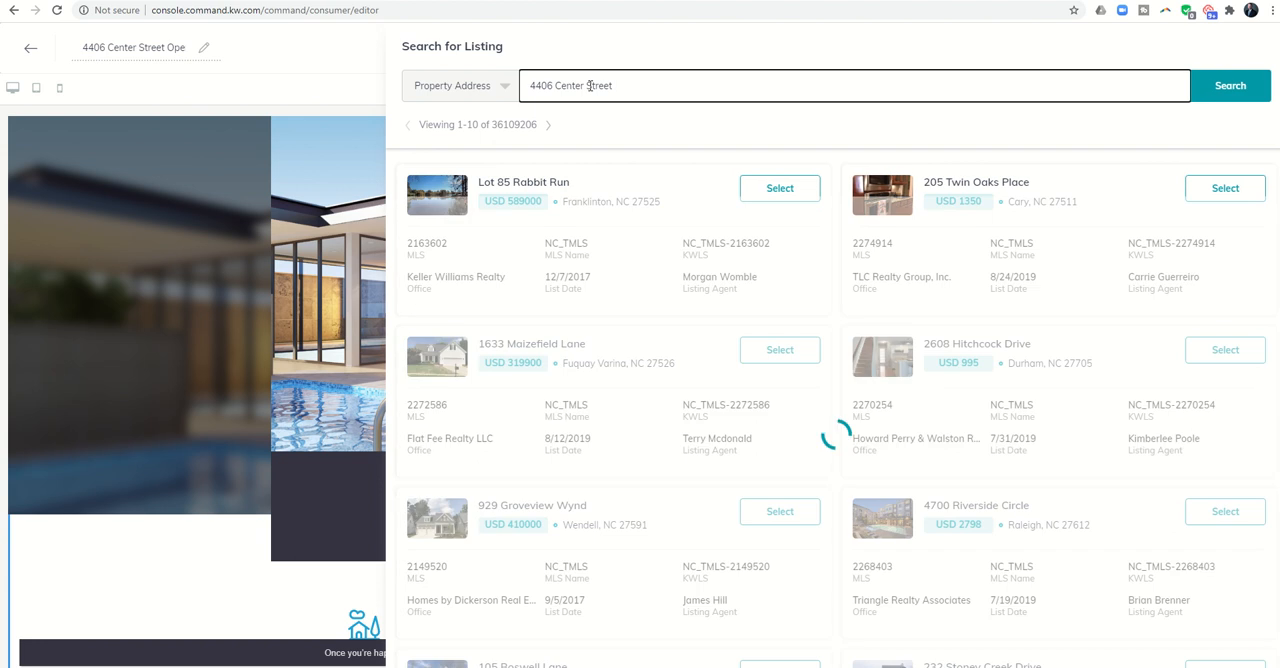
click(1230, 85)
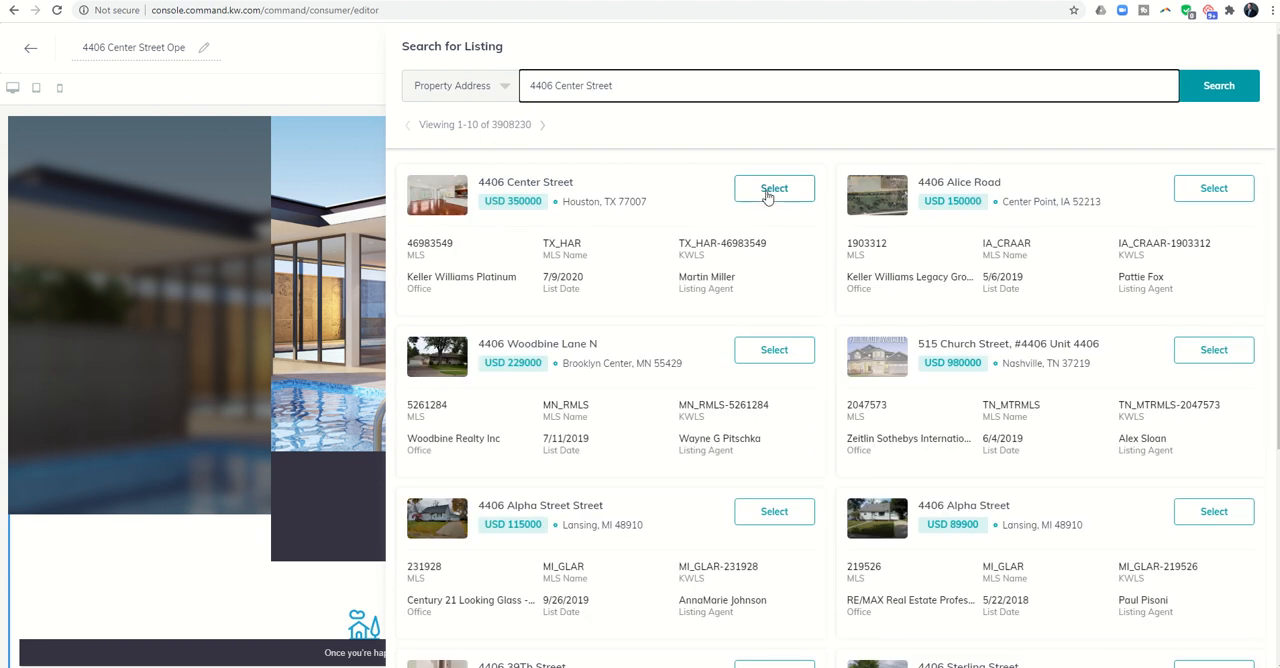
click(774, 188)
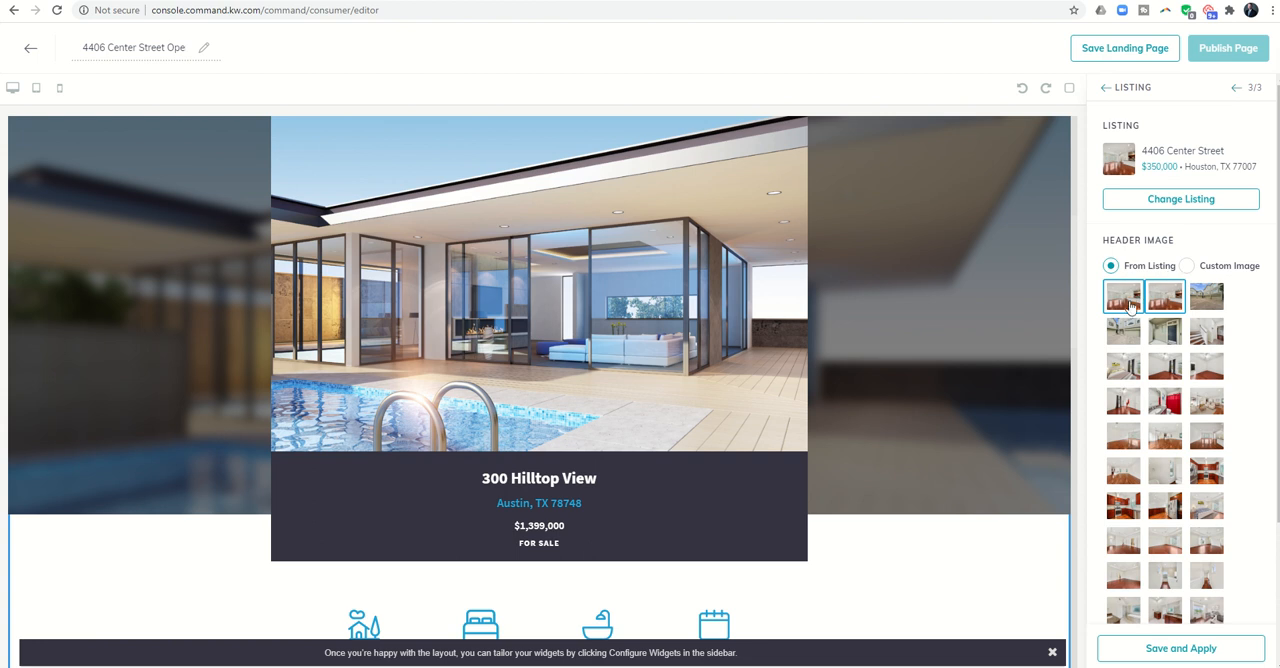
mouse_move(1195, 306)
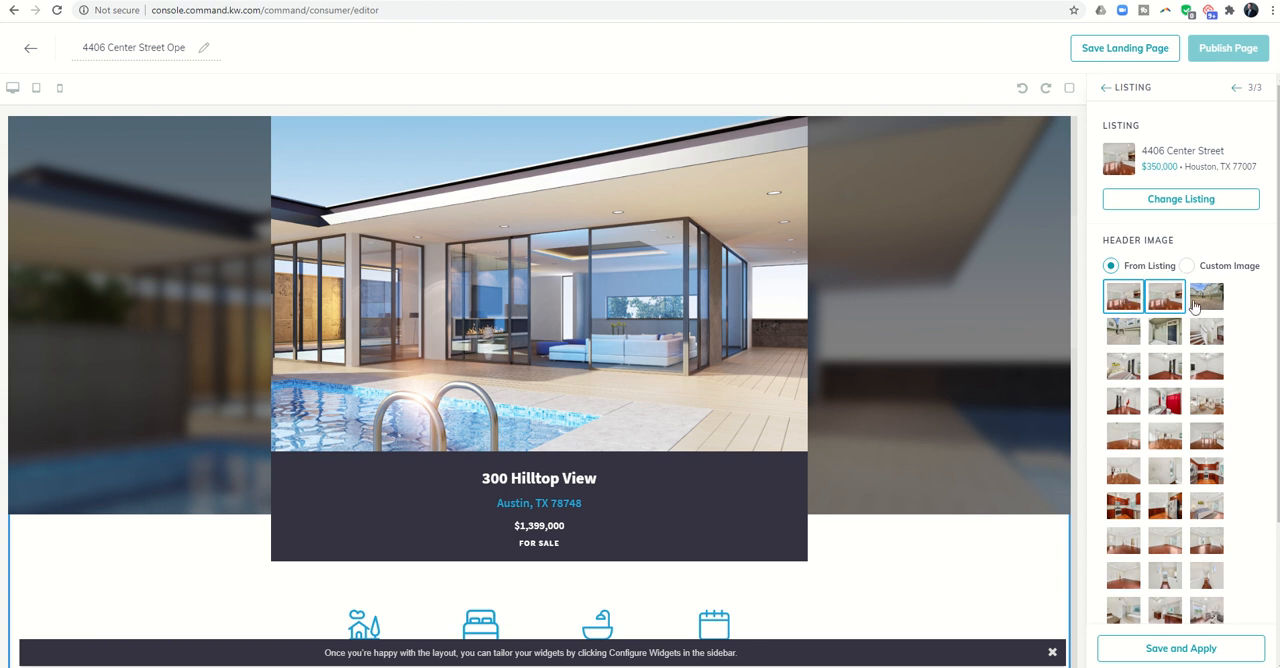
mouse_move(1190, 605)
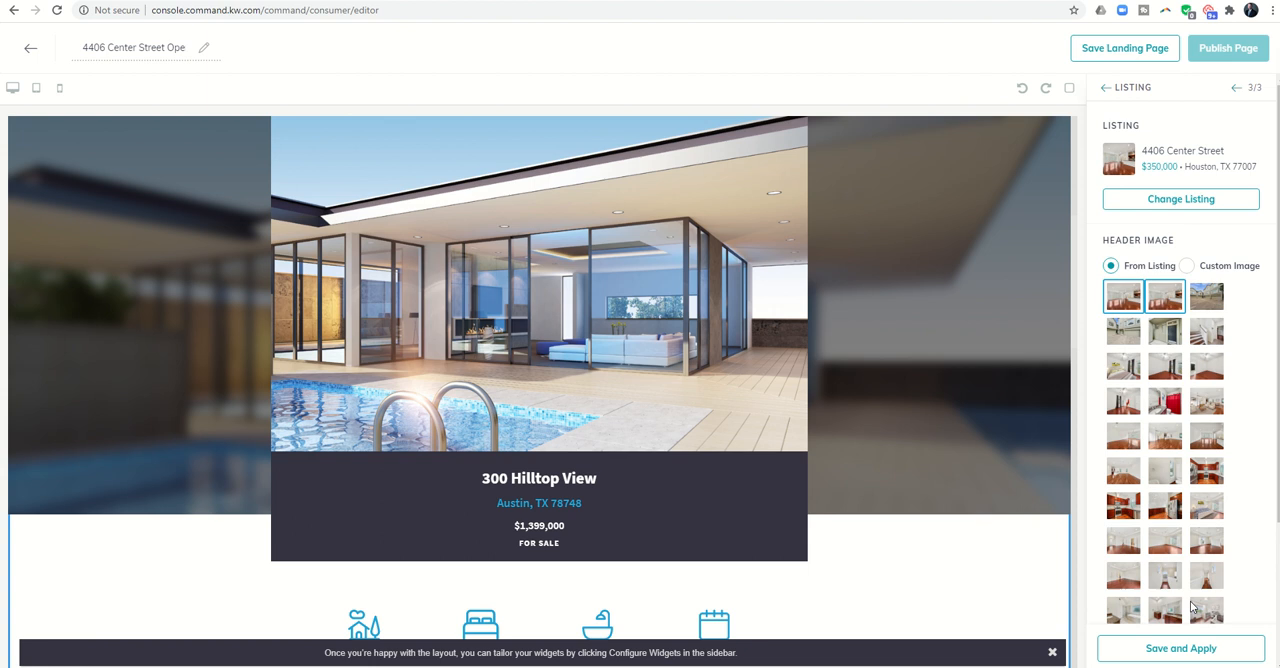
mouse_move(1233, 267)
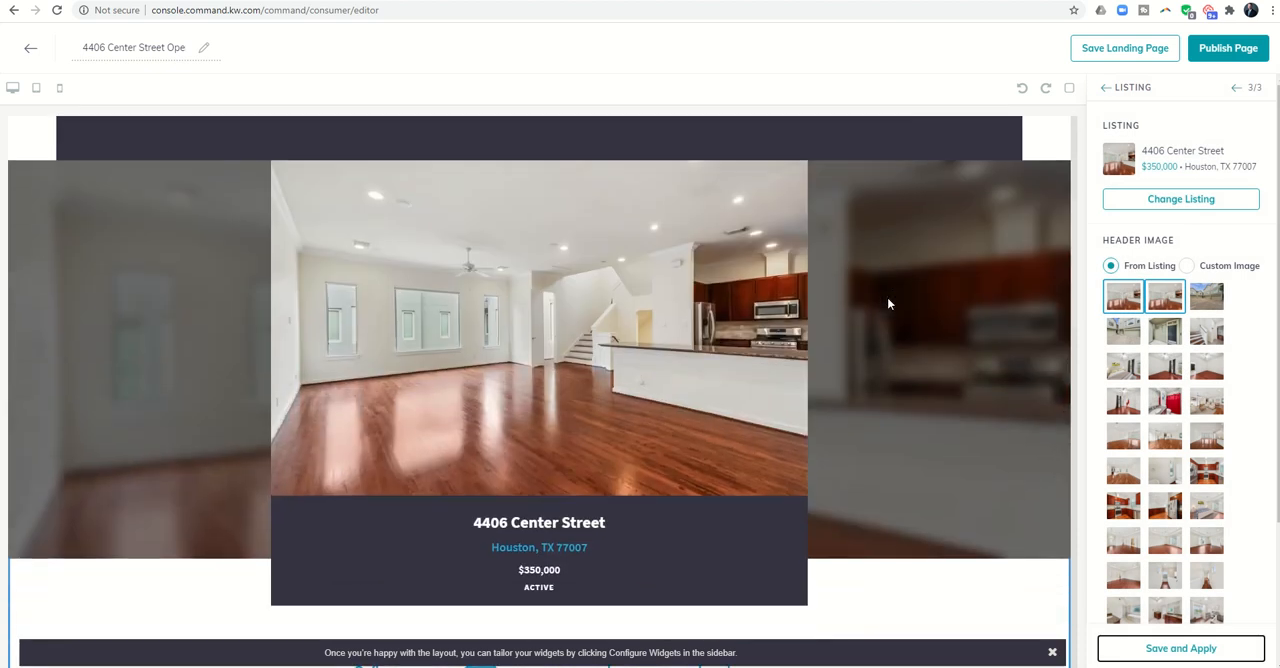
Scroll the preview to check the listing's stats, description, gallery, details and map
scroll(down, 3)
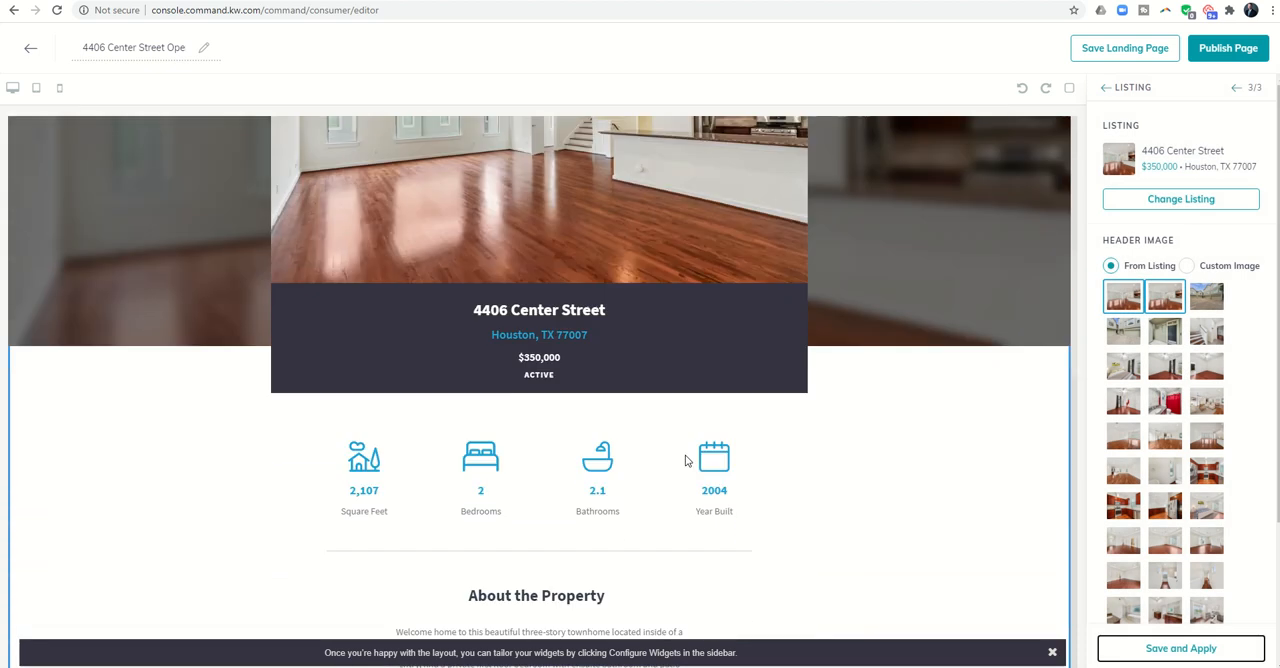
scroll(down, 3)
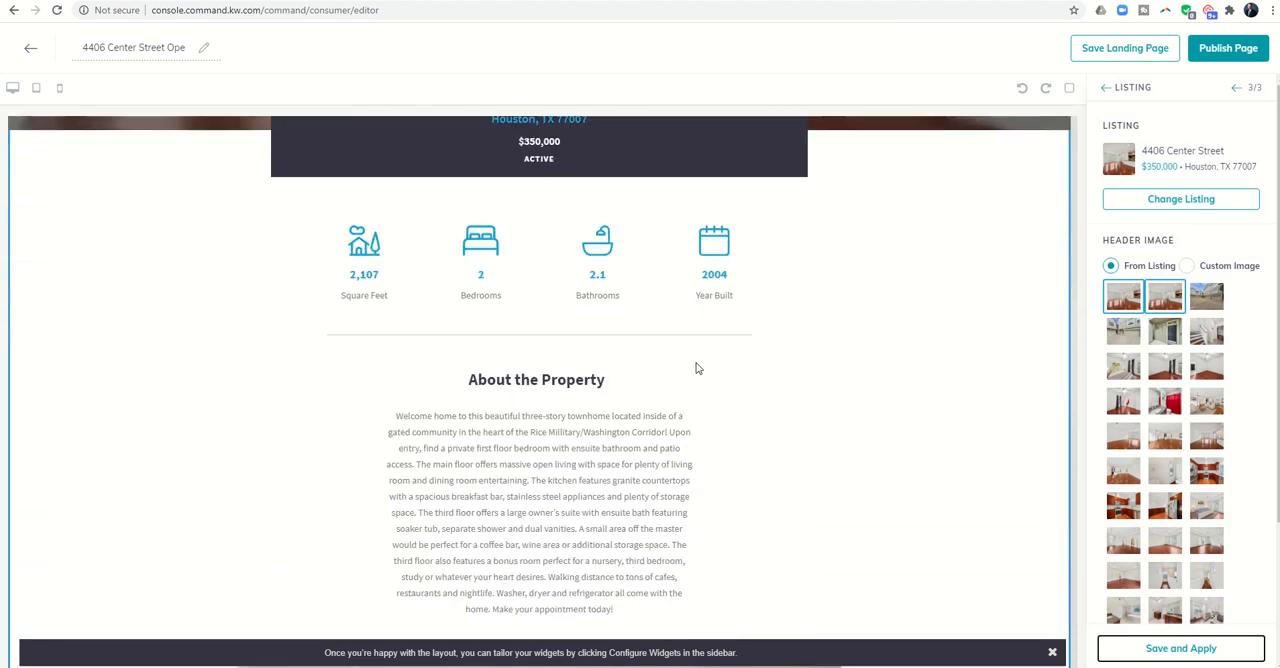
scroll(down, 3)
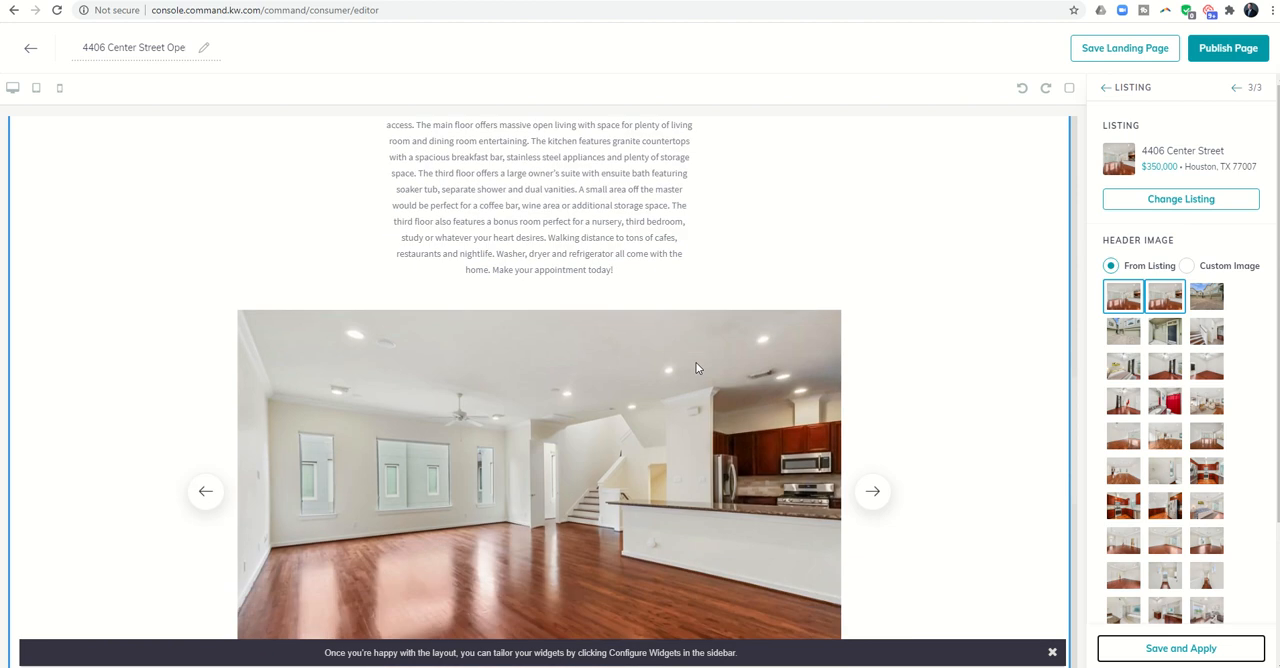
scroll(down, 3)
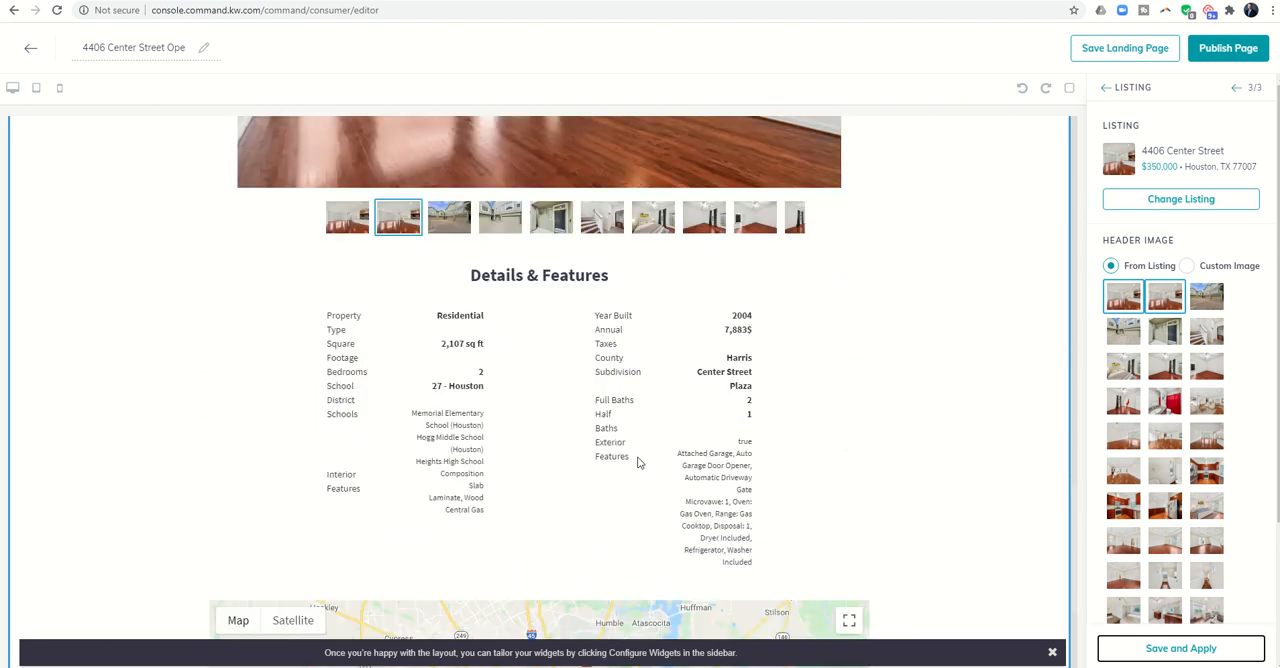
scroll(down, 3)
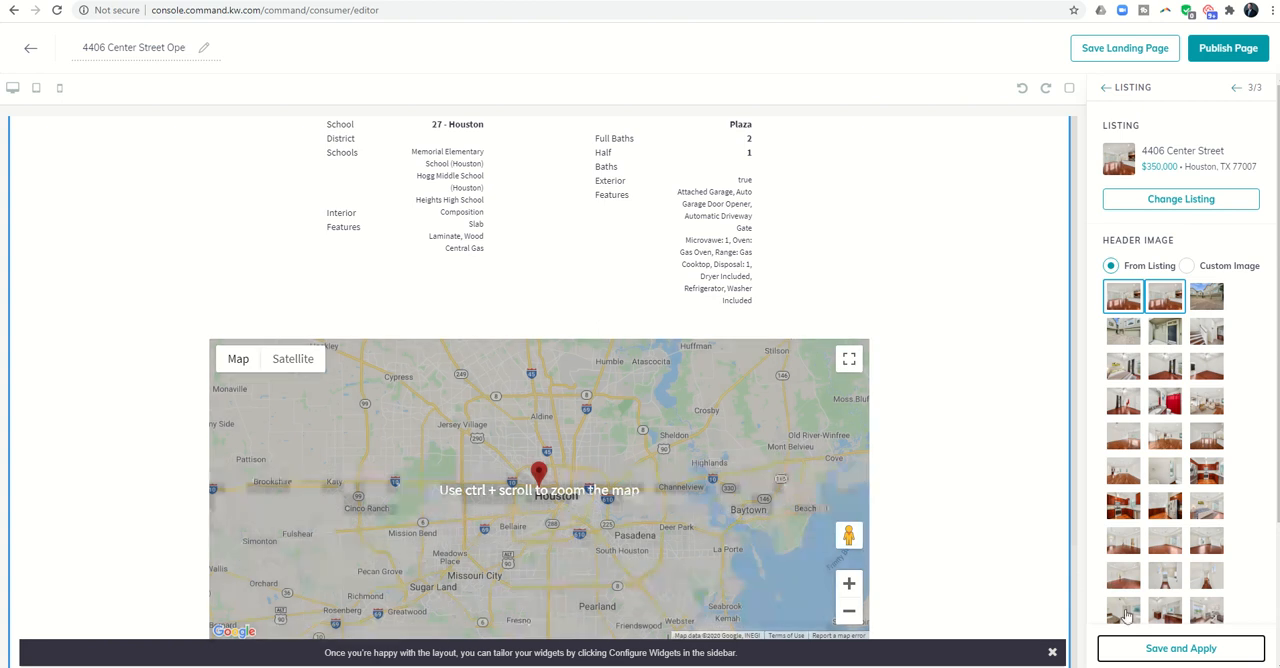
Apply the listing settings and save the landing page as a draft
click(1164, 295)
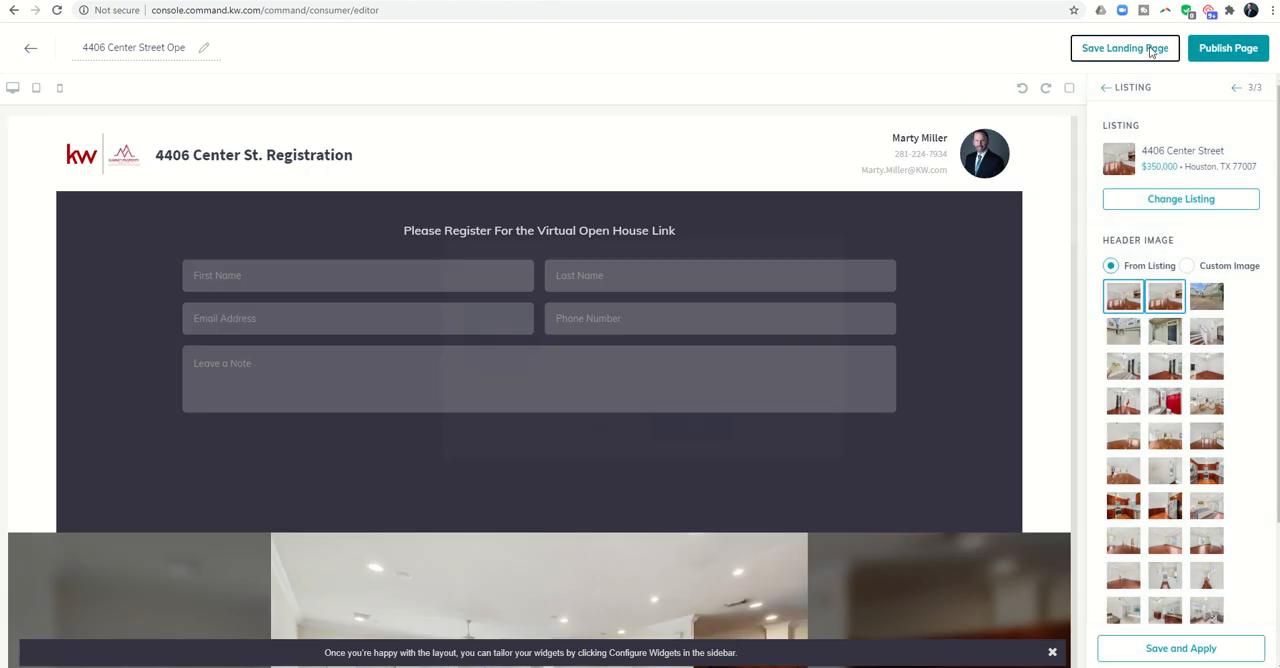
click(1124, 48)
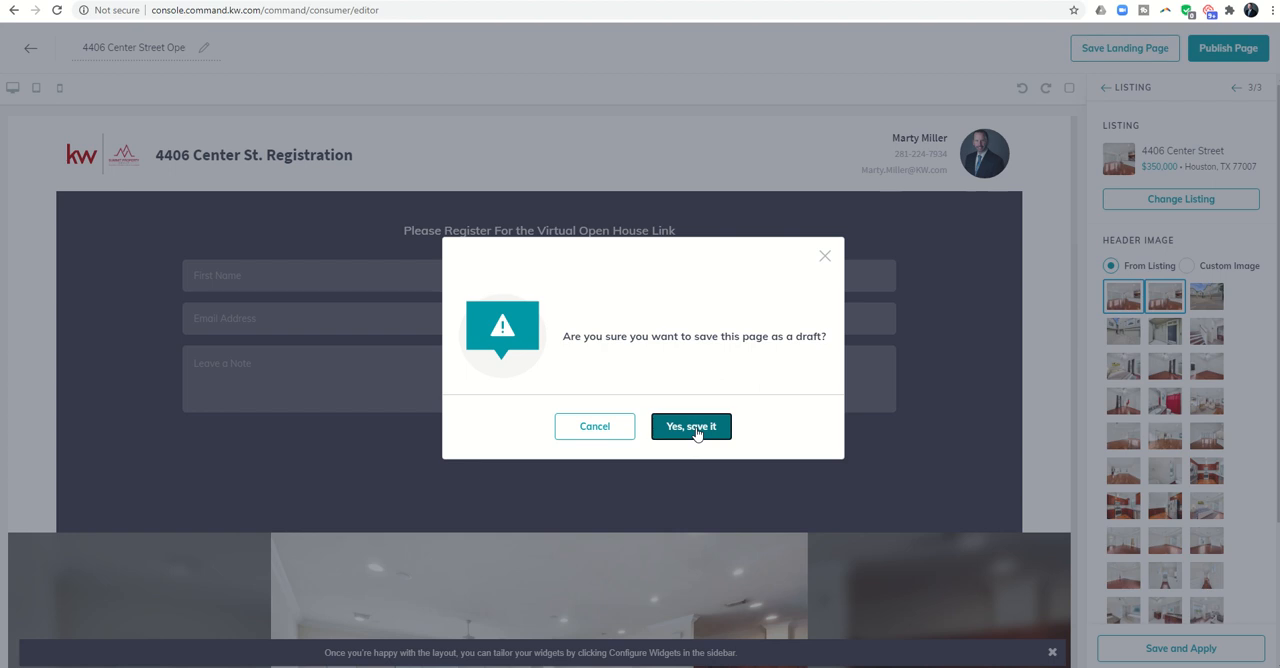
click(691, 426)
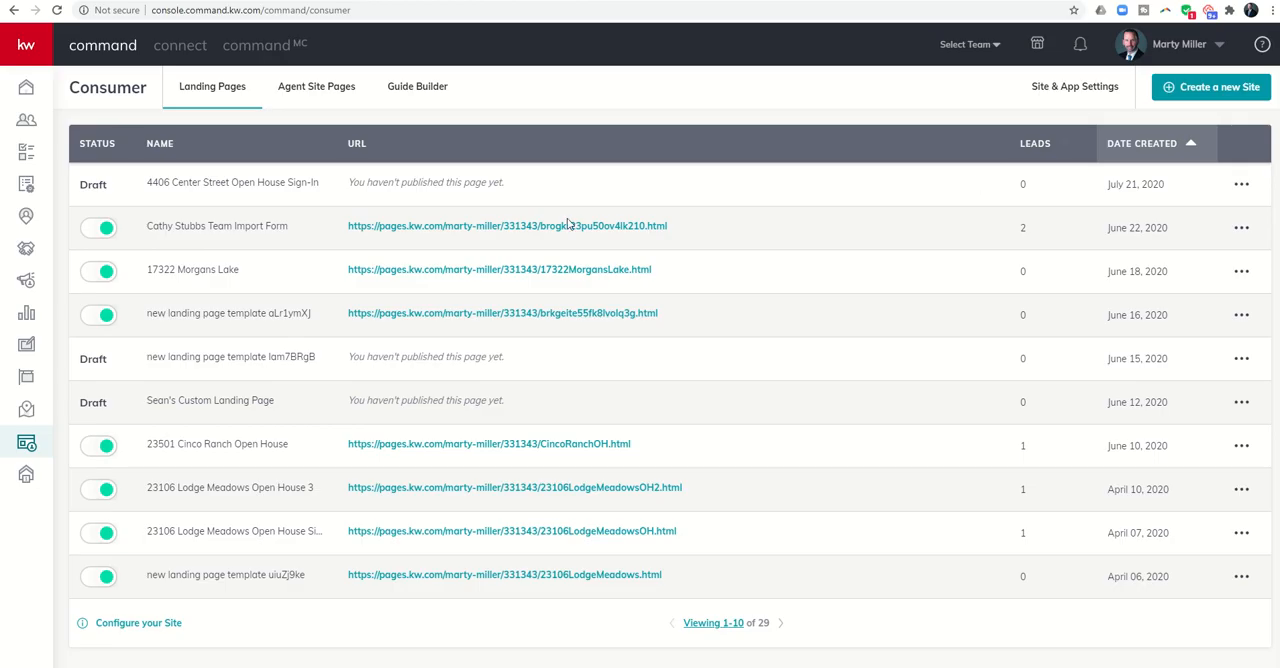
mouse_move(408, 201)
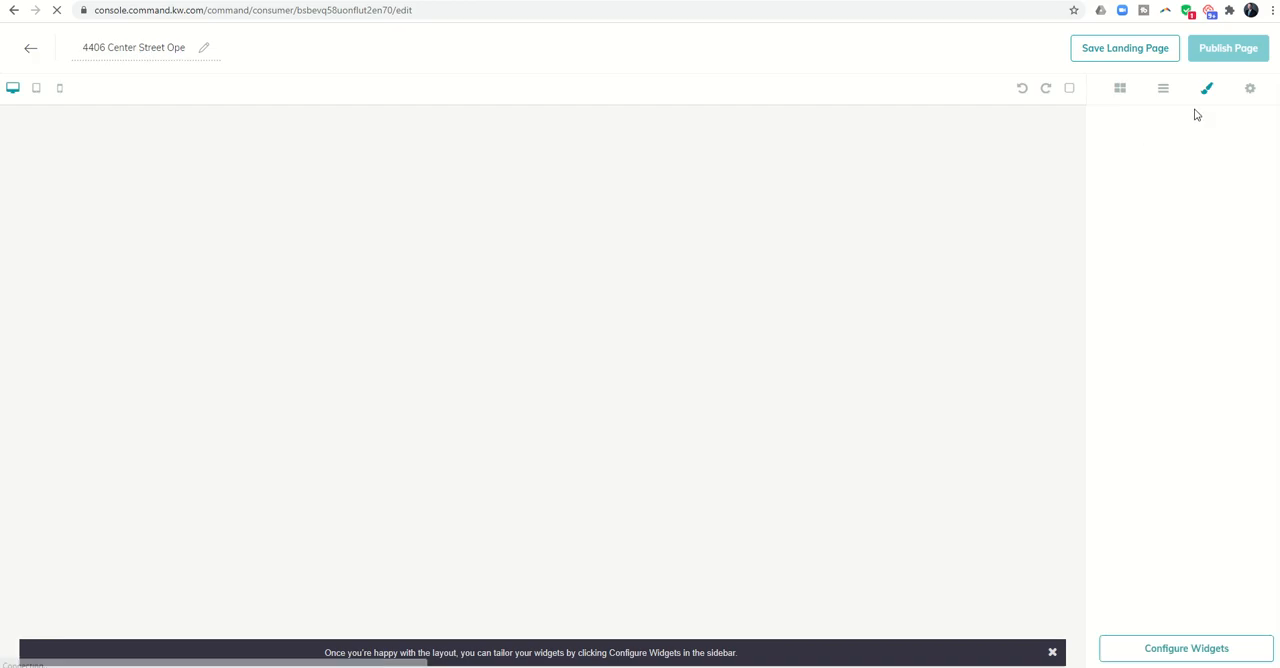
click(1228, 48)
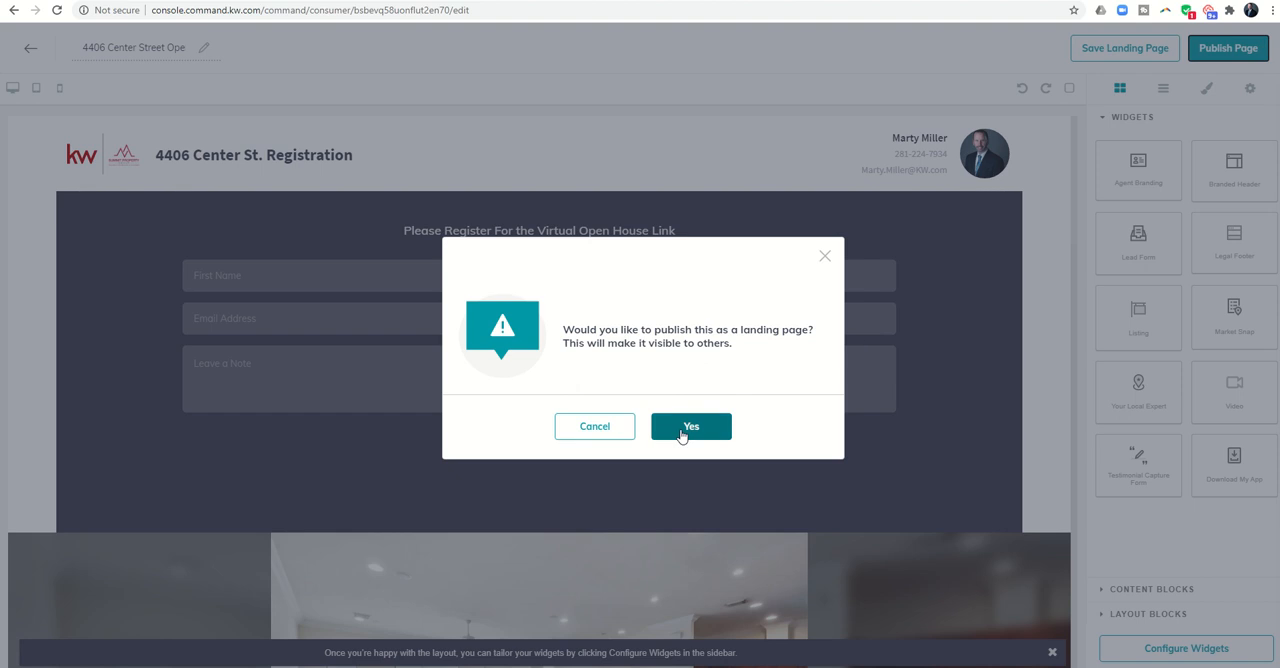
click(690, 426)
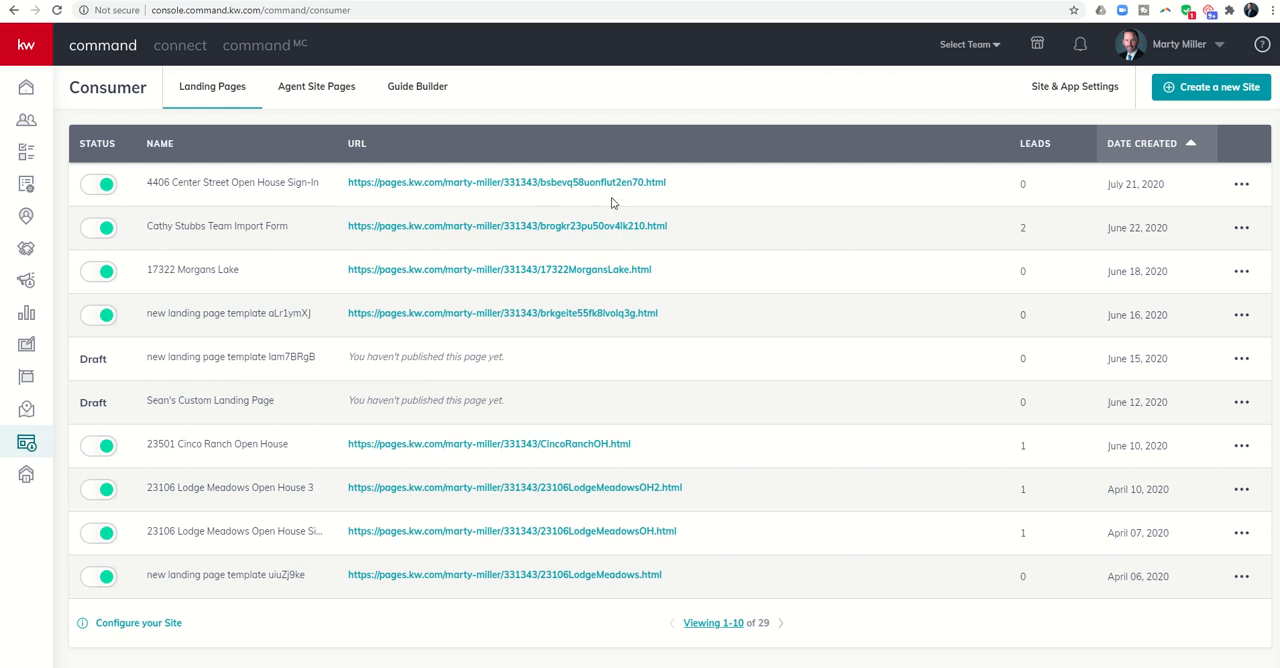
mouse_move(478, 182)
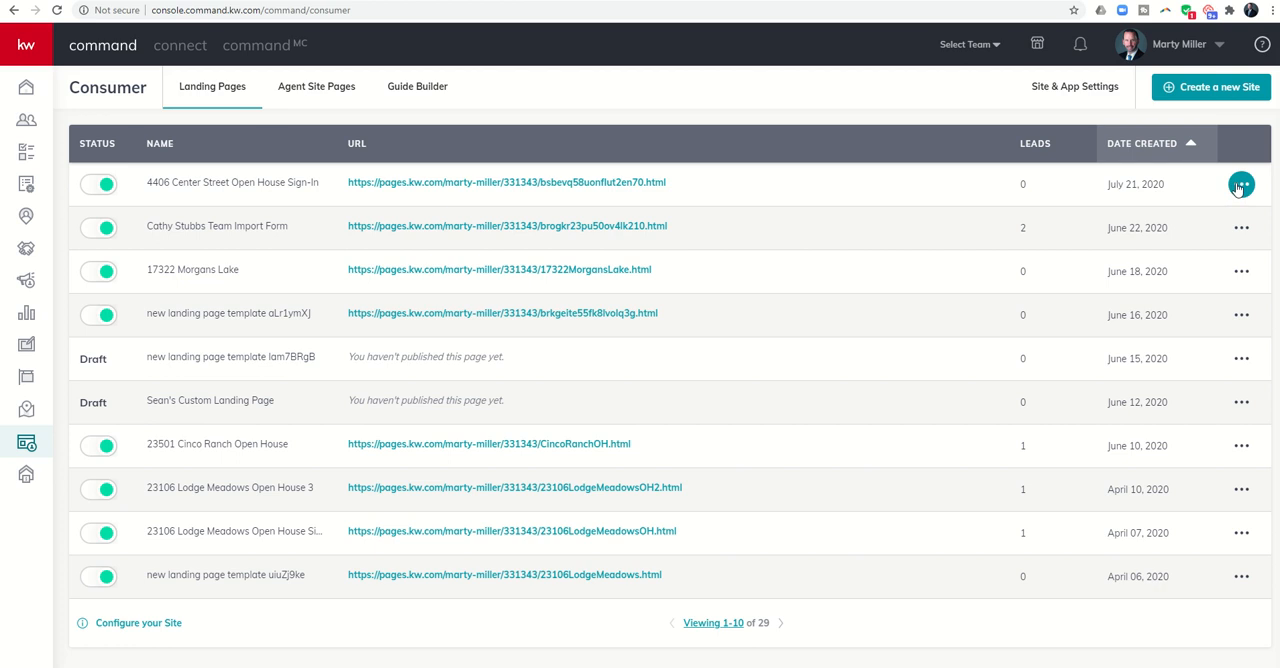
click(1241, 184)
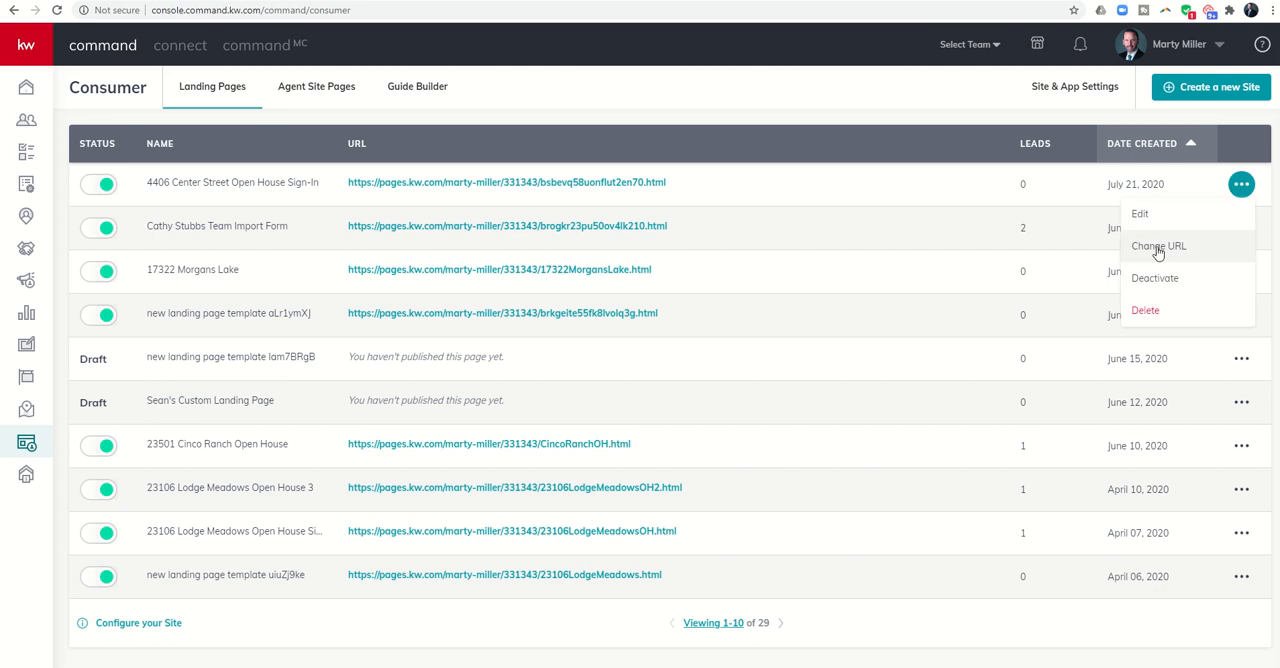
click(1159, 246)
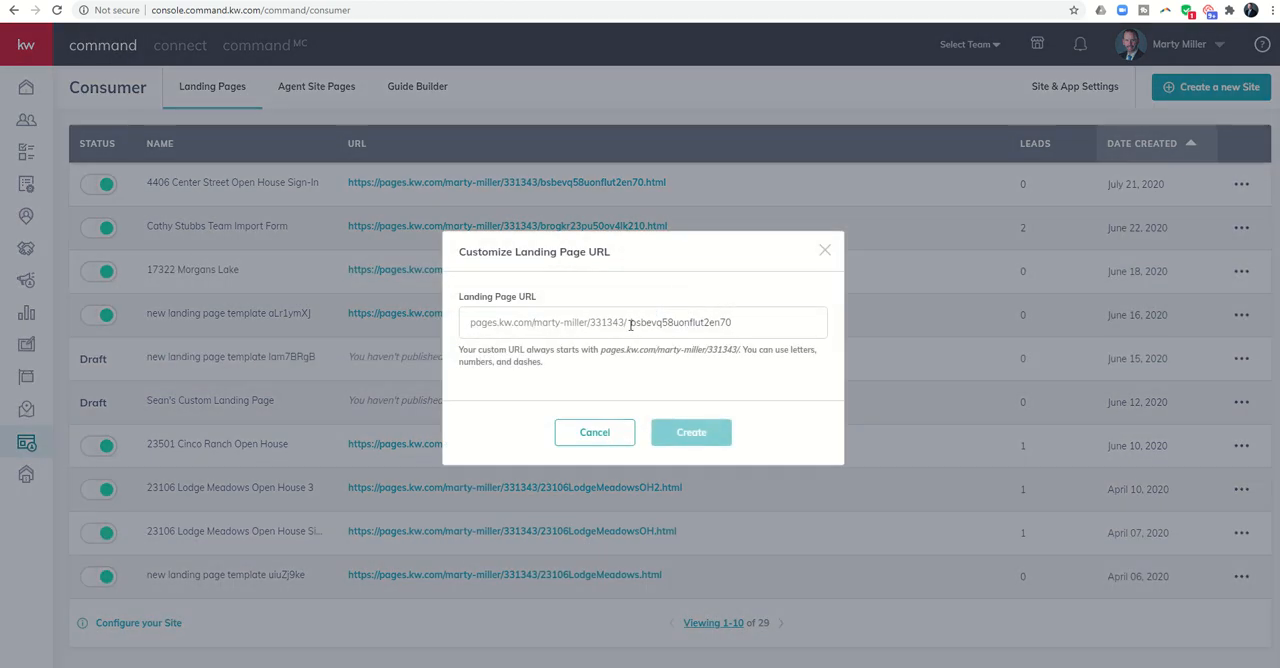
double_click(680, 322)
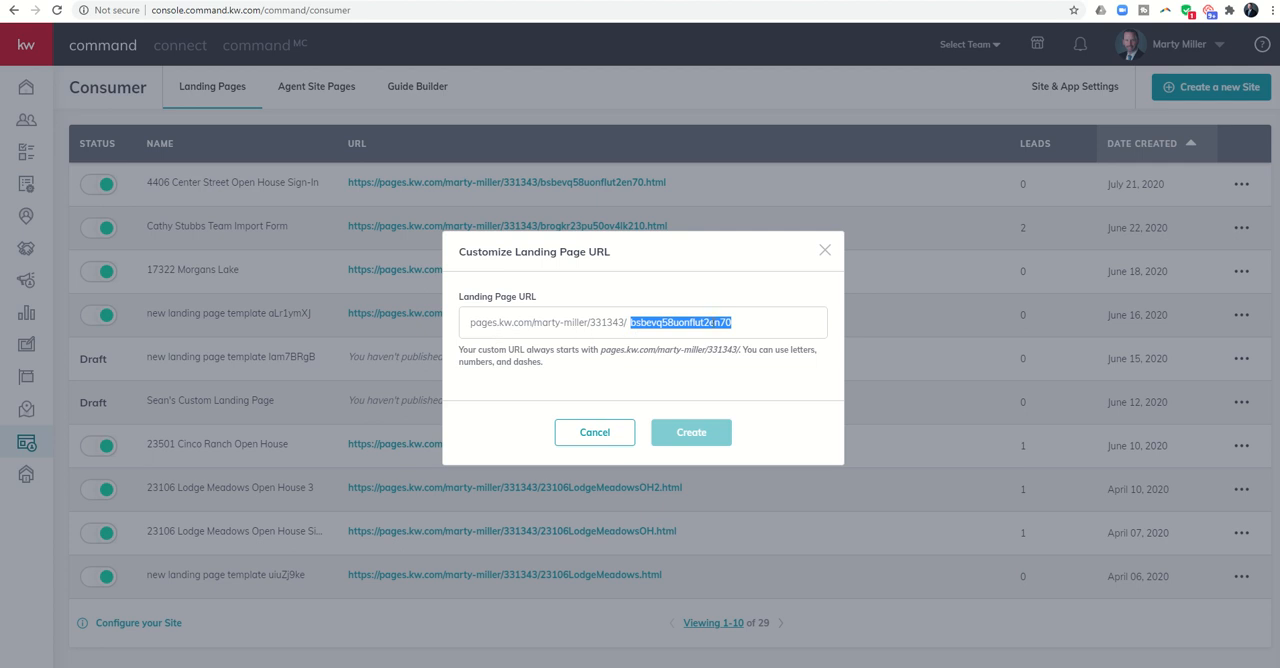
mouse_move(700, 322)
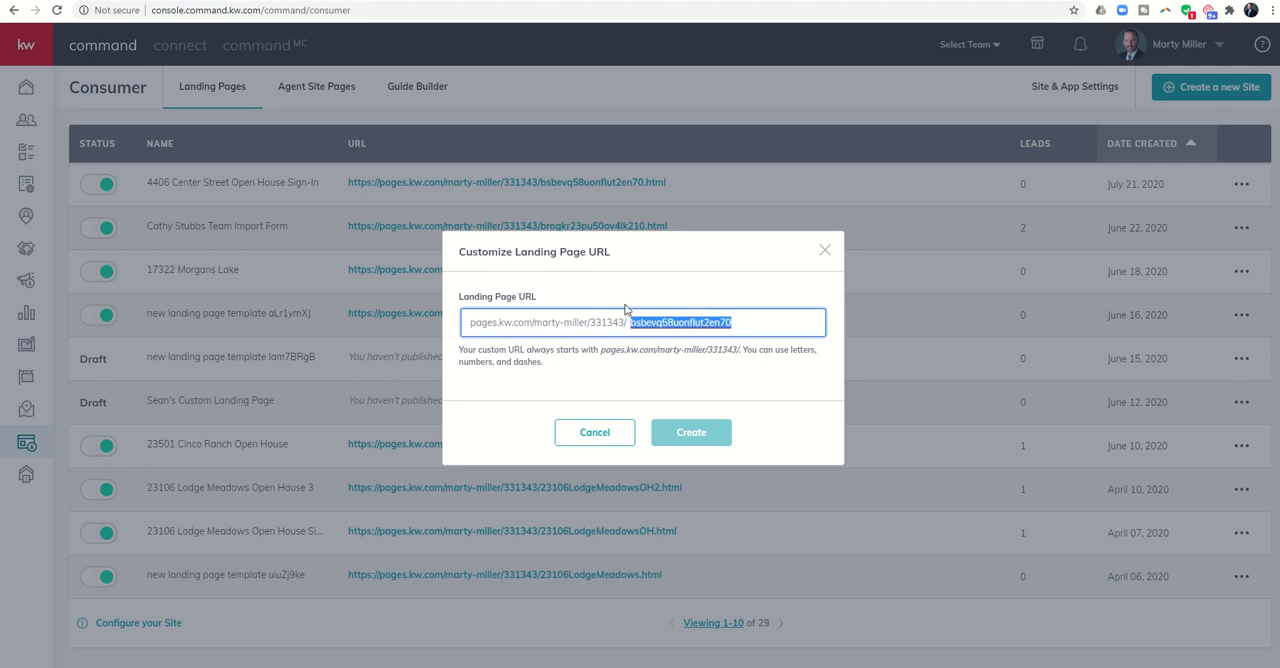
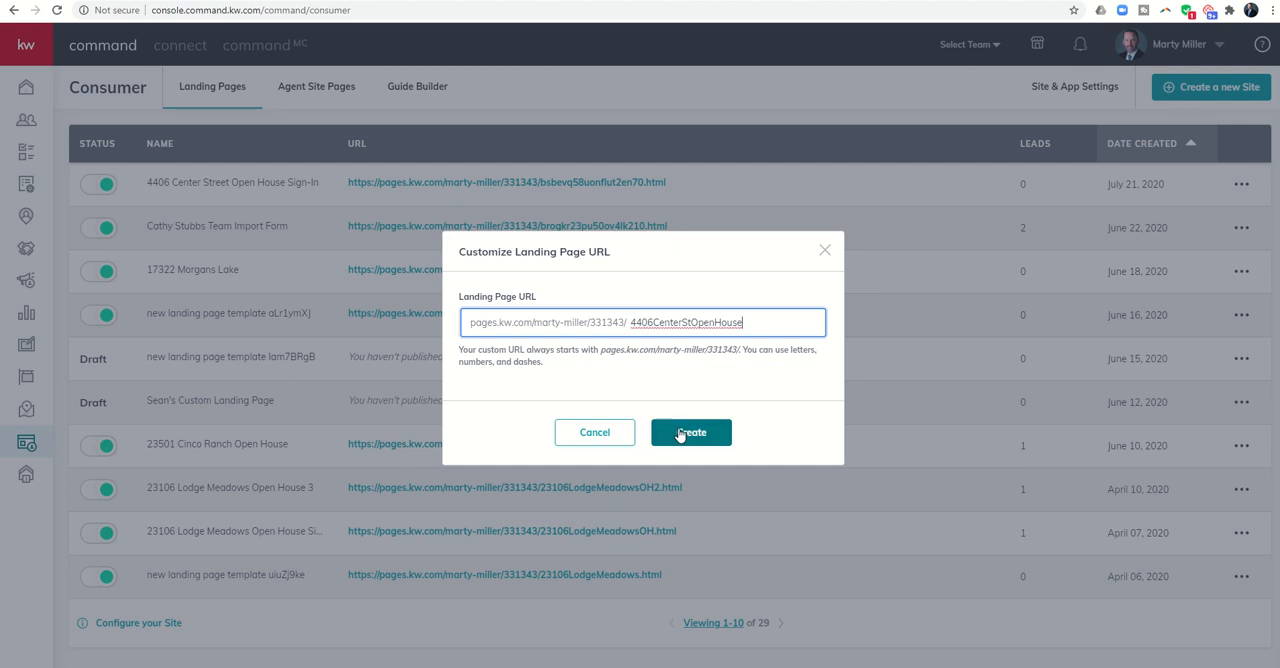
click(690, 432)
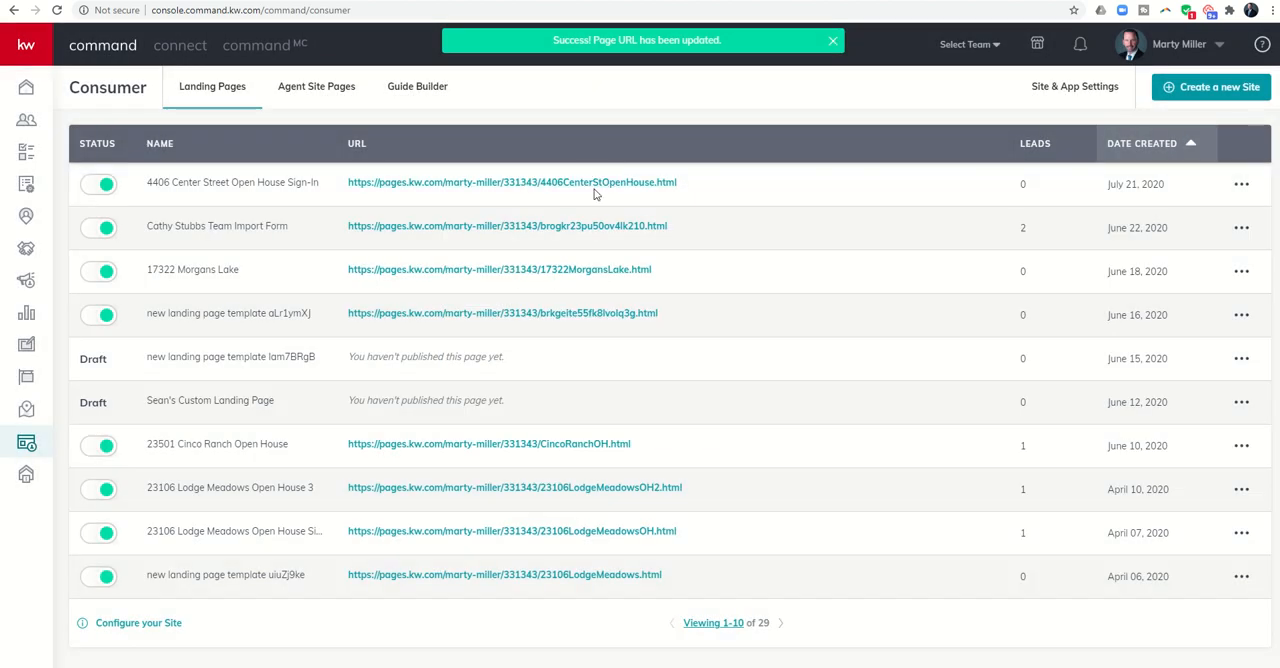
mouse_move(535, 186)
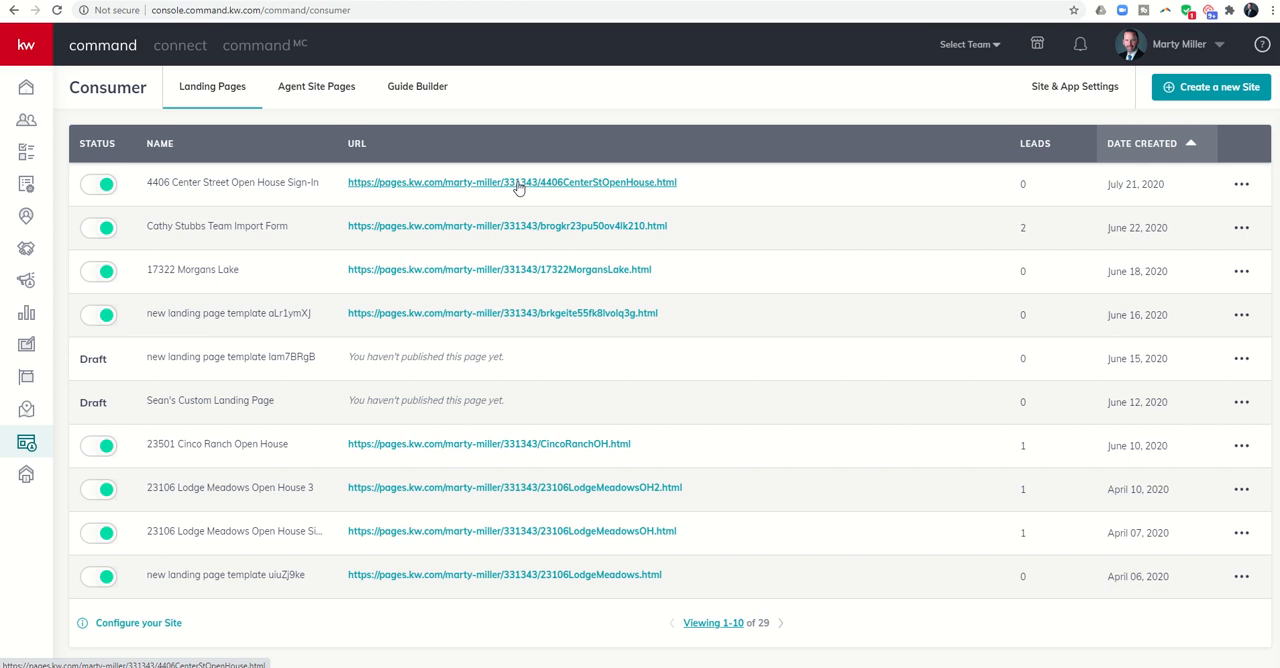
click(511, 182)
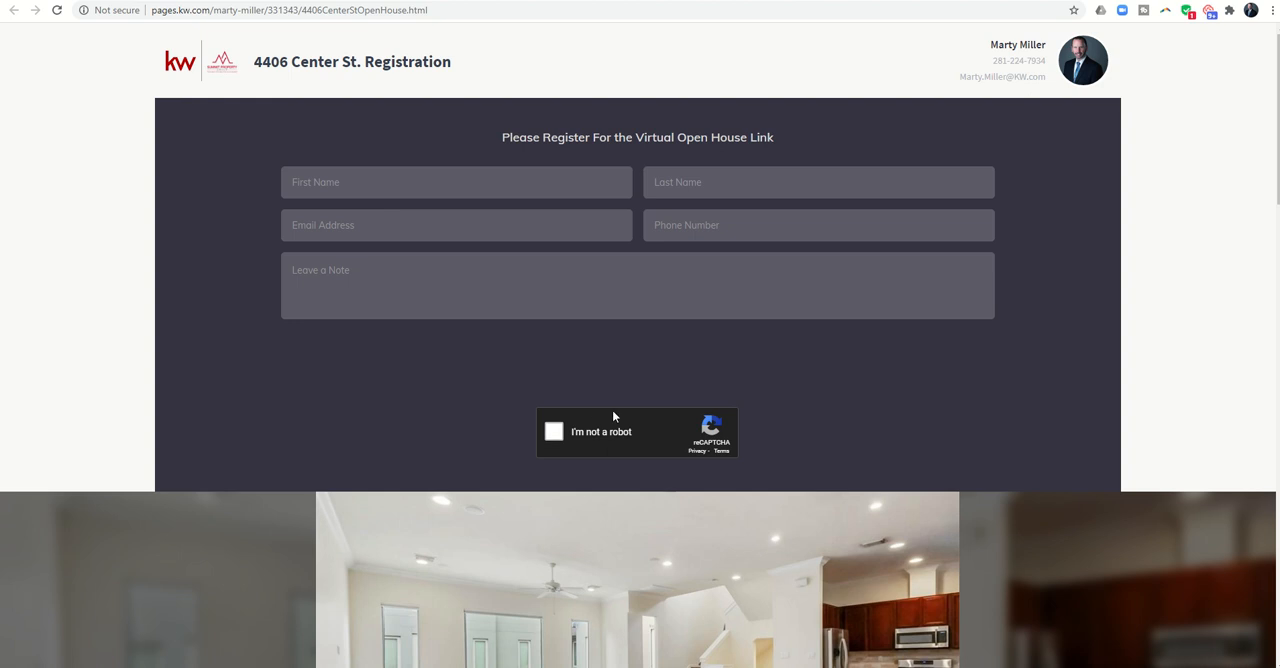
click(456, 182)
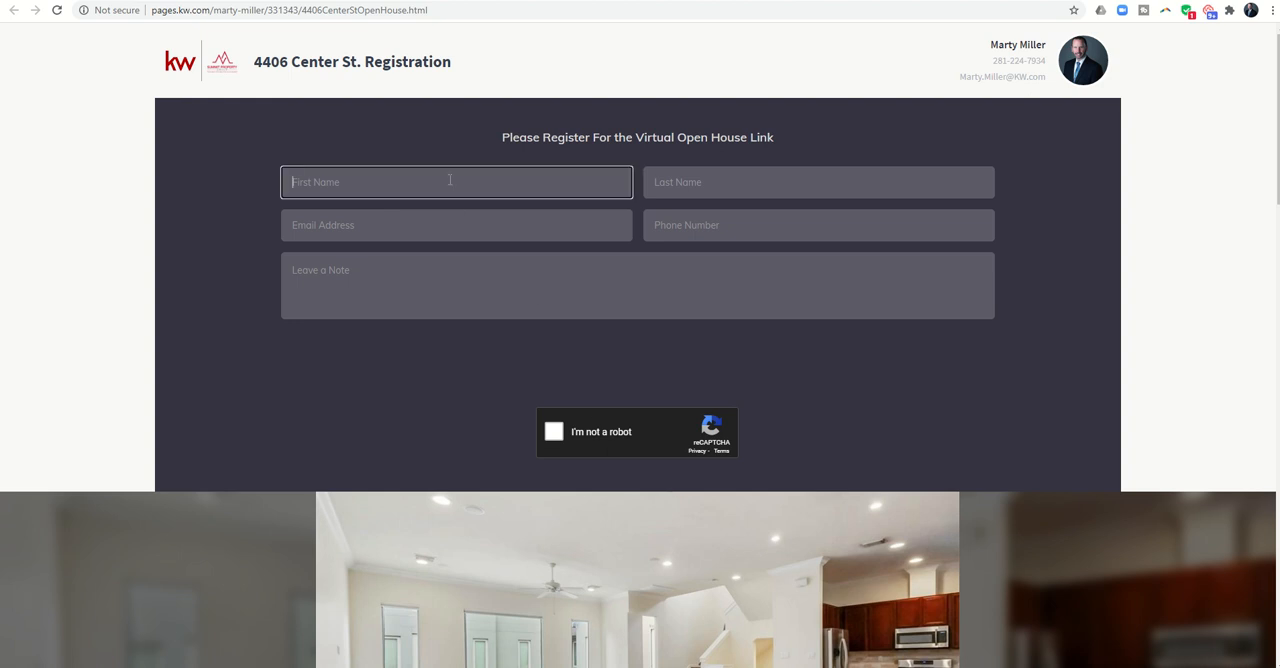
text(Command)
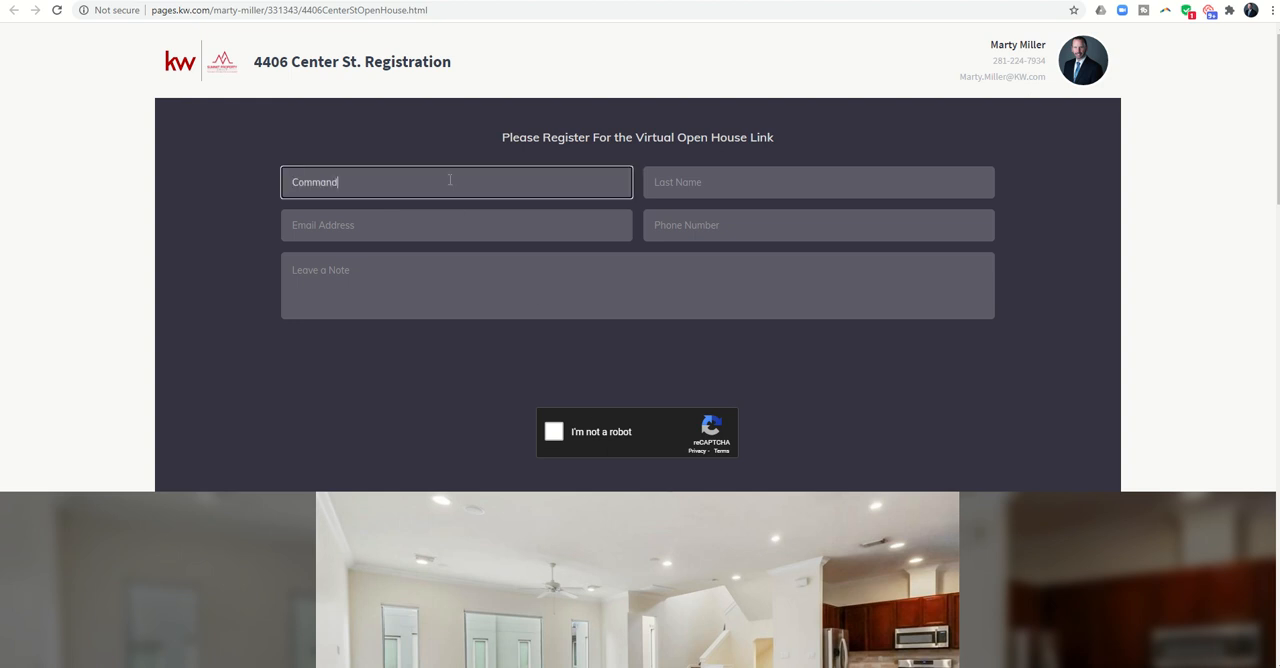
text(Challenge)
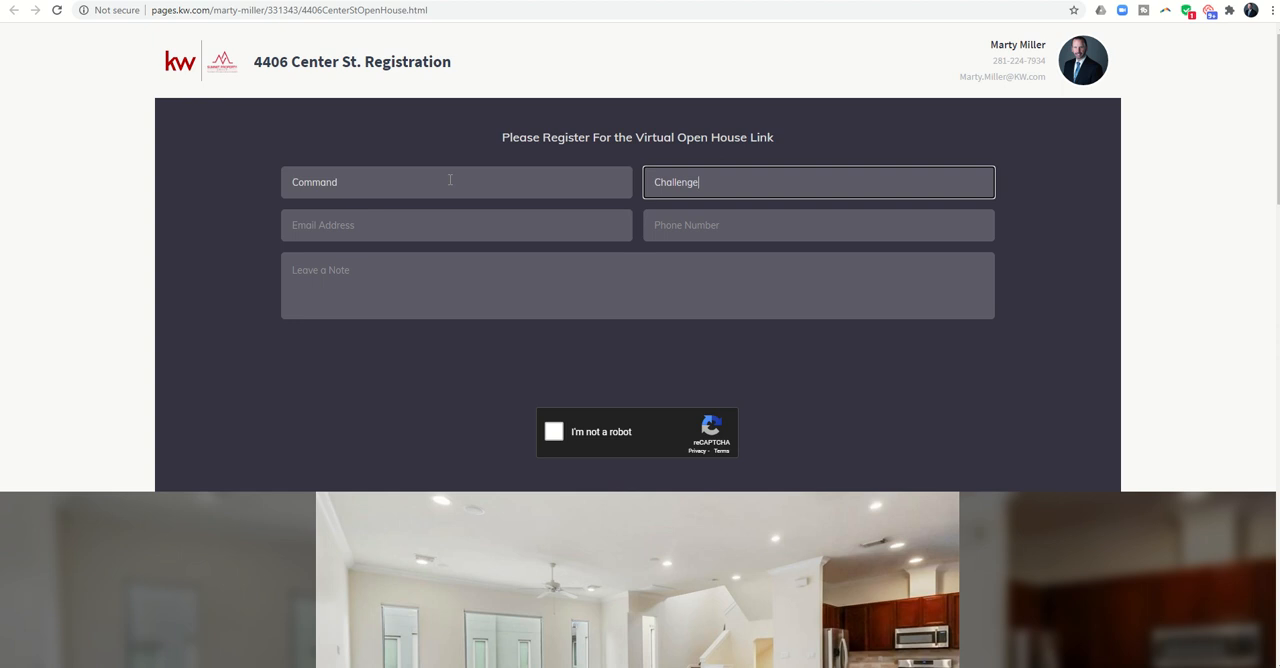
text(Test)
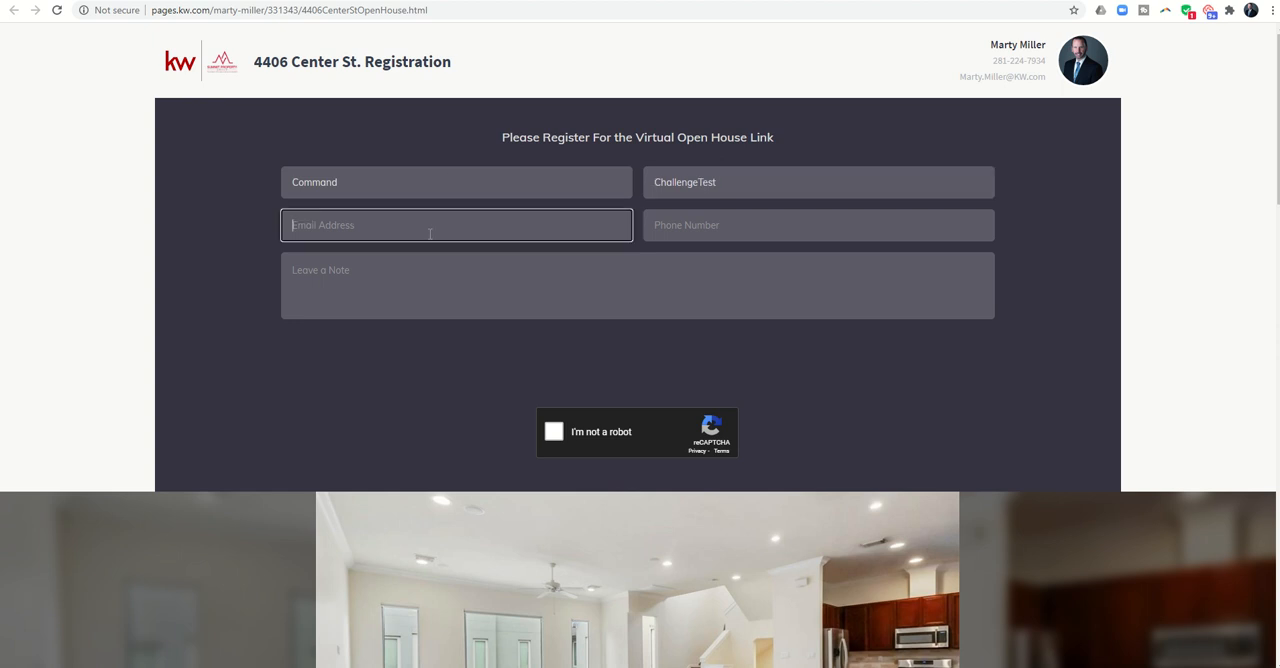
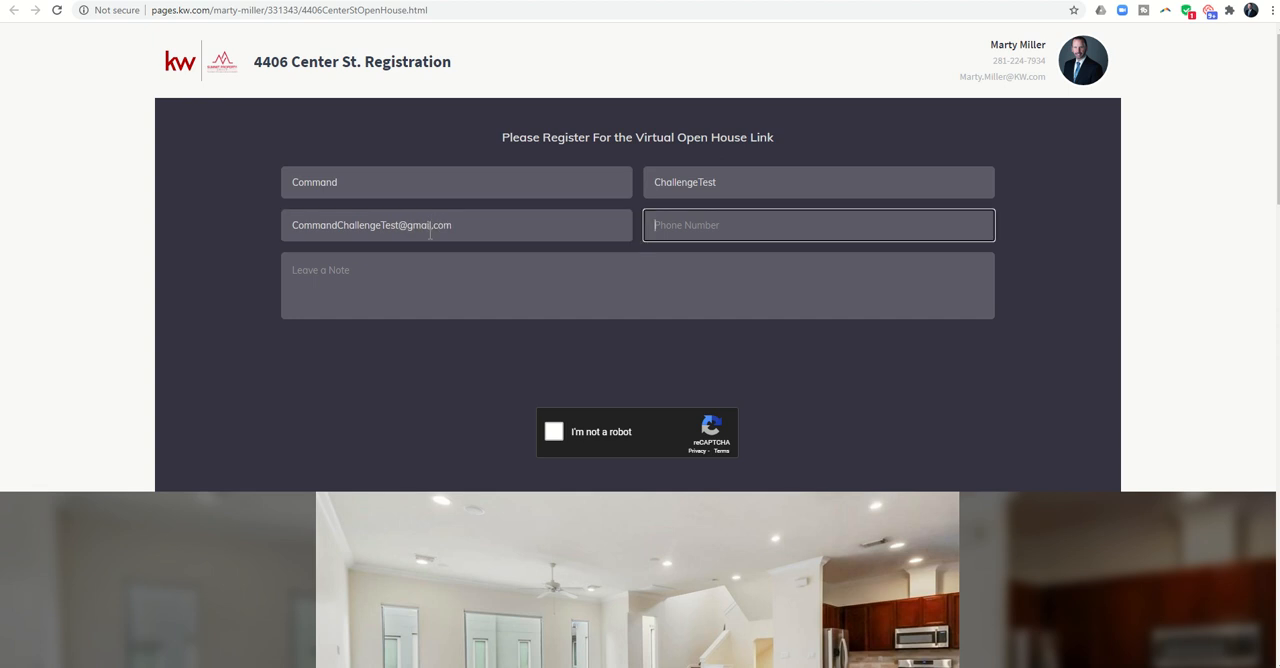
text(281-555-)
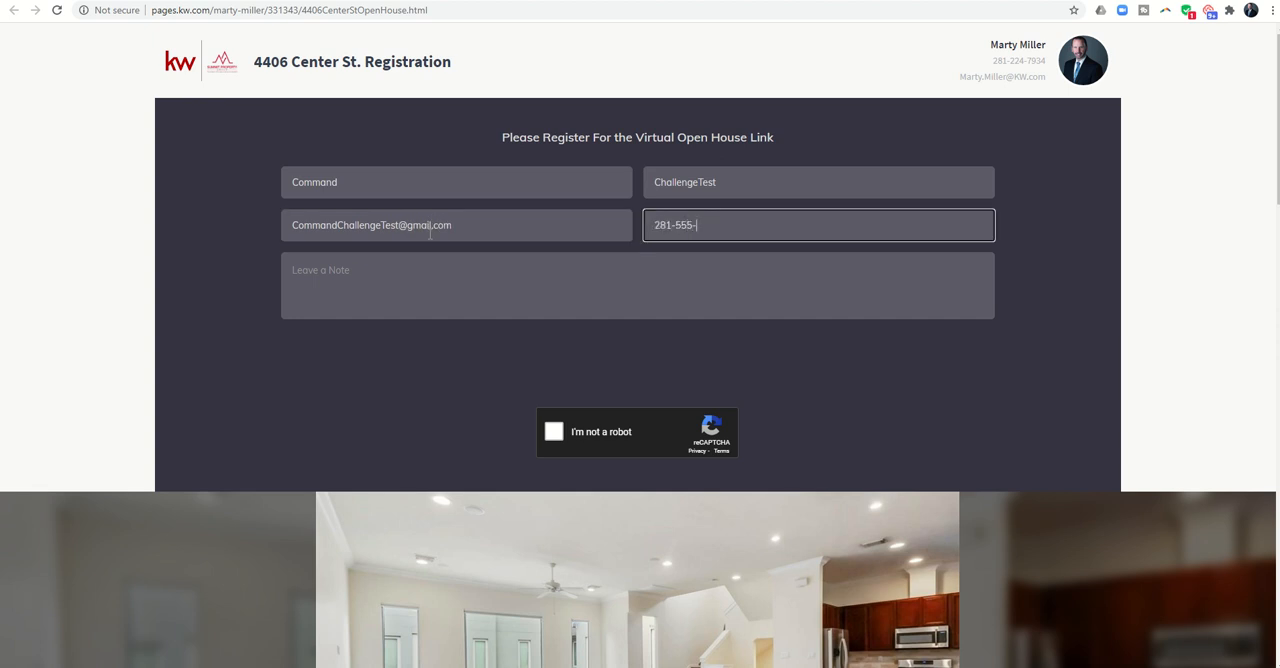
key(Backspace)
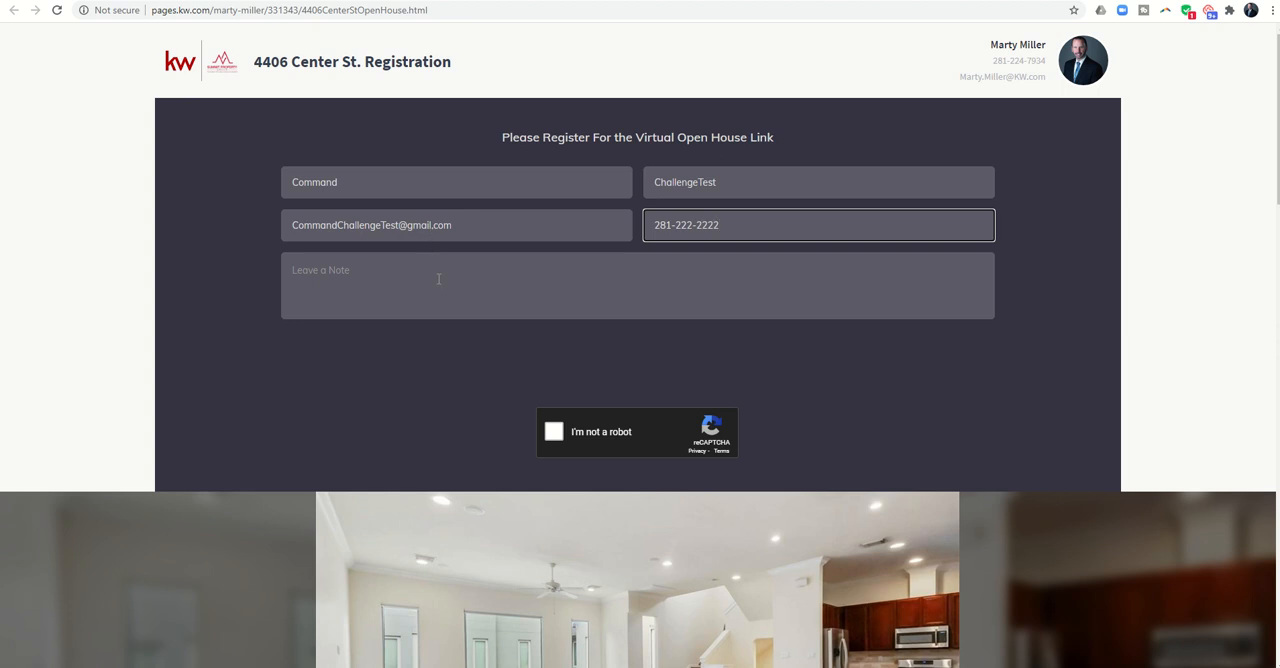
text(Test)
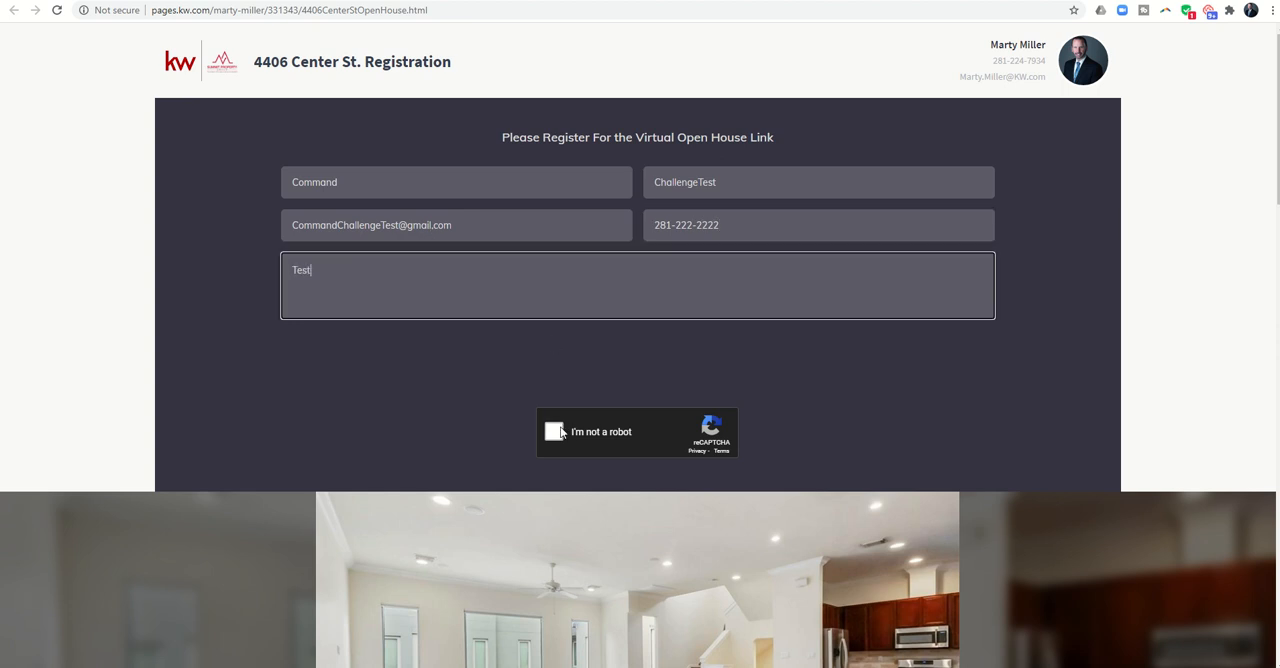
click(556, 431)
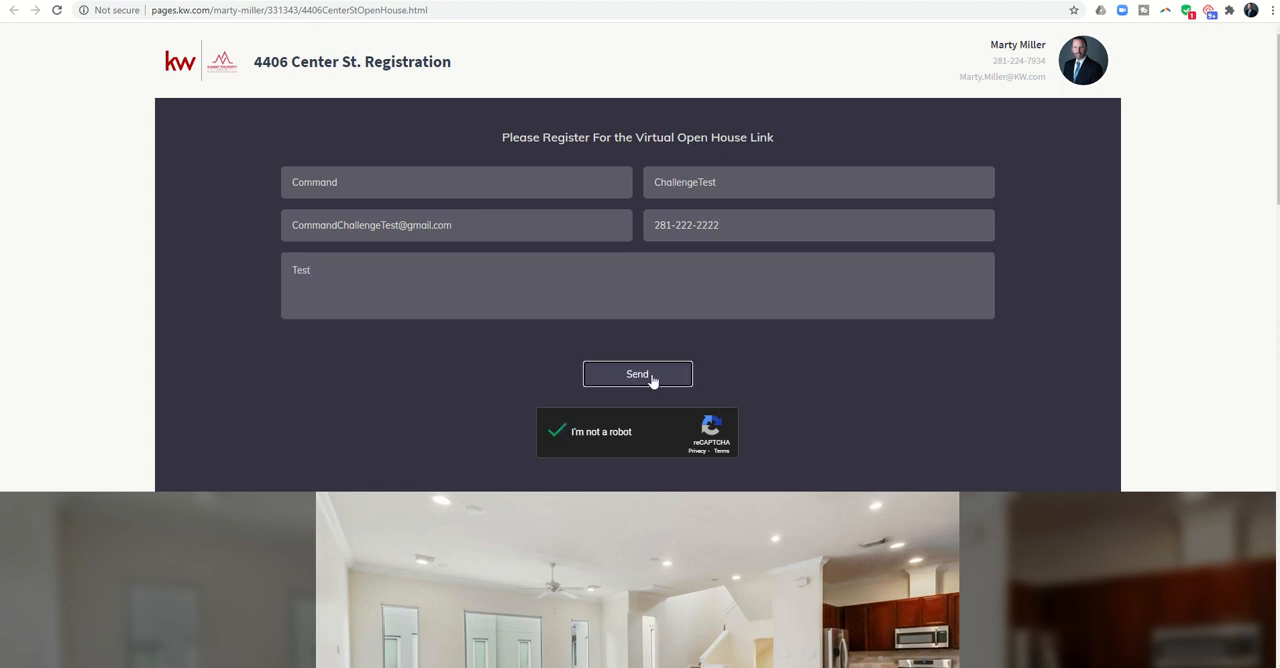
click(637, 373)
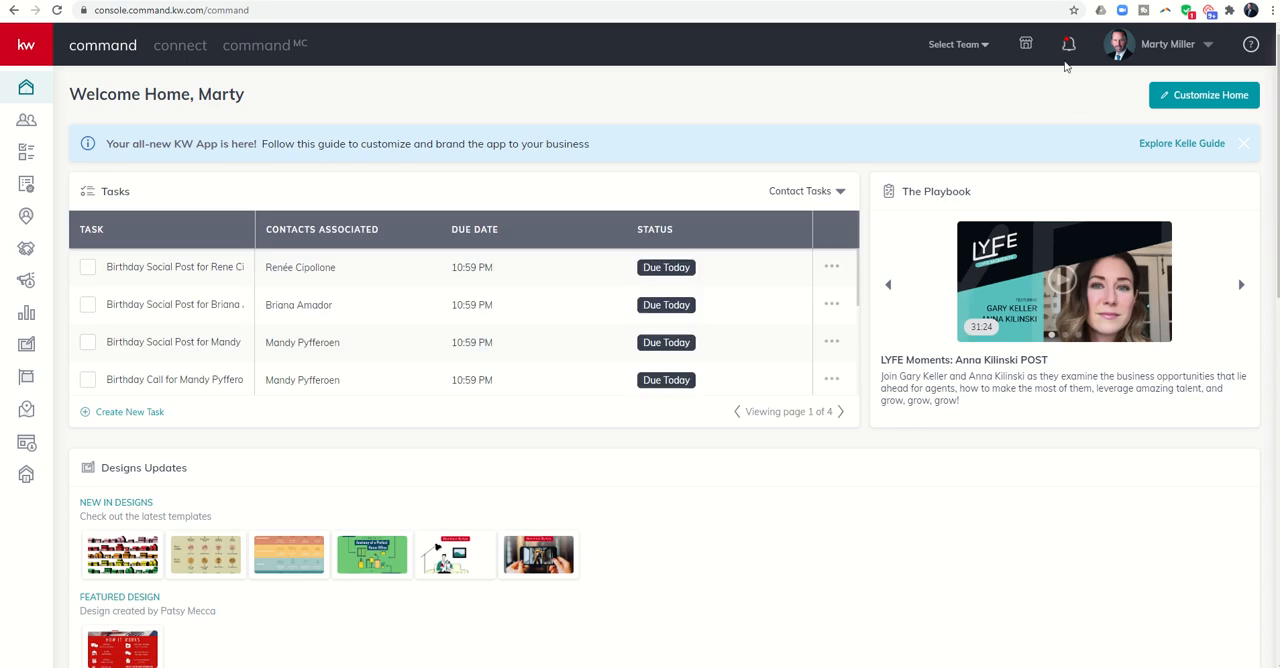
Open the Lead Form Notification from the bell to view the new contact record
click(1068, 44)
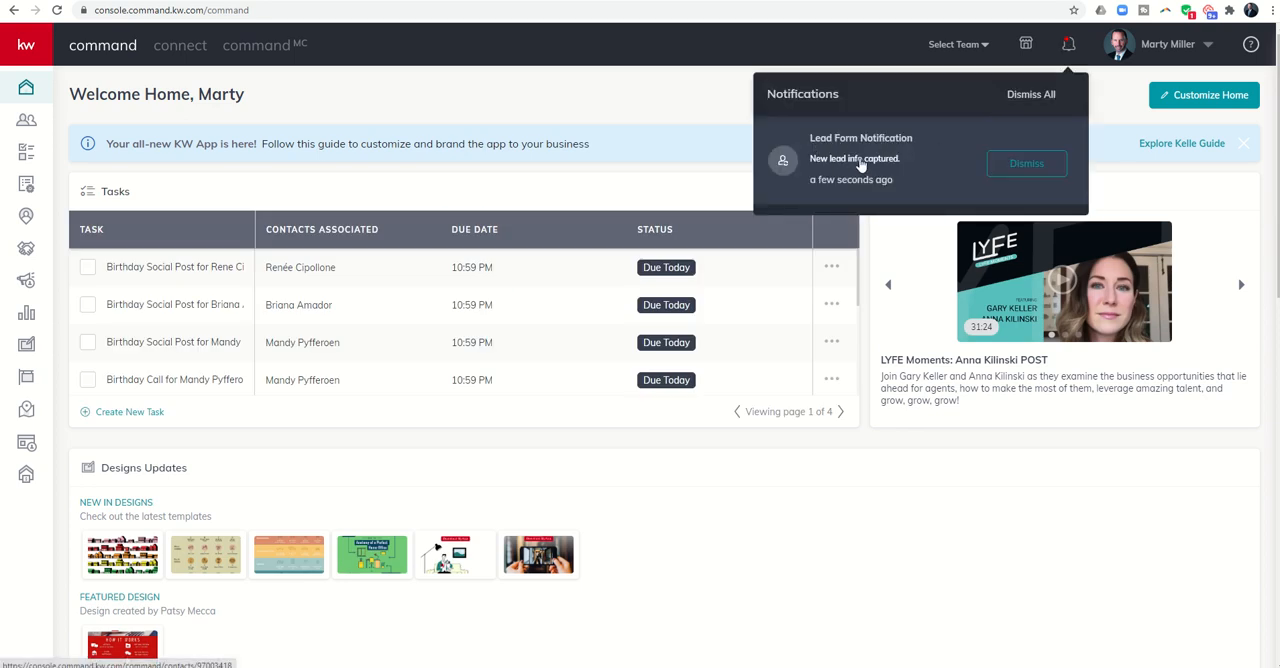
click(854, 159)
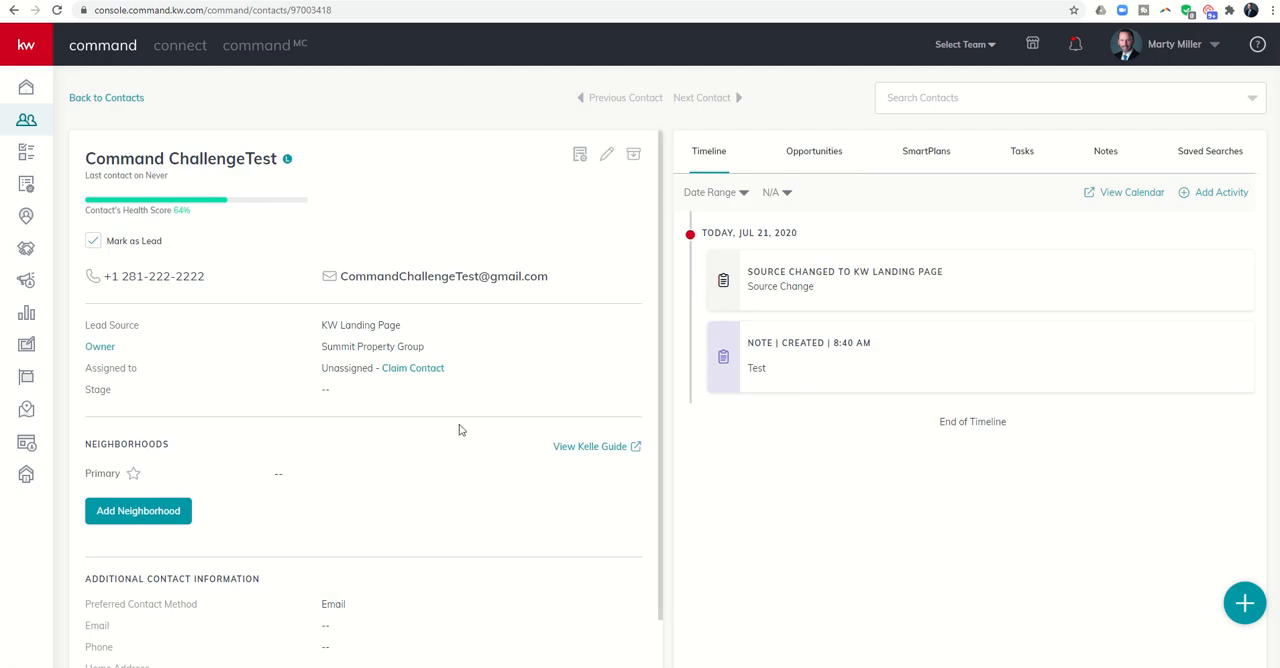
mouse_move(788, 281)
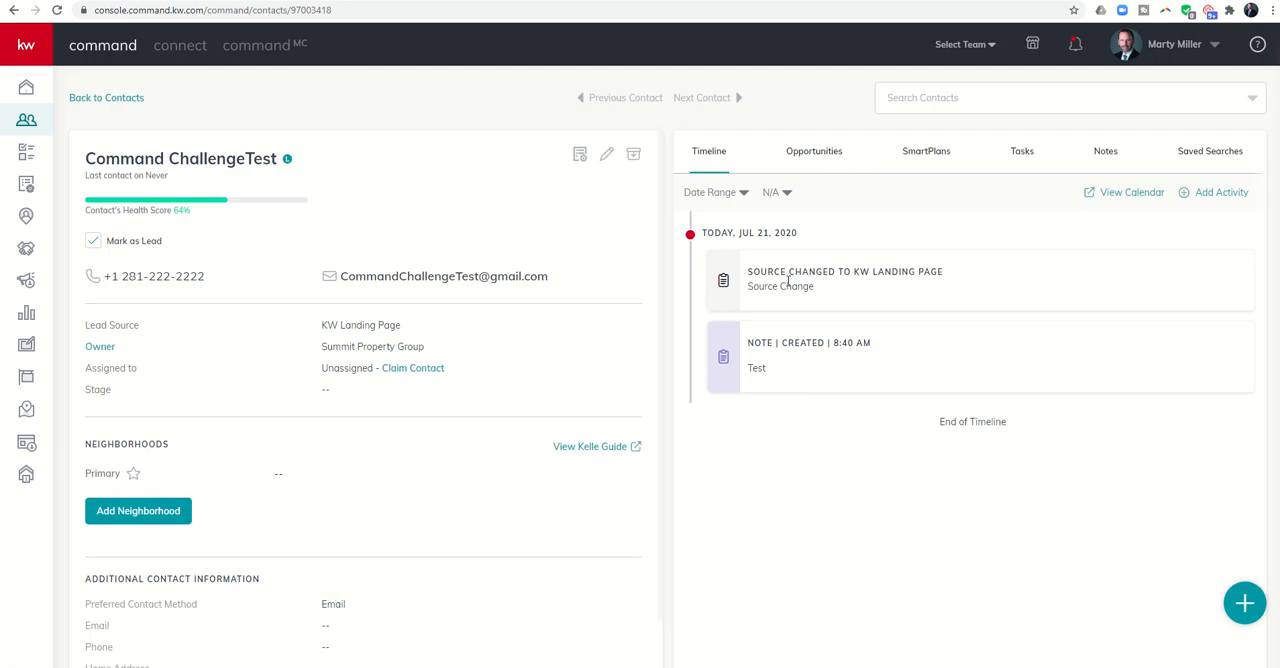
mouse_move(681, 327)
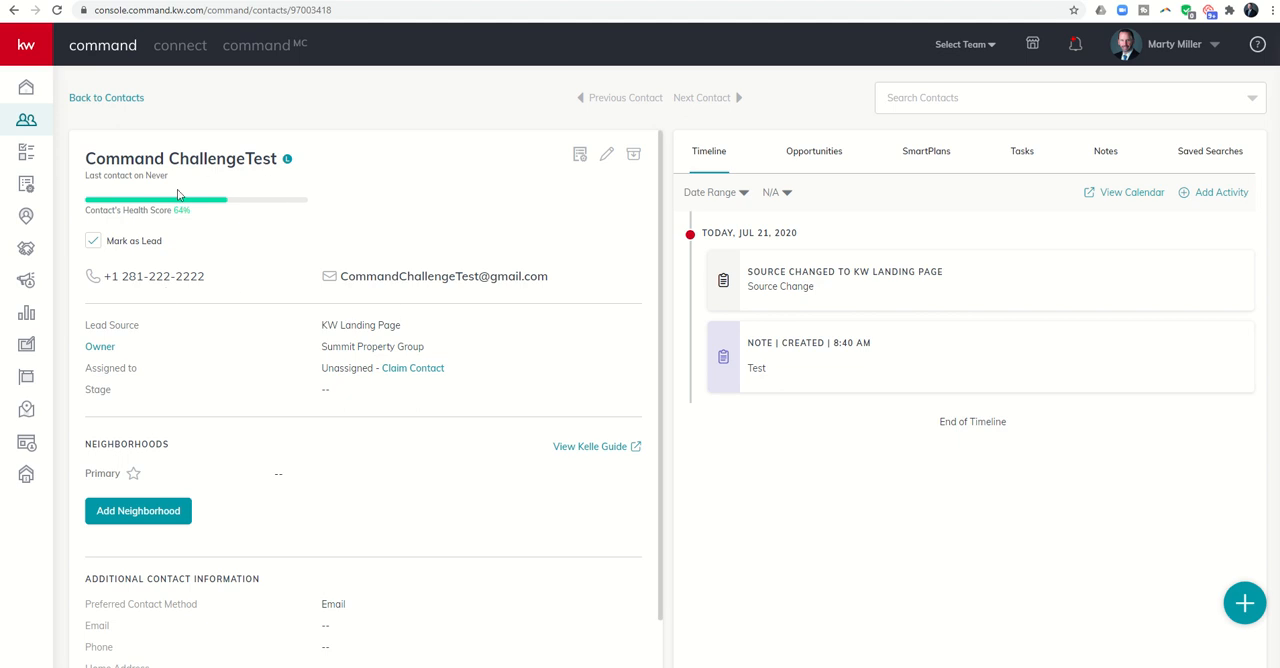
mouse_move(408, 298)
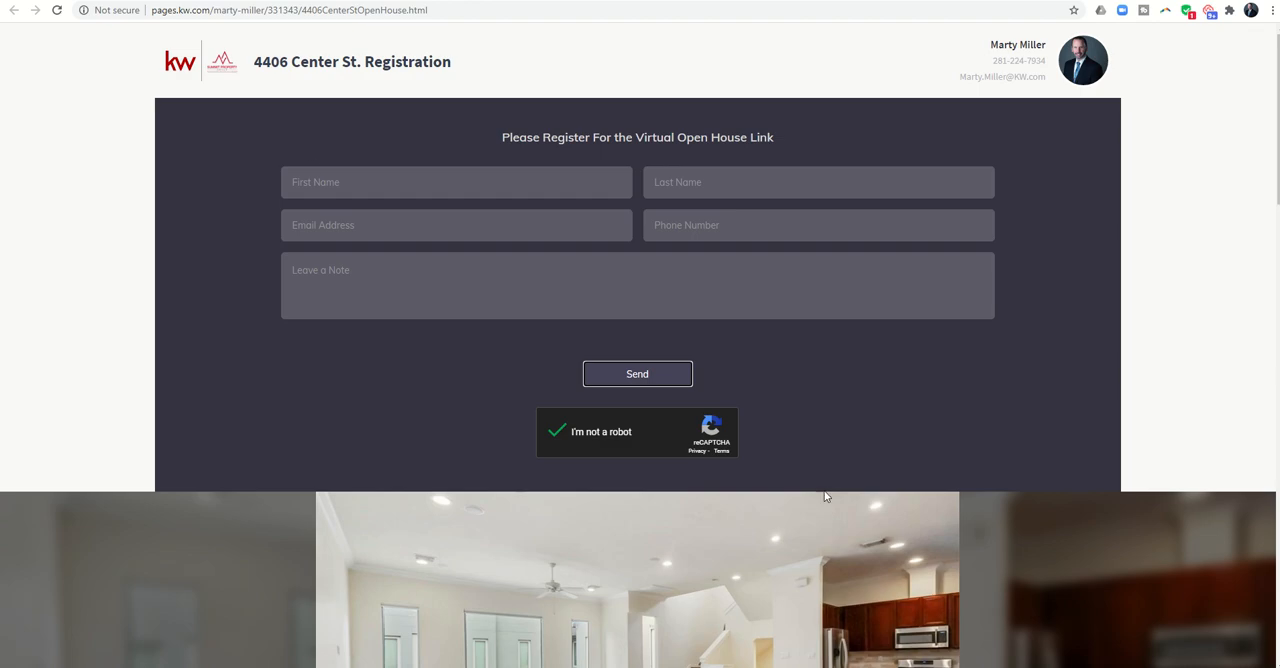
mouse_move(82, 7)
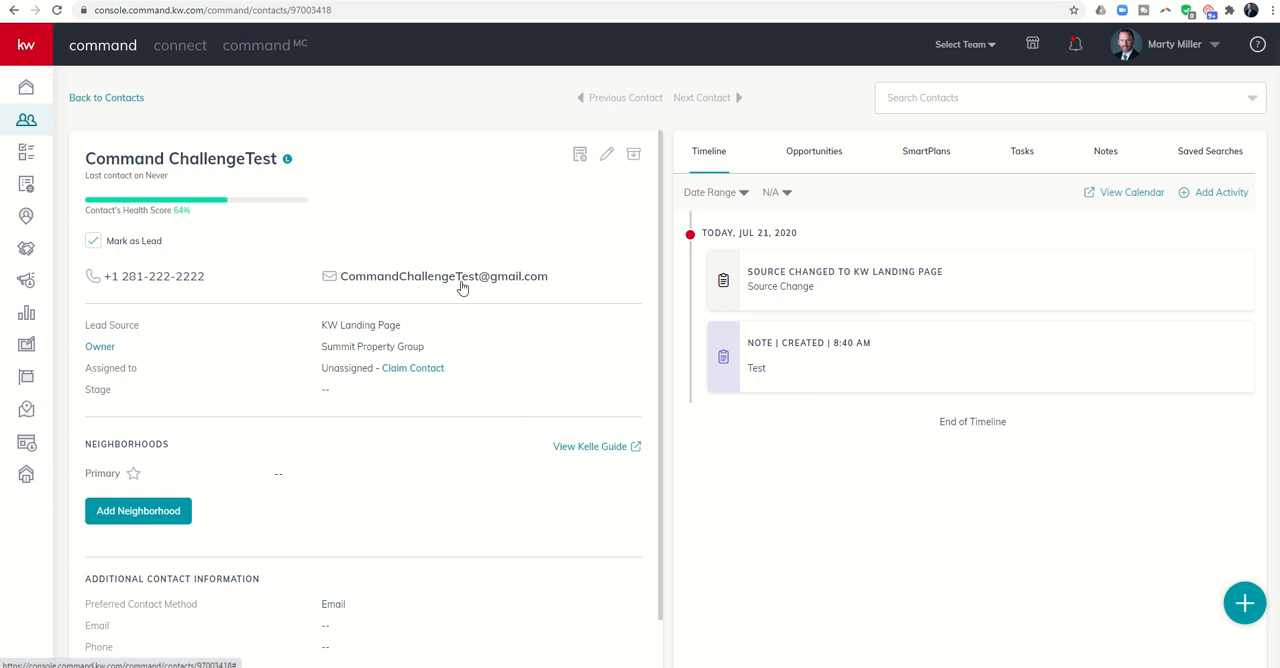
mouse_move(444, 297)
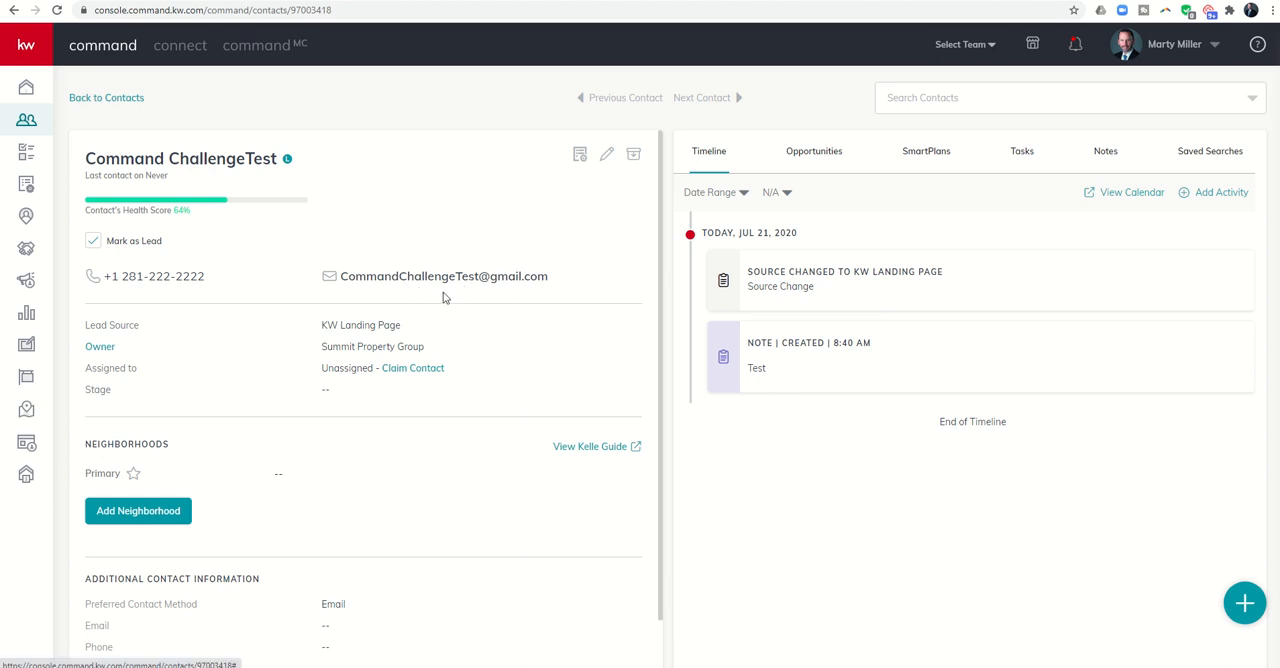